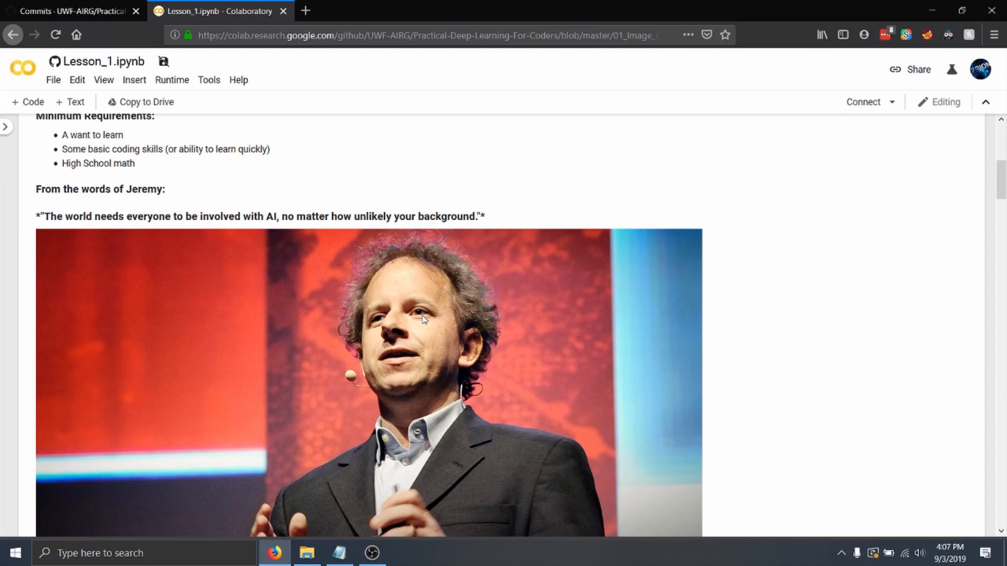
Scroll from the photo and Jeremy quote down to the What is fastai? and course sessions overview
scroll(down, 3)
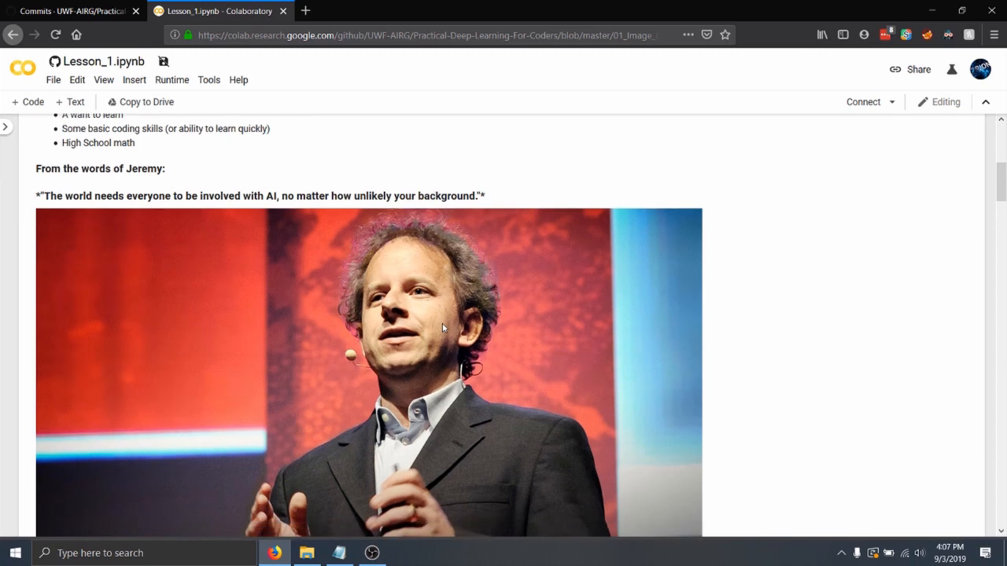
scroll(down, 3)
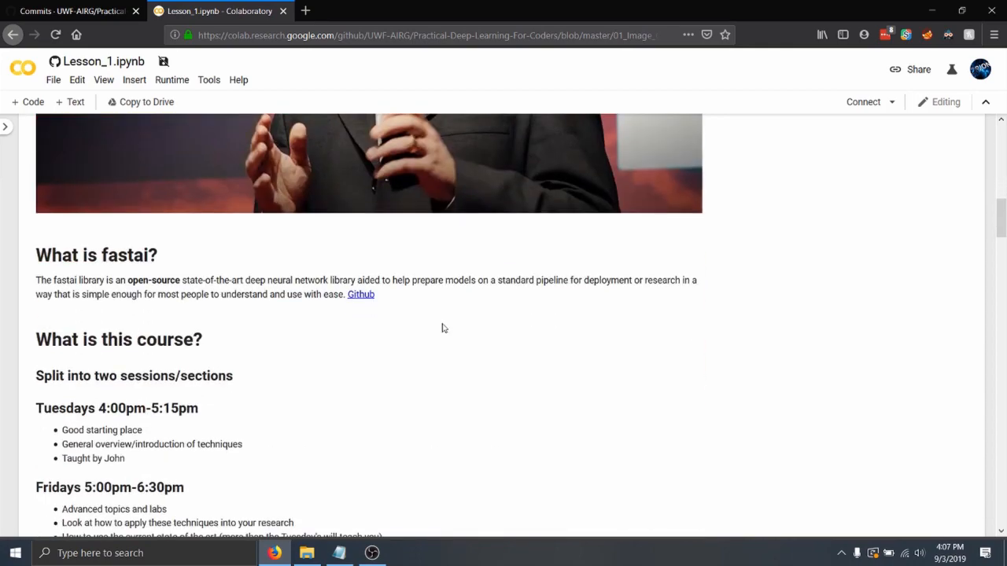
scroll(down, 3)
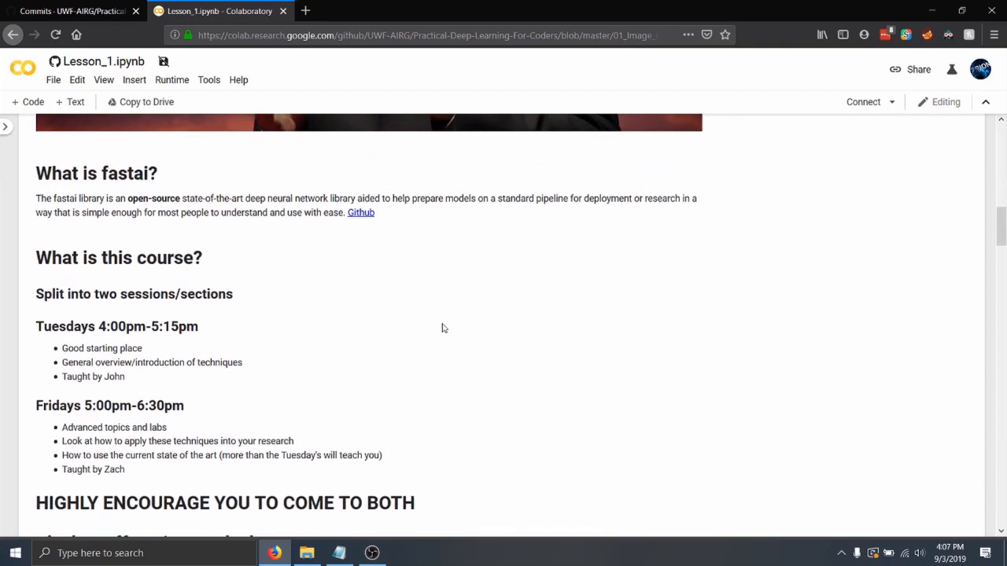
scroll(down, 3)
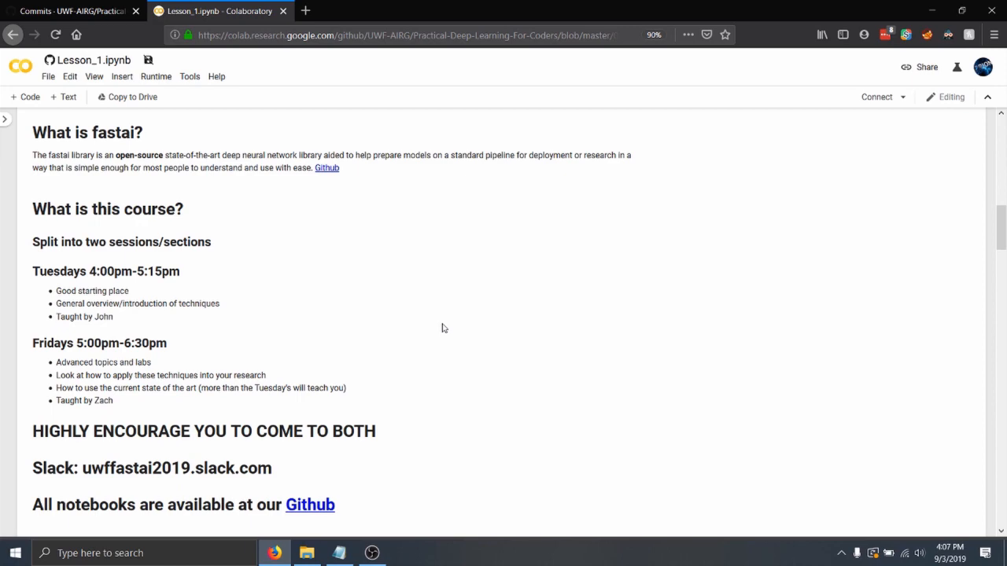
Scroll past the Overall Schedule table and Why Google Colaboratory? to the Setting up Google Colab steps
scroll(down, 3)
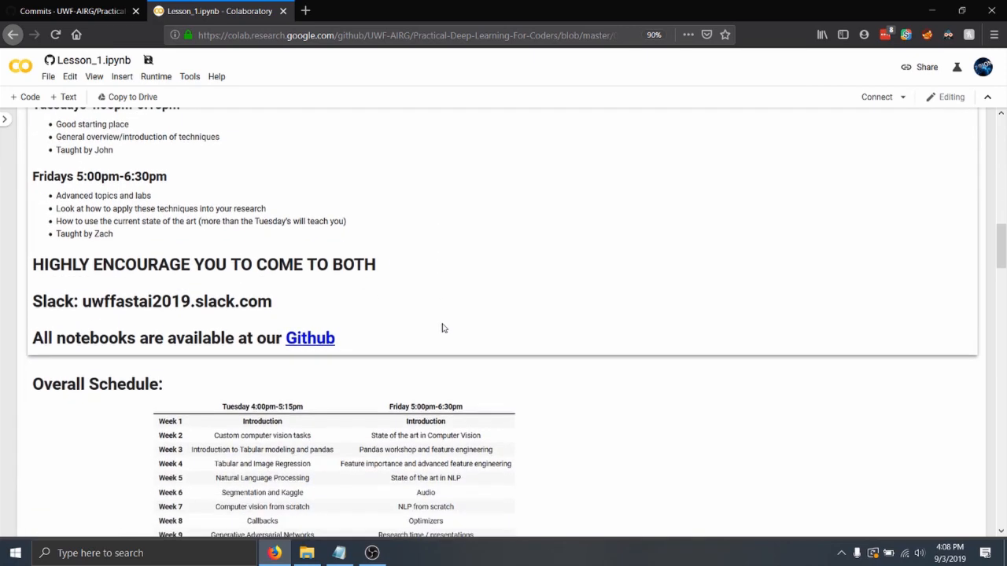
scroll(down, 3)
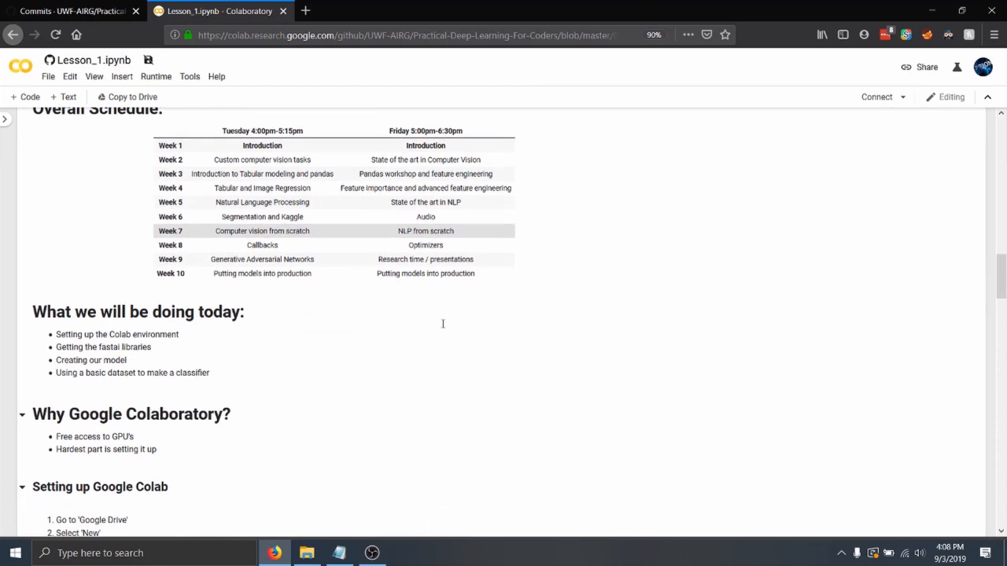
scroll(down, 3)
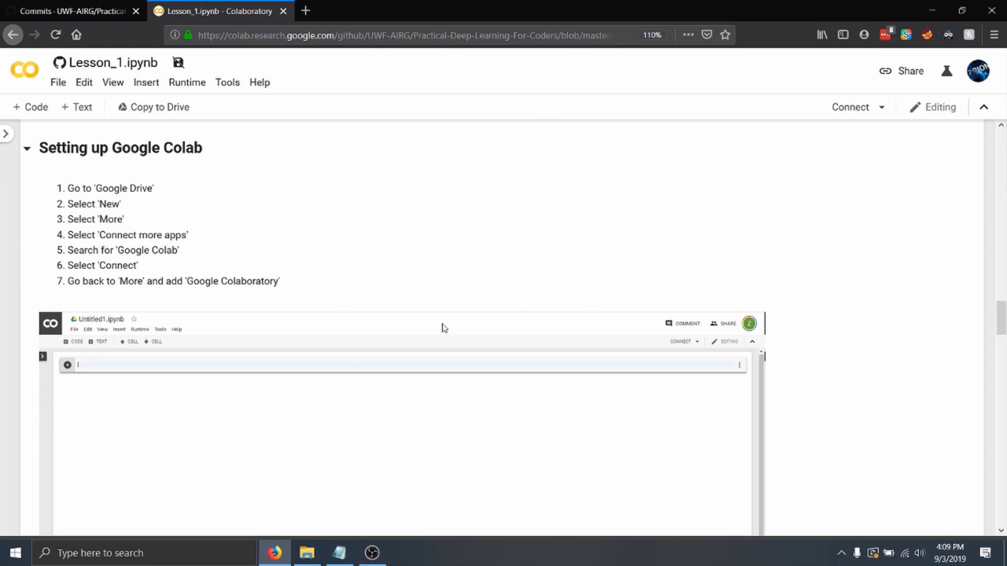
Scroll to the Changing our processor to a GPU instructions and select that text cell
scroll(down, 3)
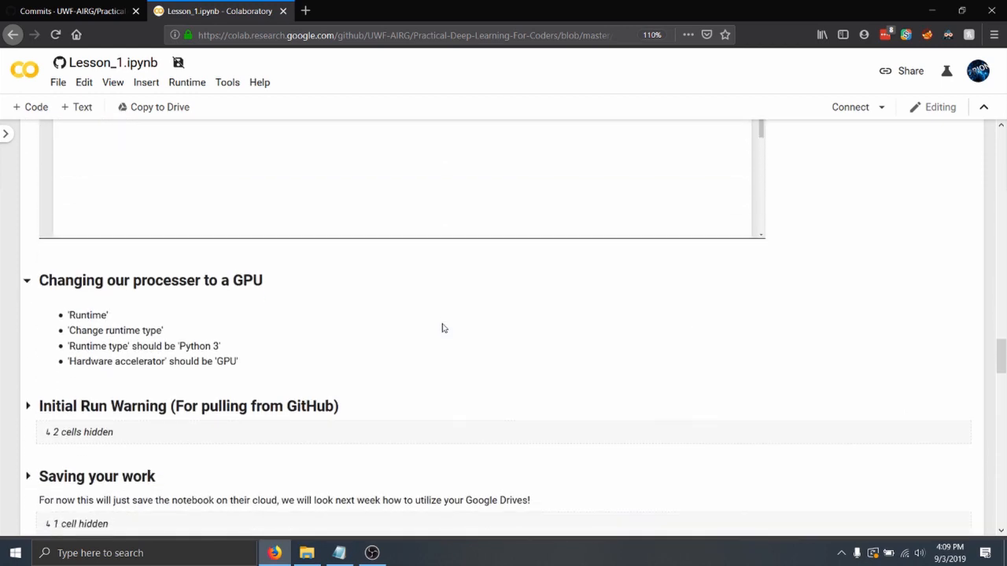
scroll(down, 3)
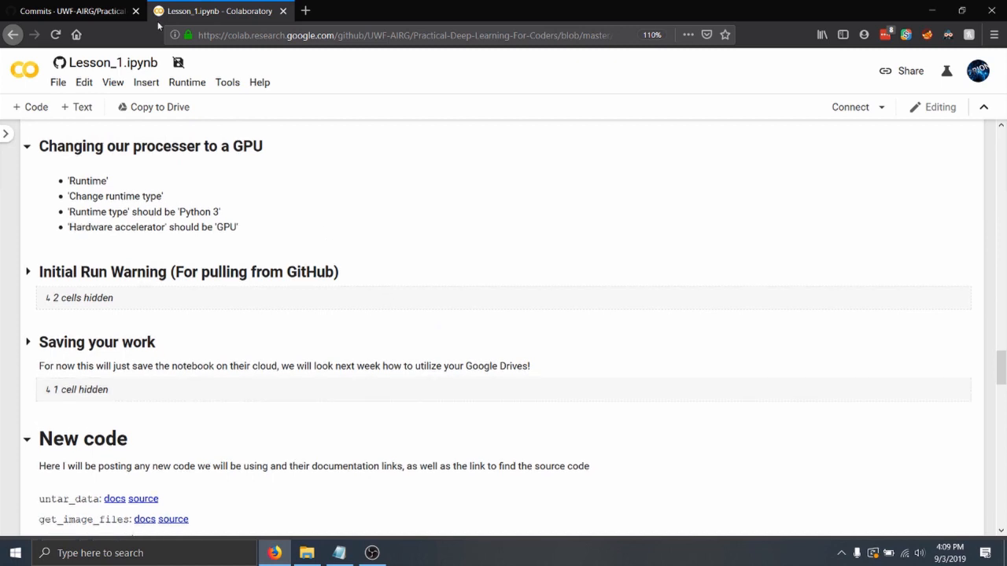
click(186, 82)
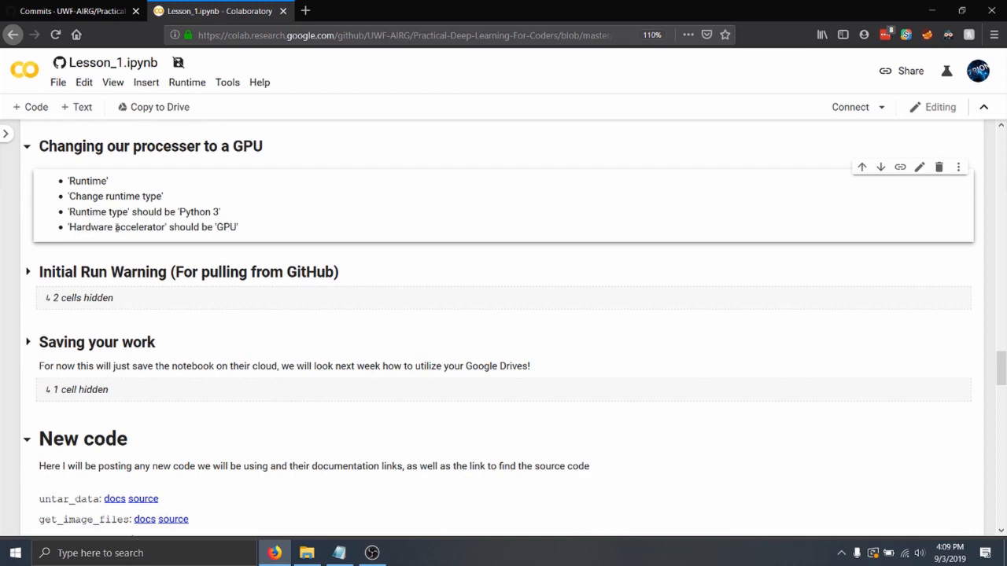
Scroll through the New code documentation links to the Now for the Fun Part import cell and collapsed sections
scroll(down, 3)
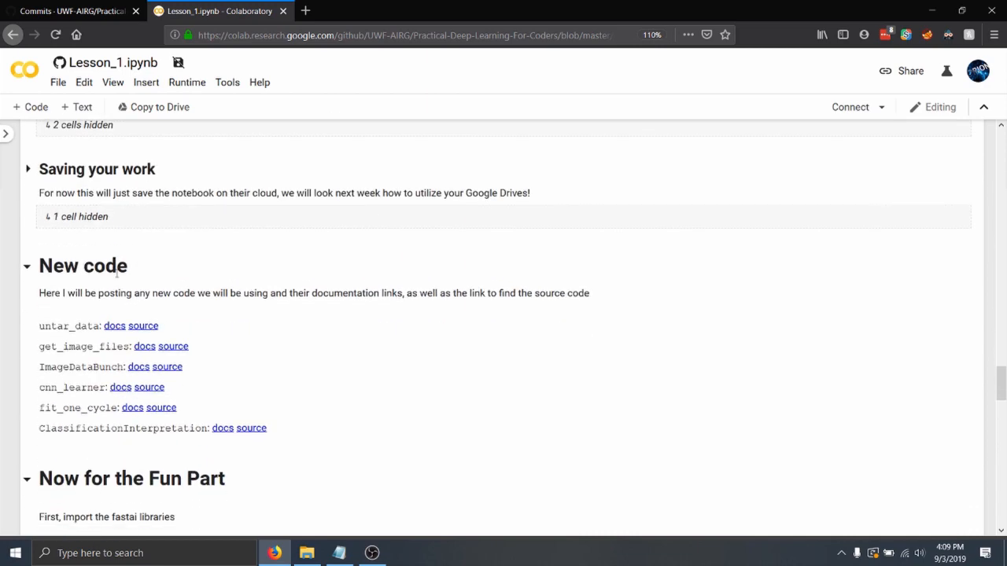
scroll(down, 3)
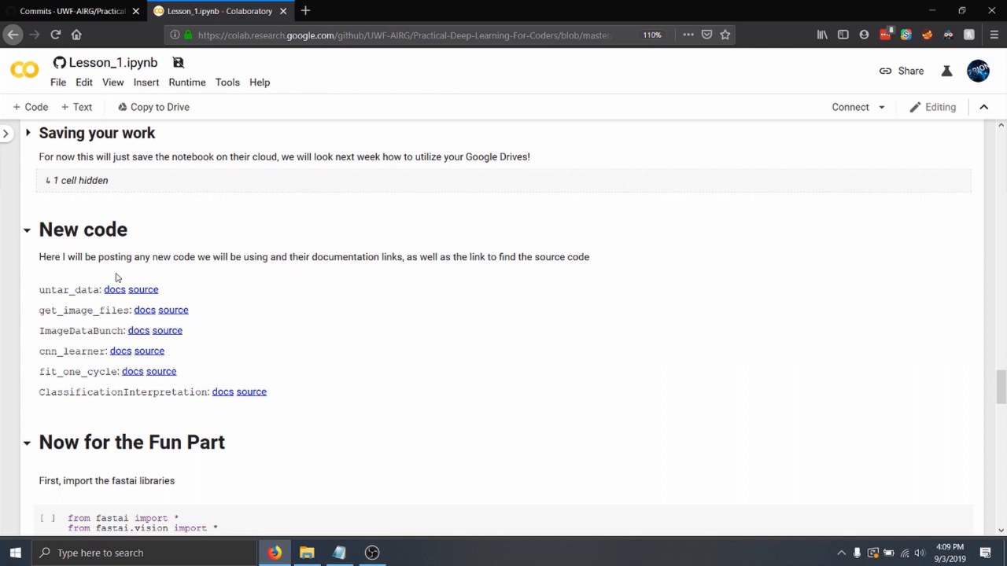
scroll(down, 3)
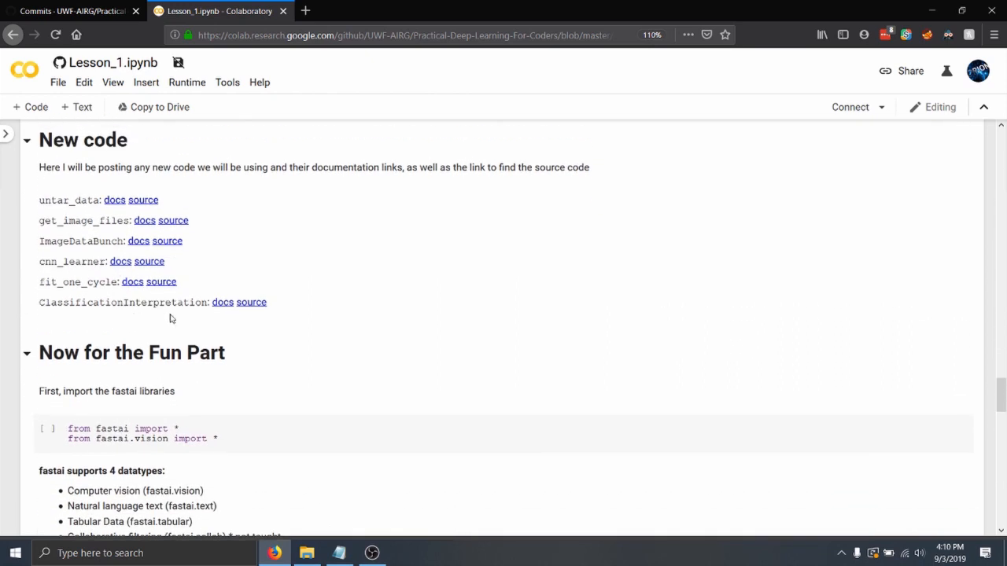
mouse_move(211, 269)
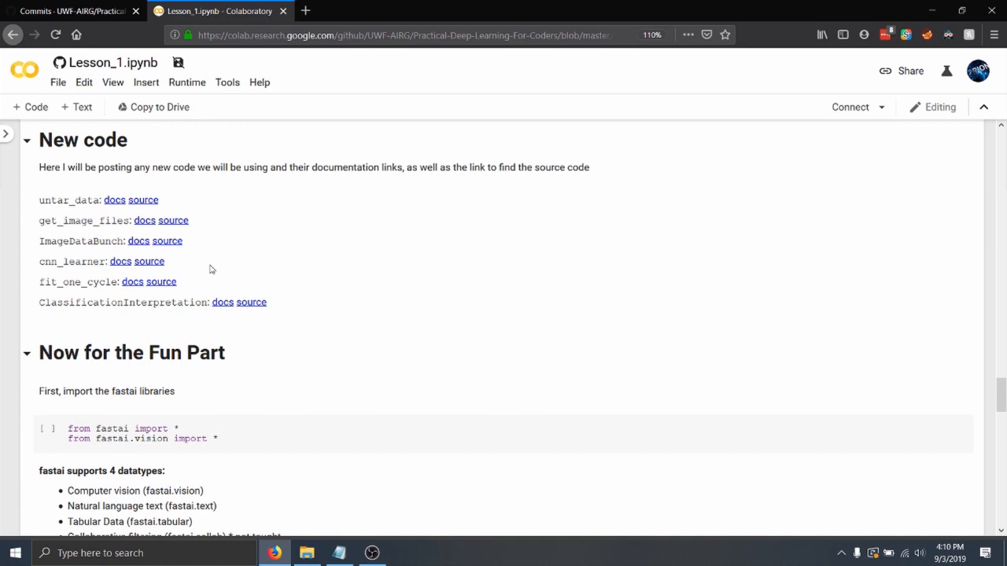
mouse_move(134, 210)
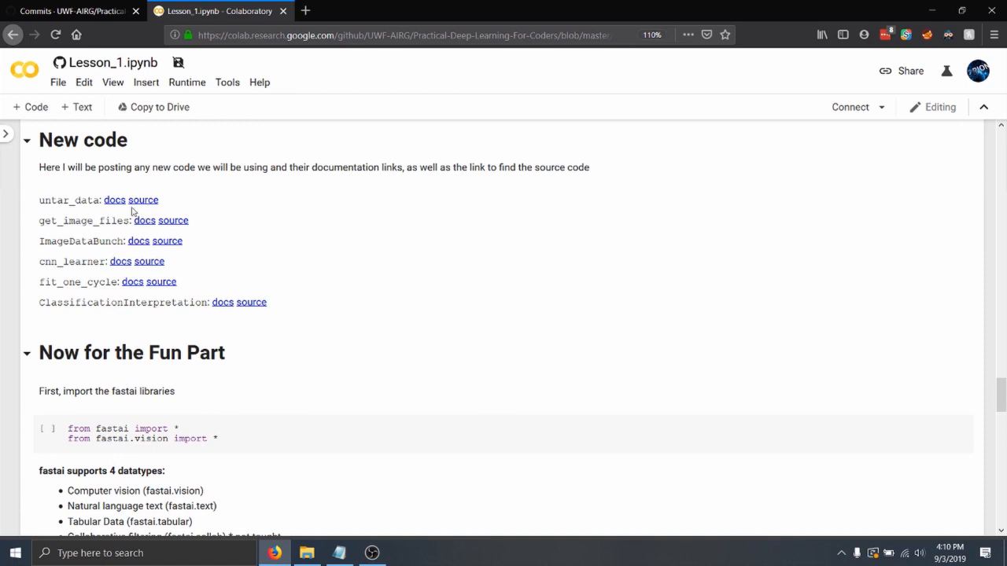
mouse_move(113, 200)
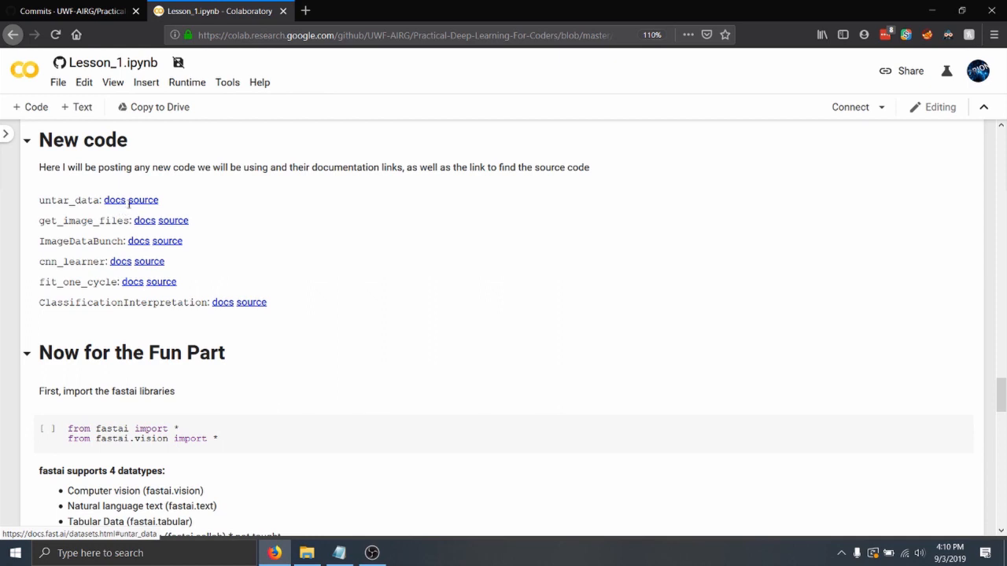
mouse_move(113, 200)
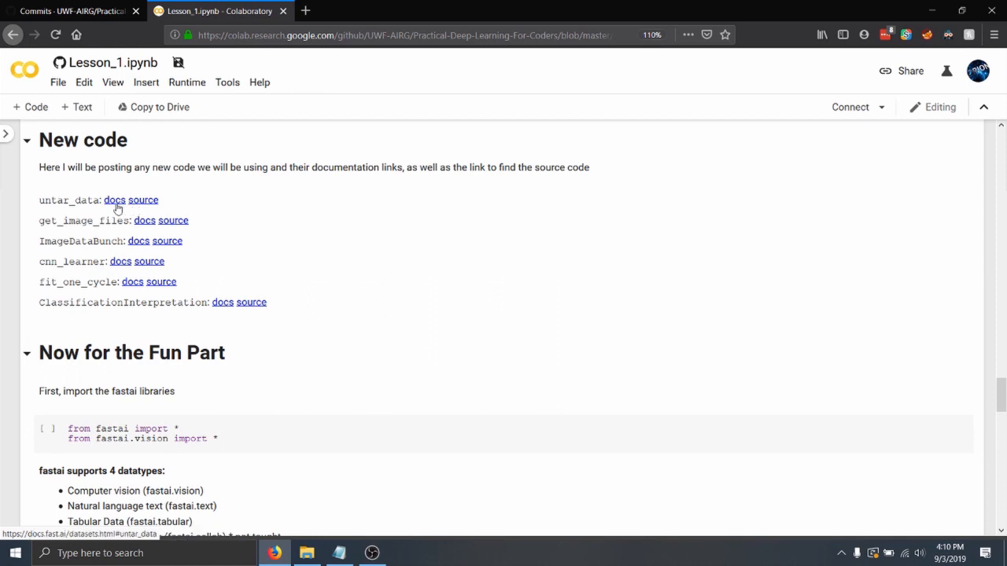
mouse_move(273, 208)
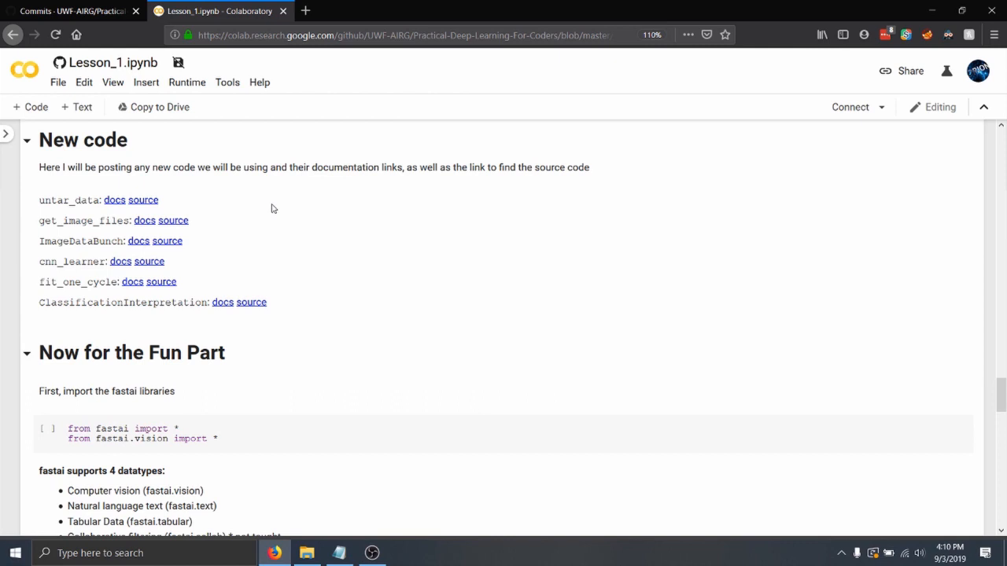
scroll(down, 3)
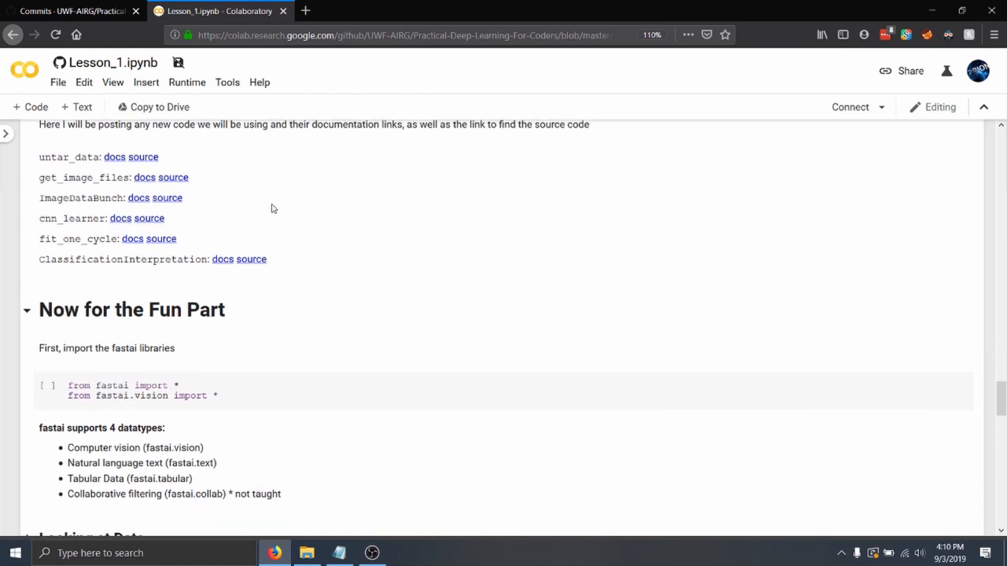
scroll(down, 3)
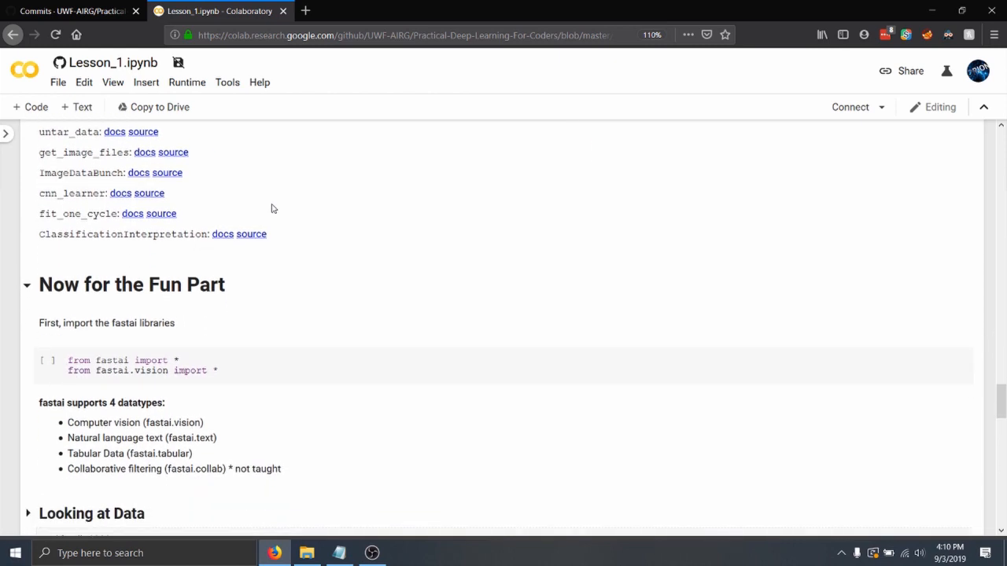
scroll(down, 3)
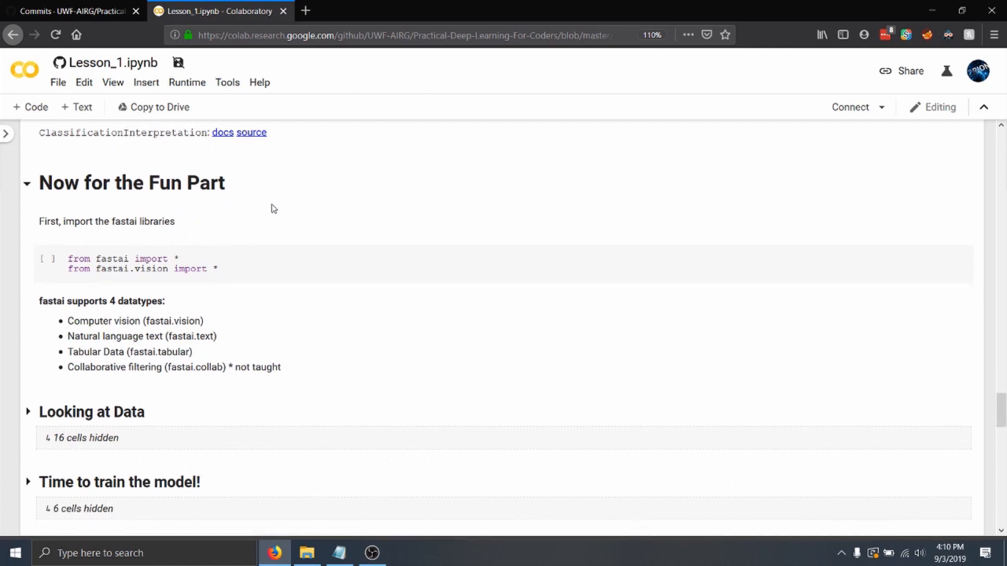
scroll(down, 3)
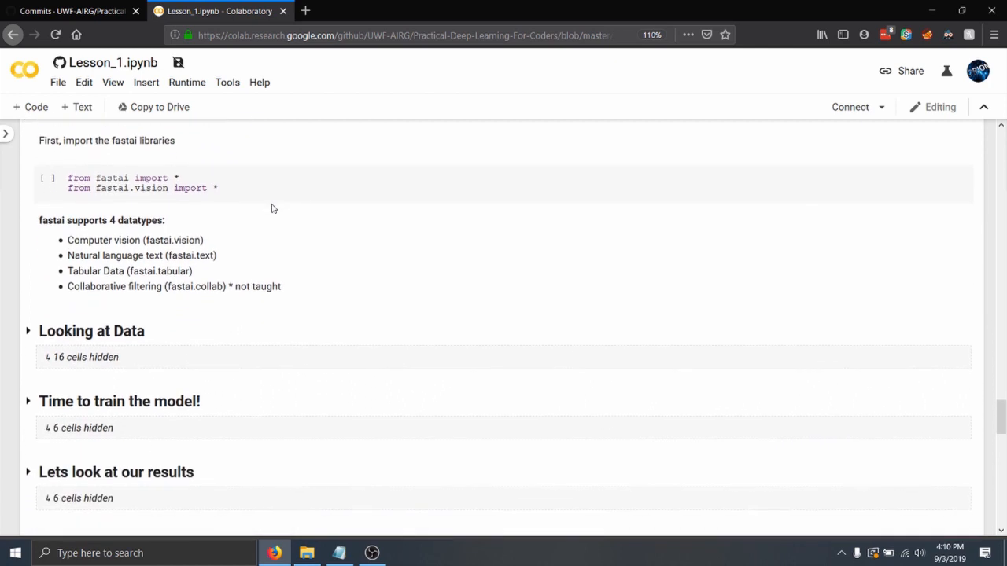
scroll(down, 3)
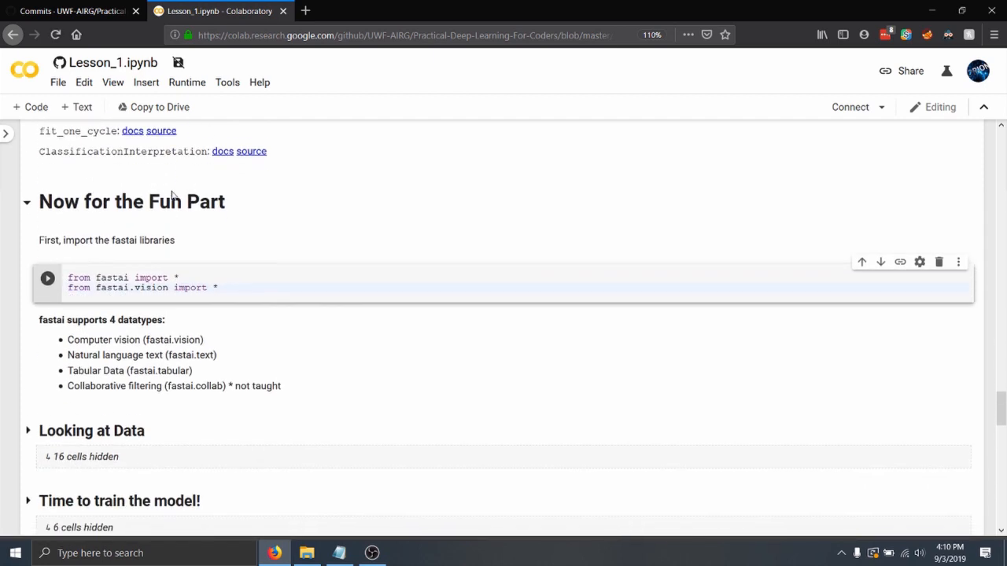
Select the 'from fastai import *' code cell and reveal the collapsed section headers through Unfreezing our data
scroll(down, 3)
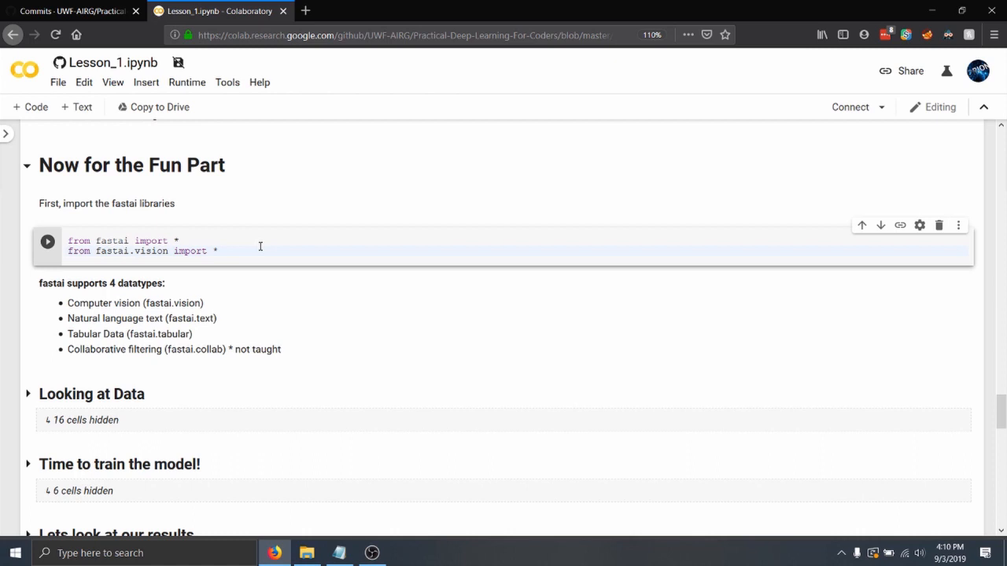
click(219, 252)
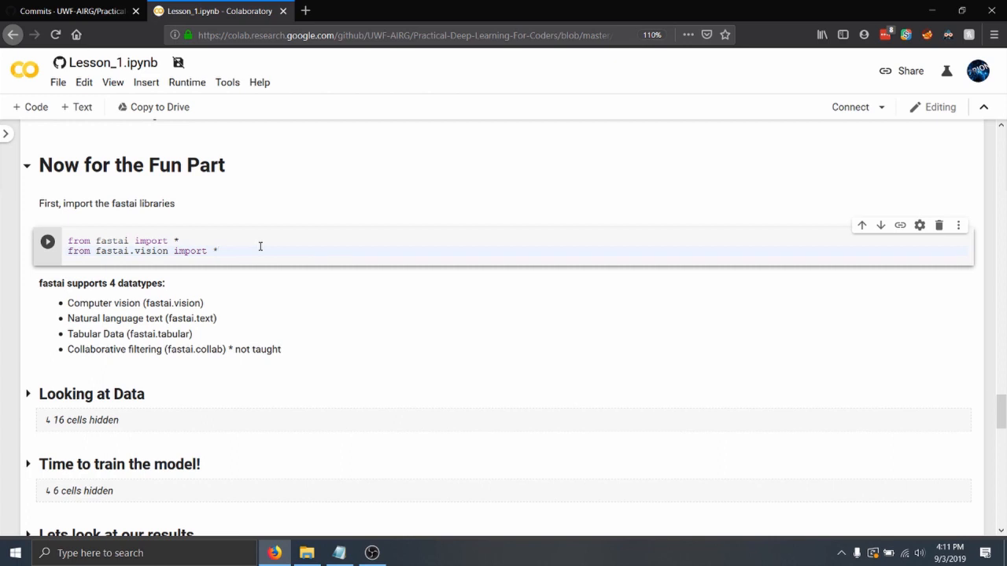
scroll(down, 3)
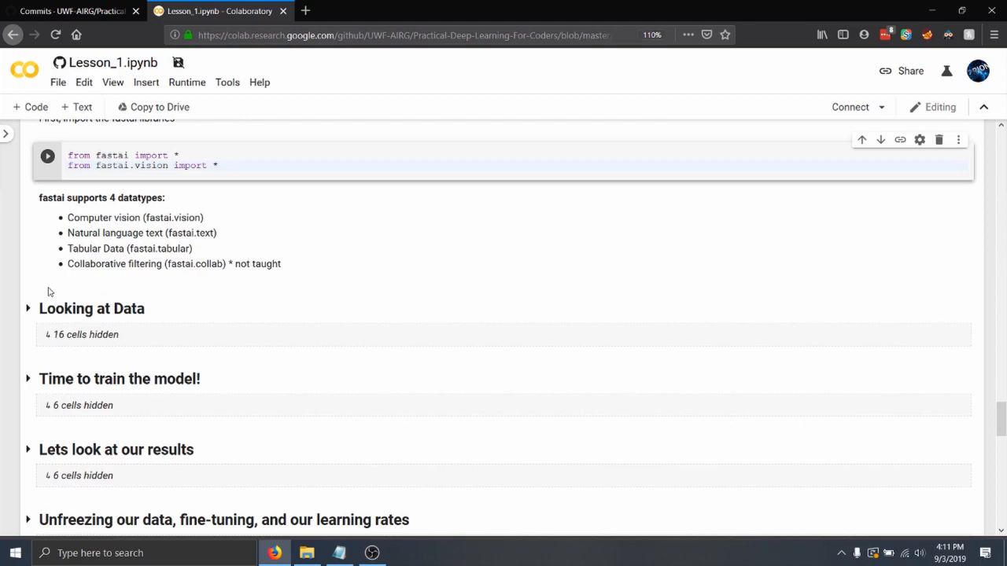
click(29, 308)
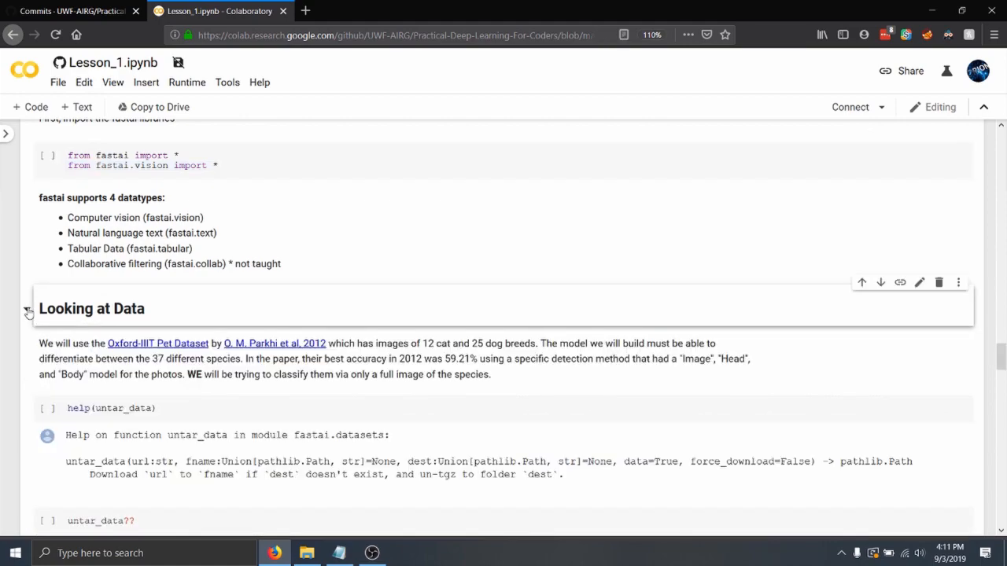
scroll(down, 3)
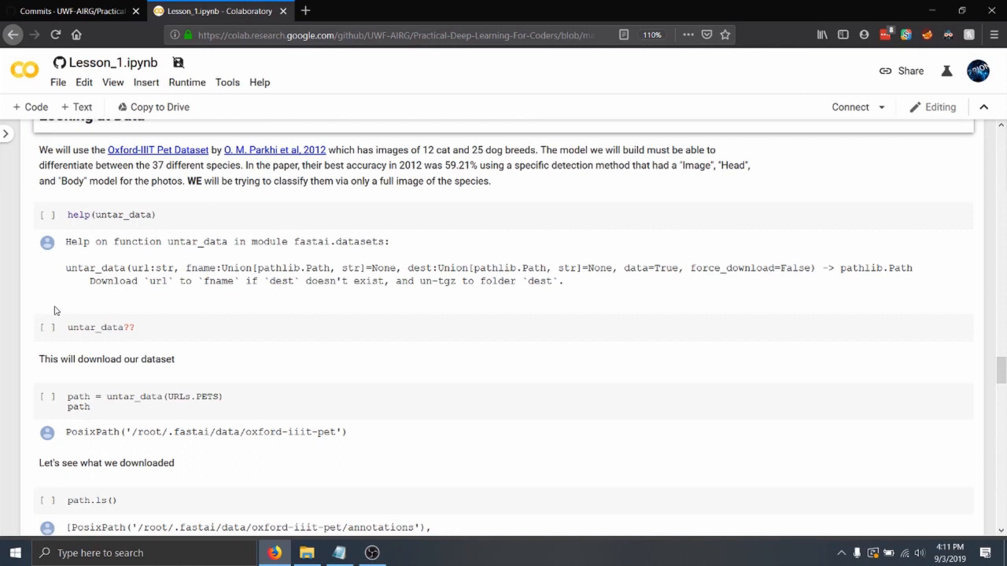
mouse_move(63, 331)
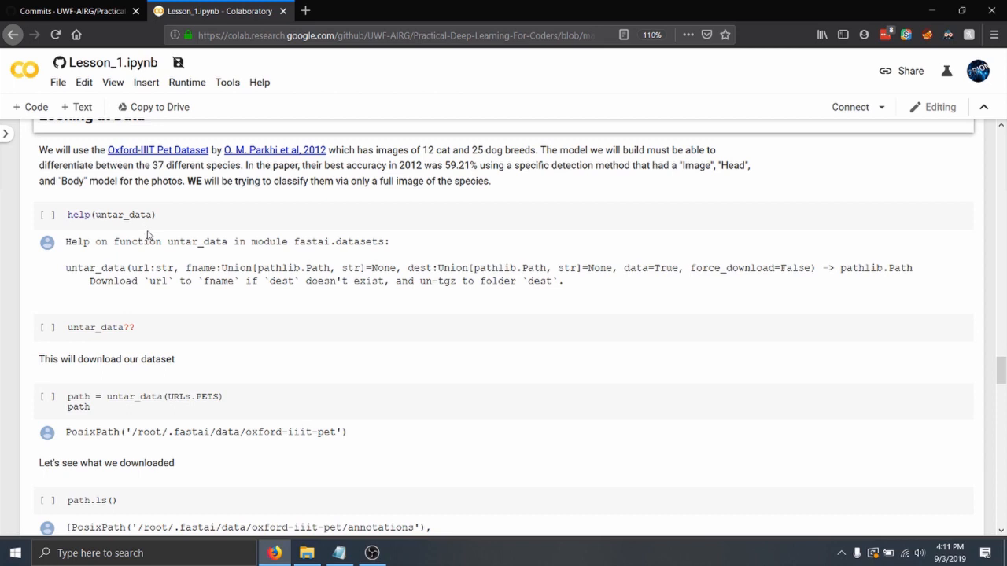
mouse_move(164, 280)
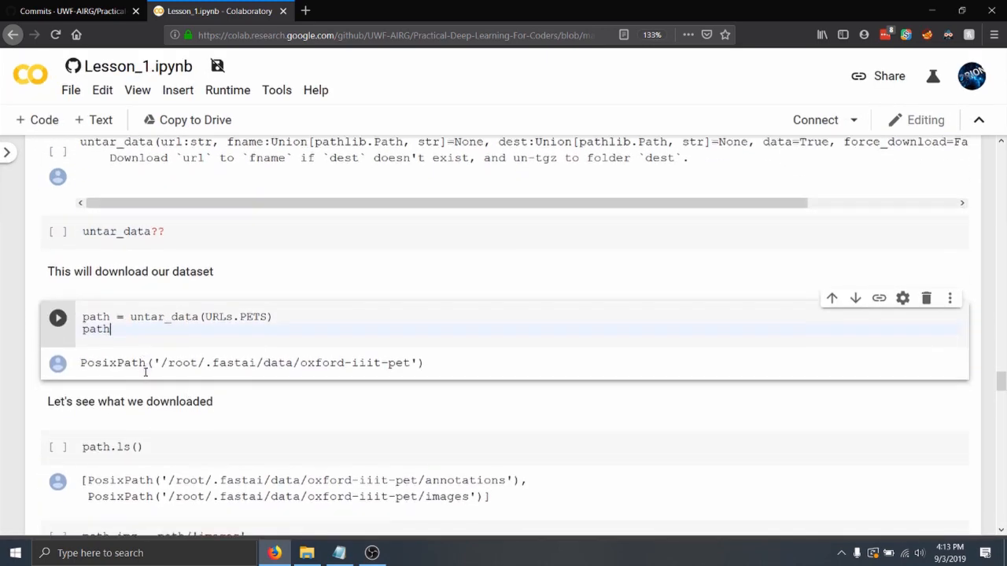
scroll(down, 3)
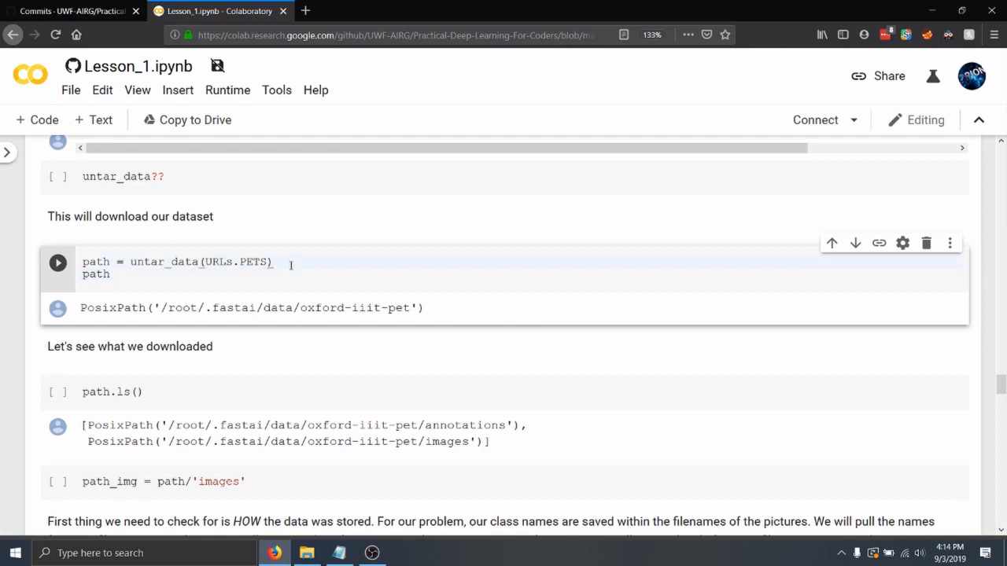
mouse_move(364, 324)
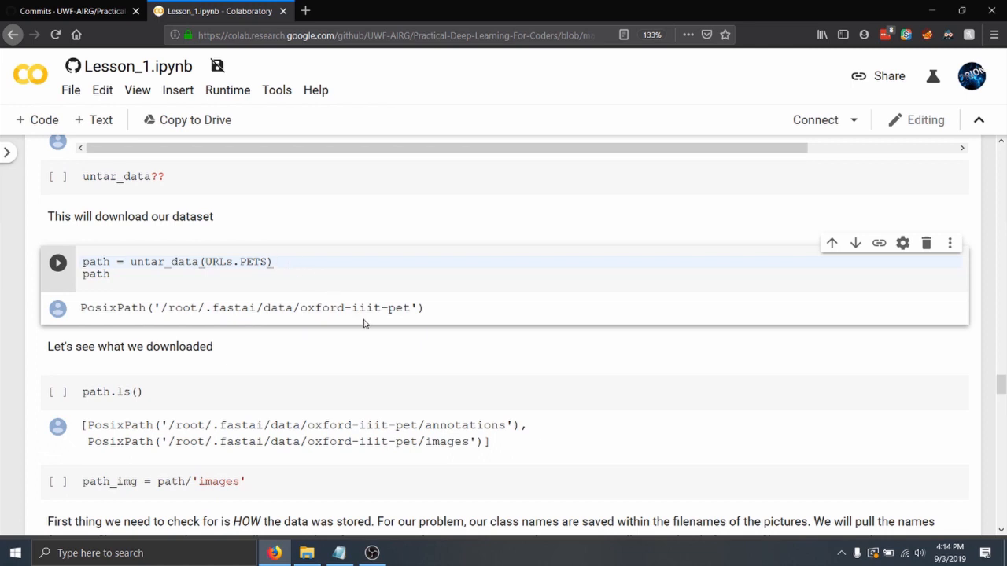
mouse_move(392, 324)
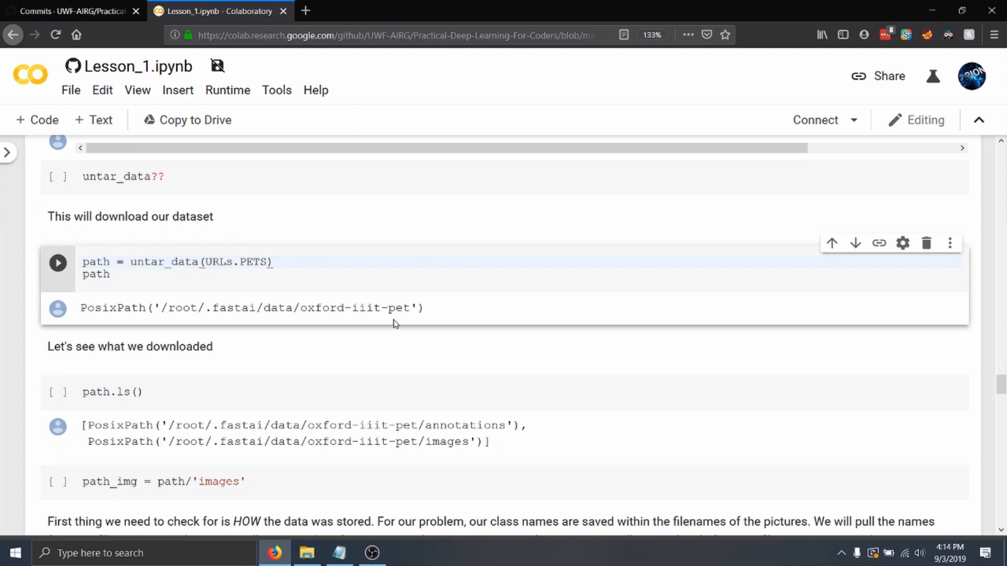
click(274, 262)
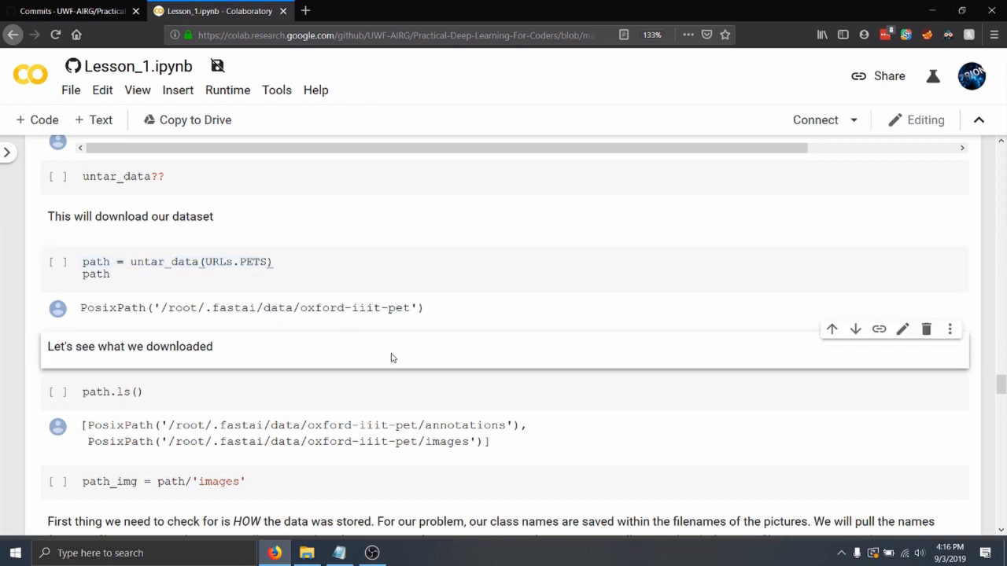
scroll(down, 3)
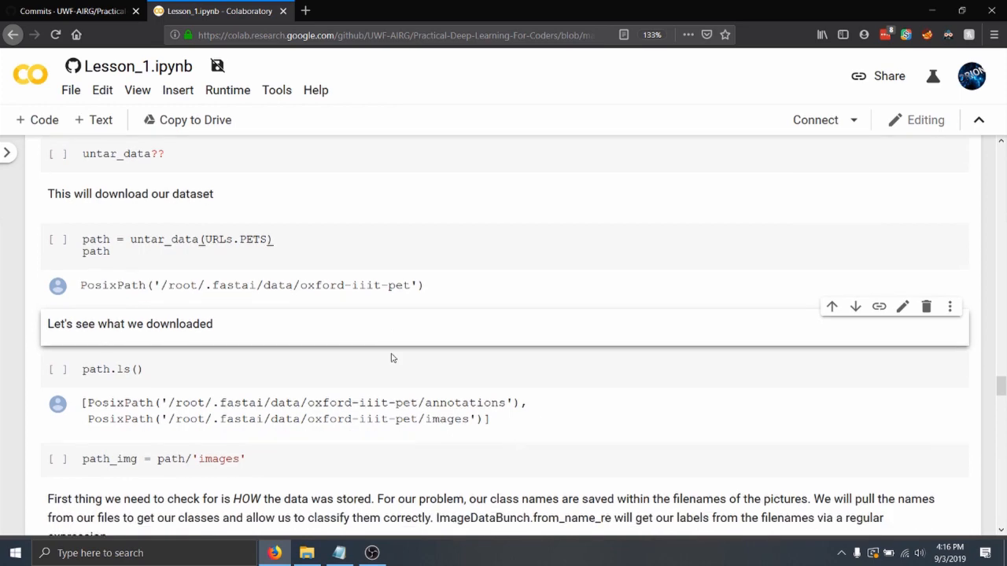
scroll(down, 3)
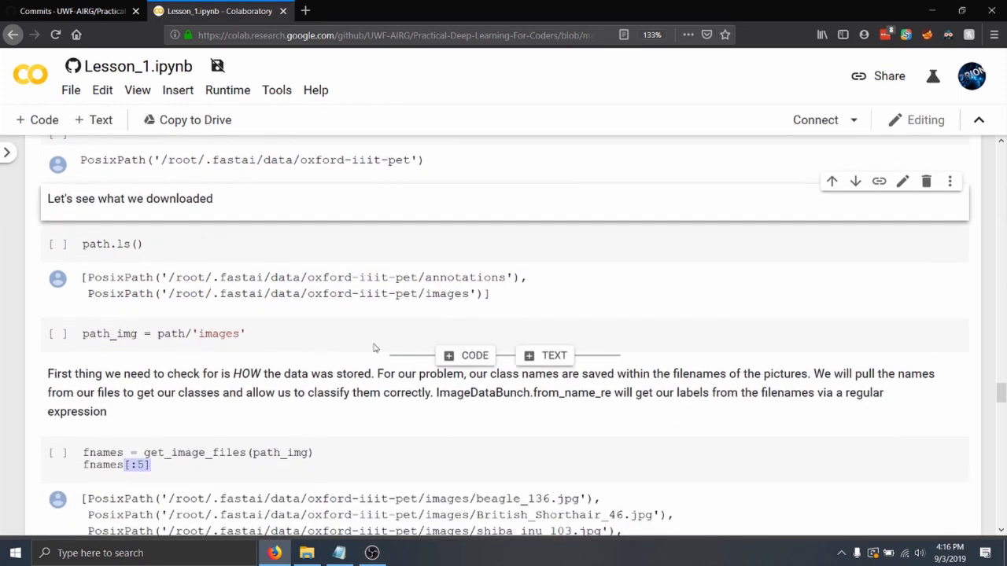
click(158, 244)
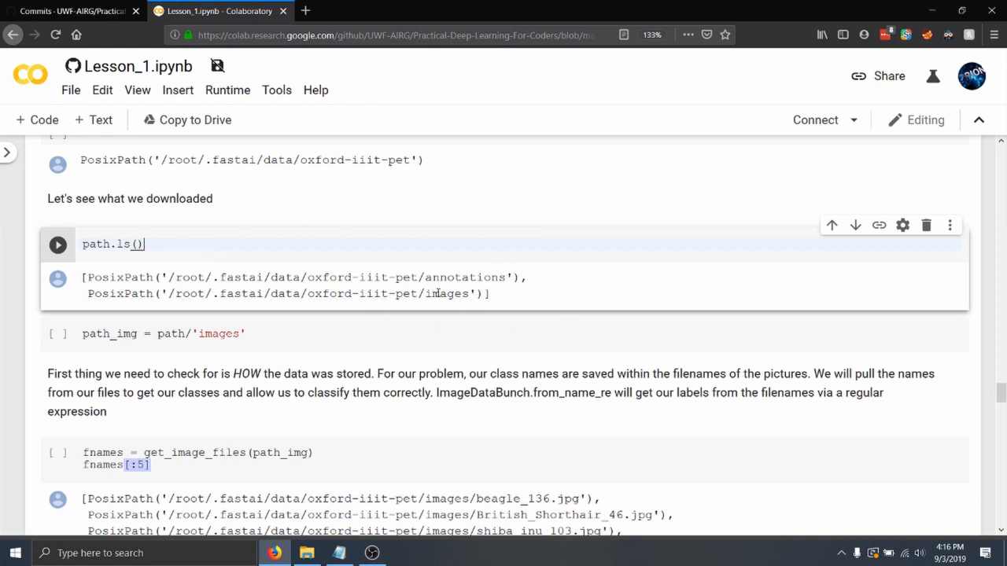
scroll(down, 3)
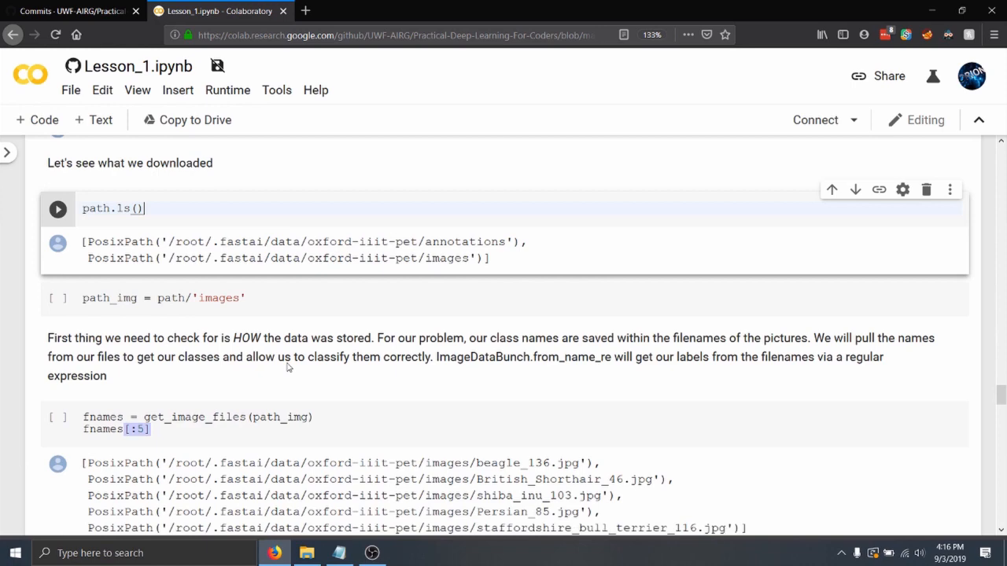
scroll(down, 3)
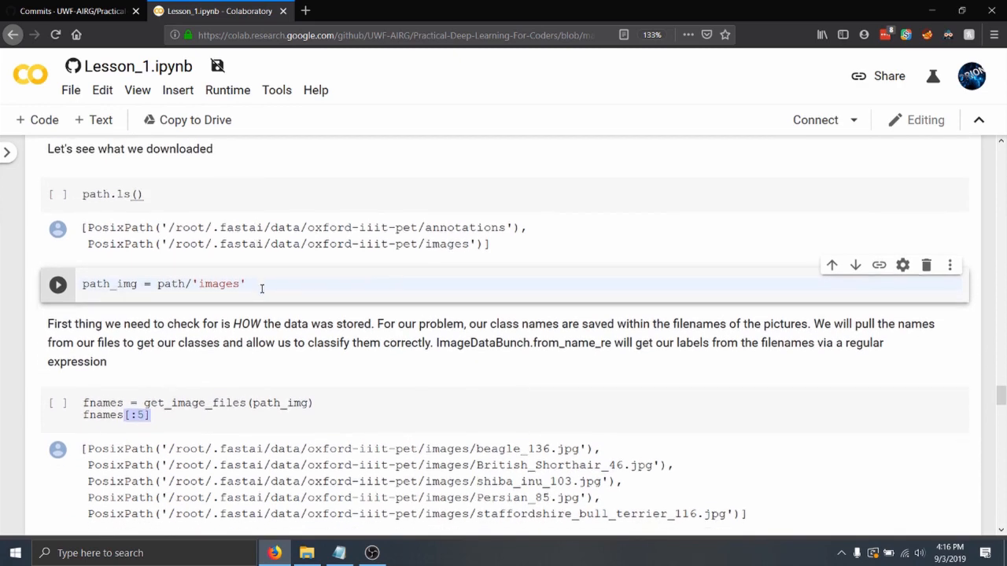
scroll(down, 3)
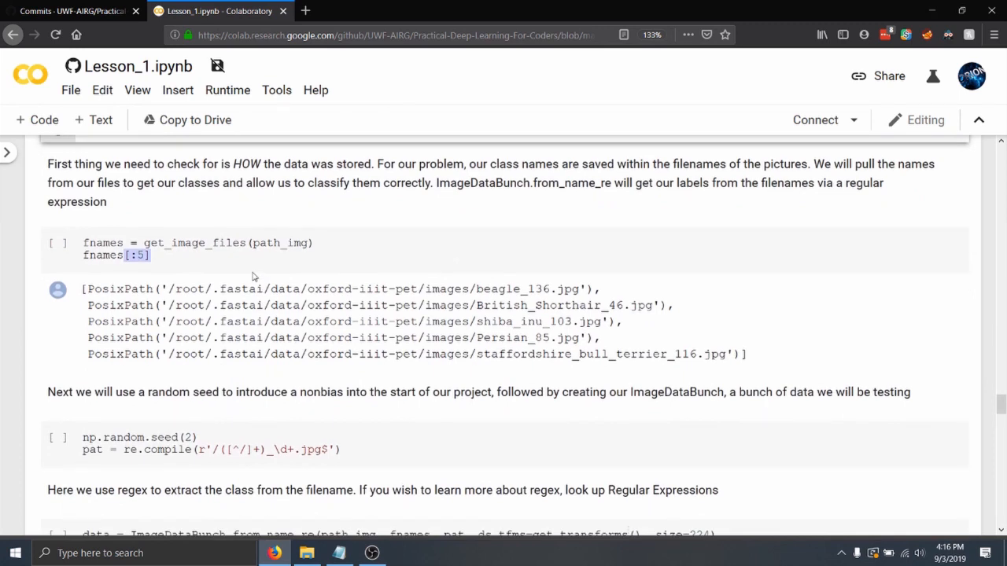
click(236, 242)
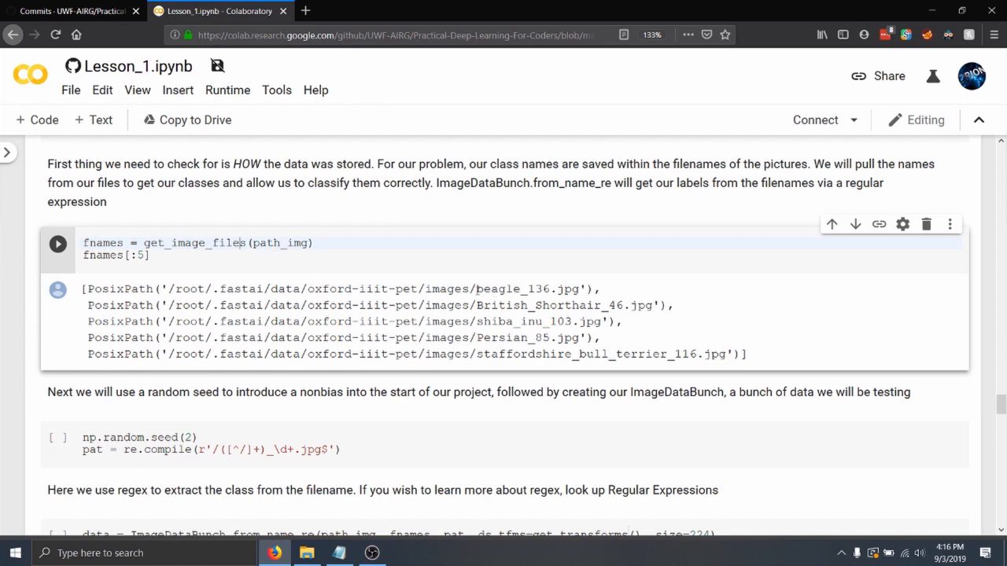
double_click(497, 289)
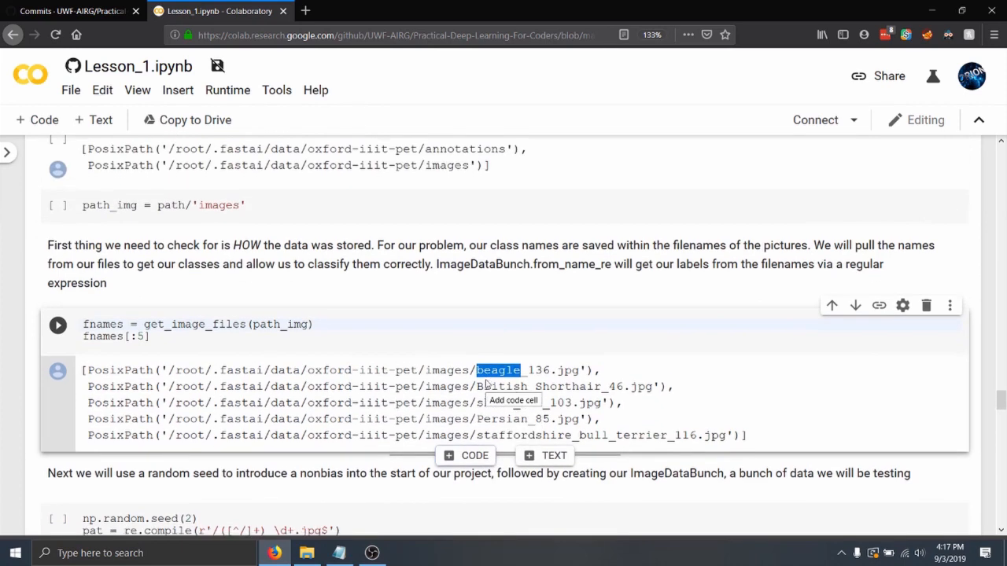
scroll(down, 3)
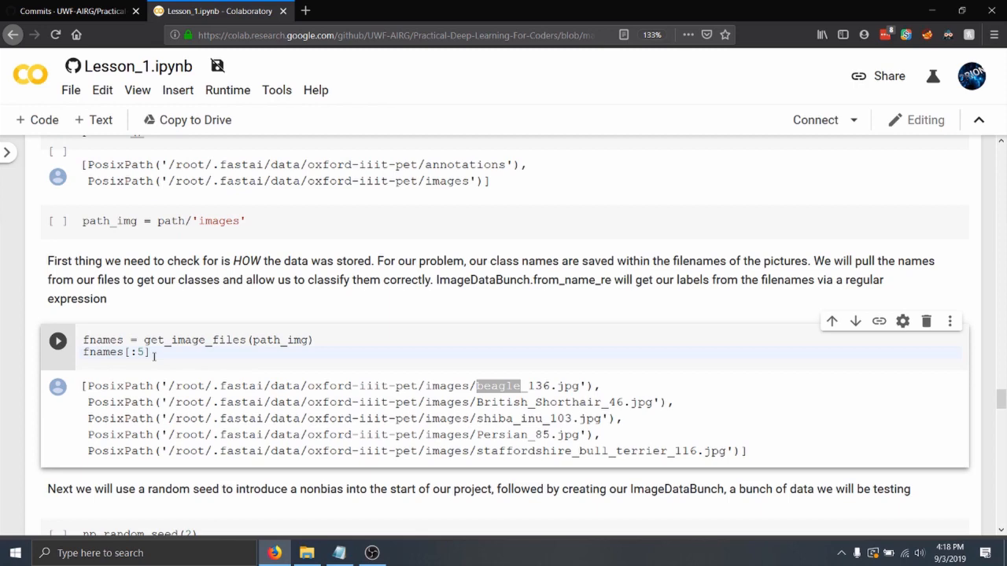
scroll(down, 3)
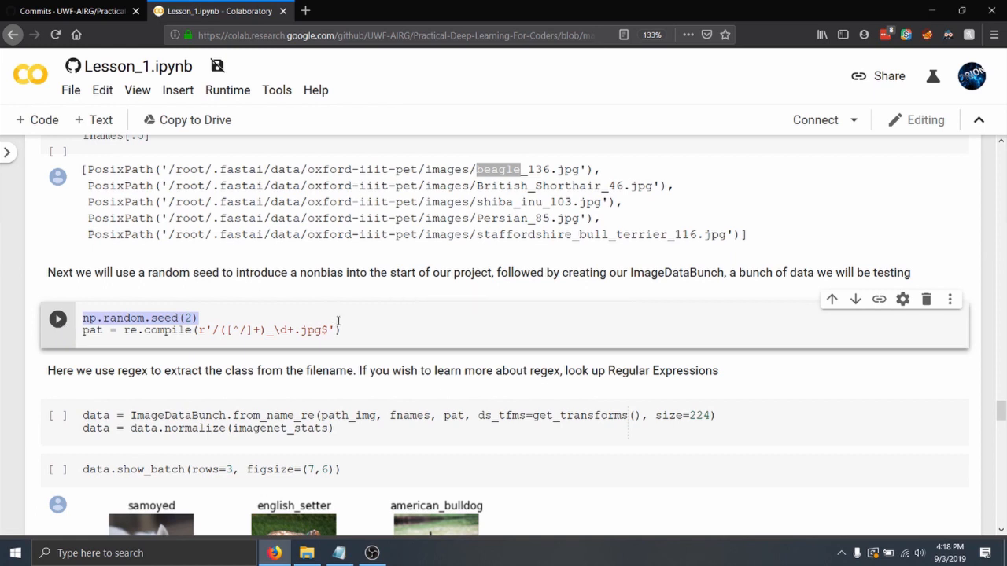
click(344, 330)
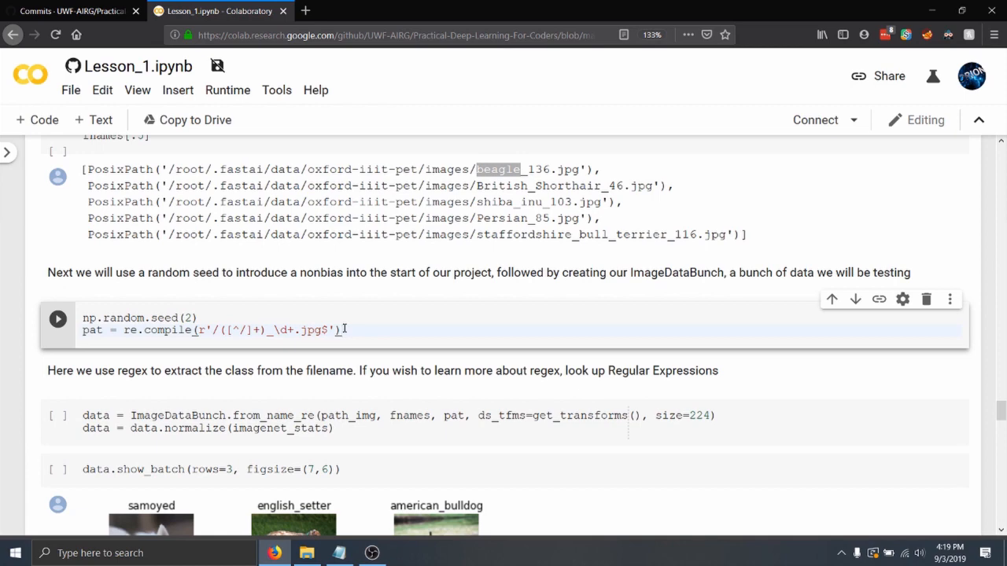
scroll(down, 3)
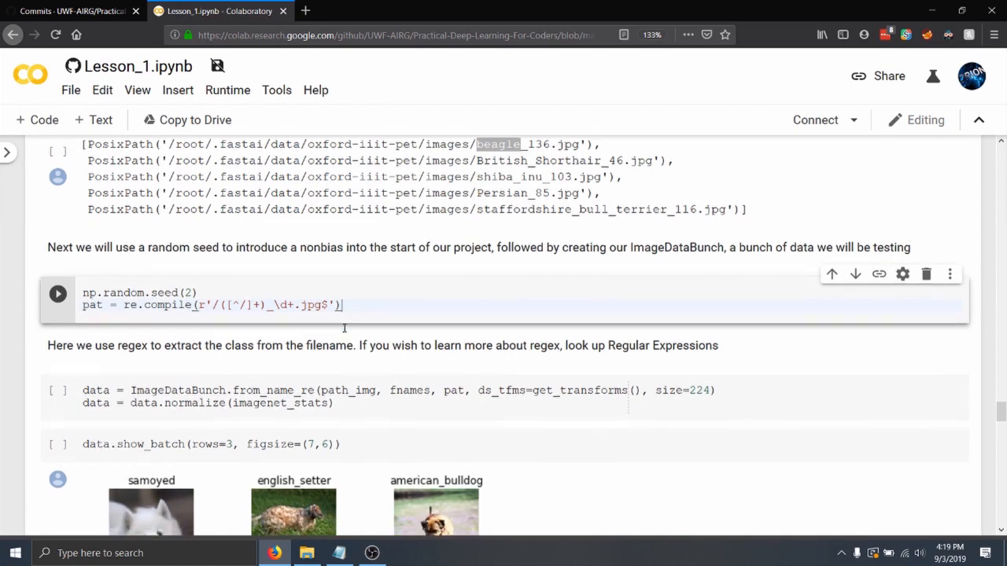
scroll(down, 3)
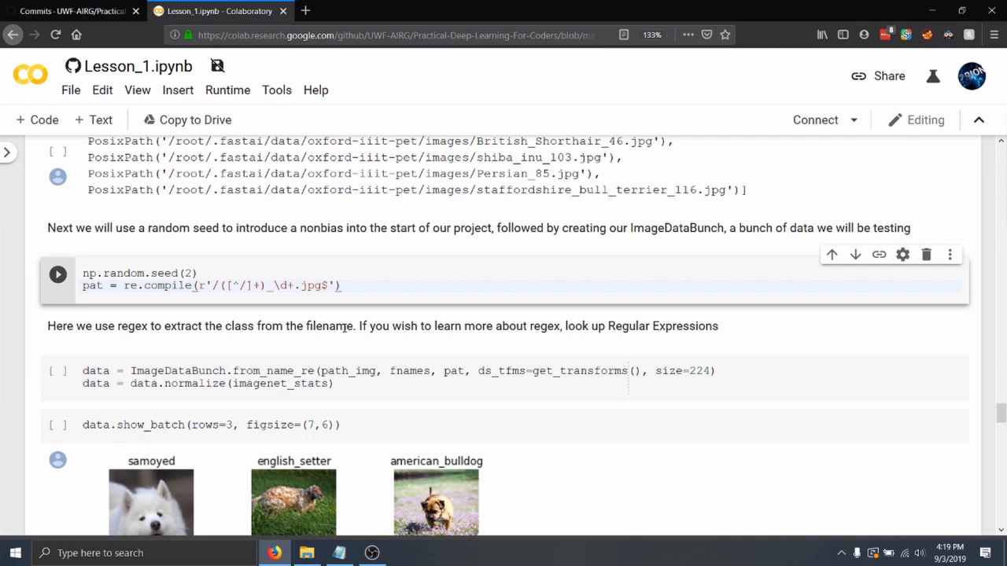
click(340, 286)
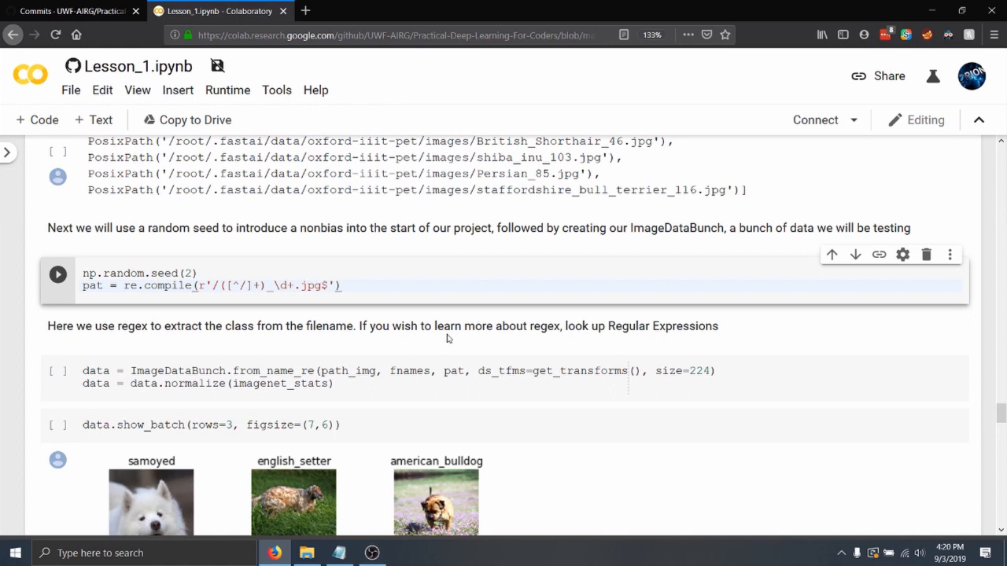
mouse_move(454, 384)
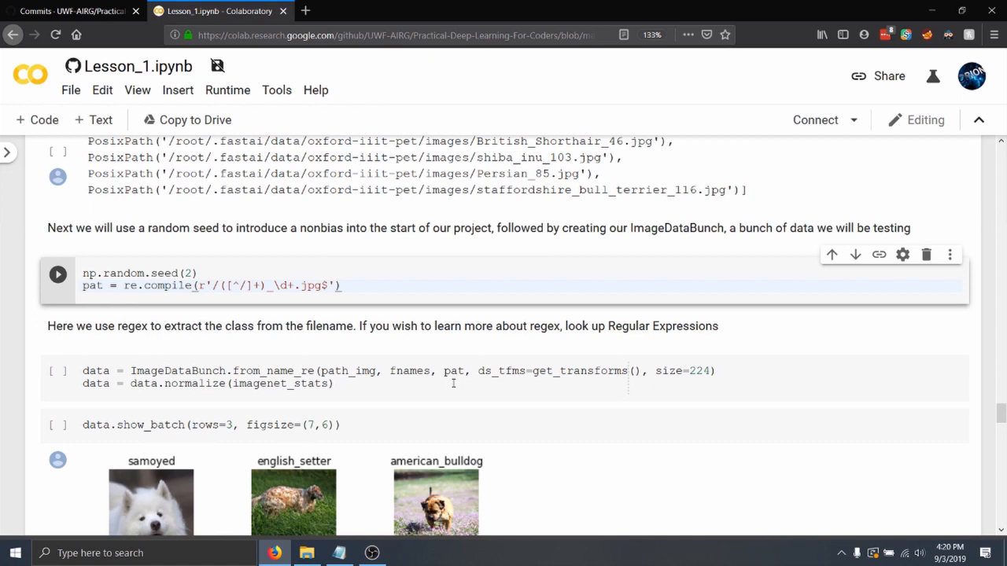
click(453, 384)
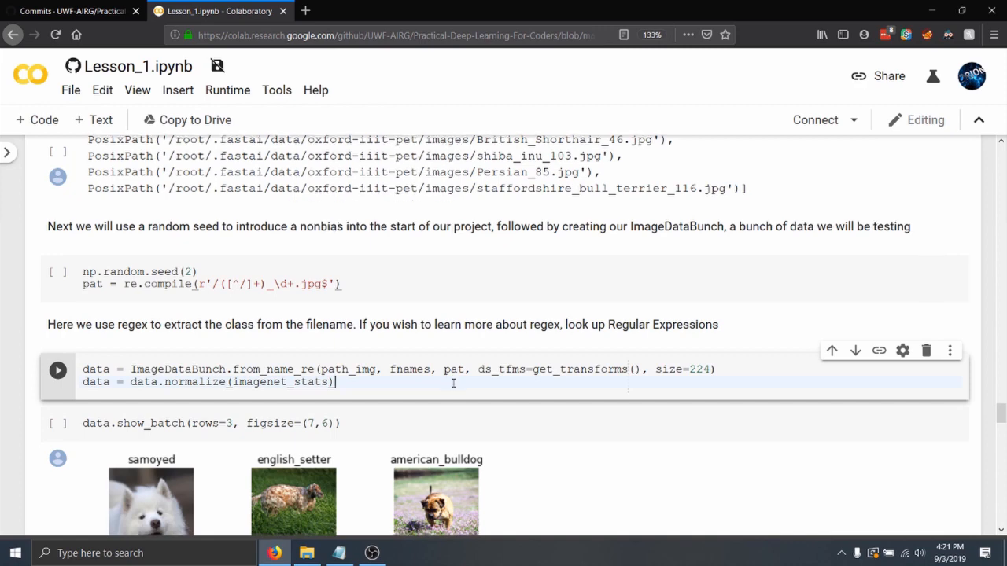
scroll(down, 3)
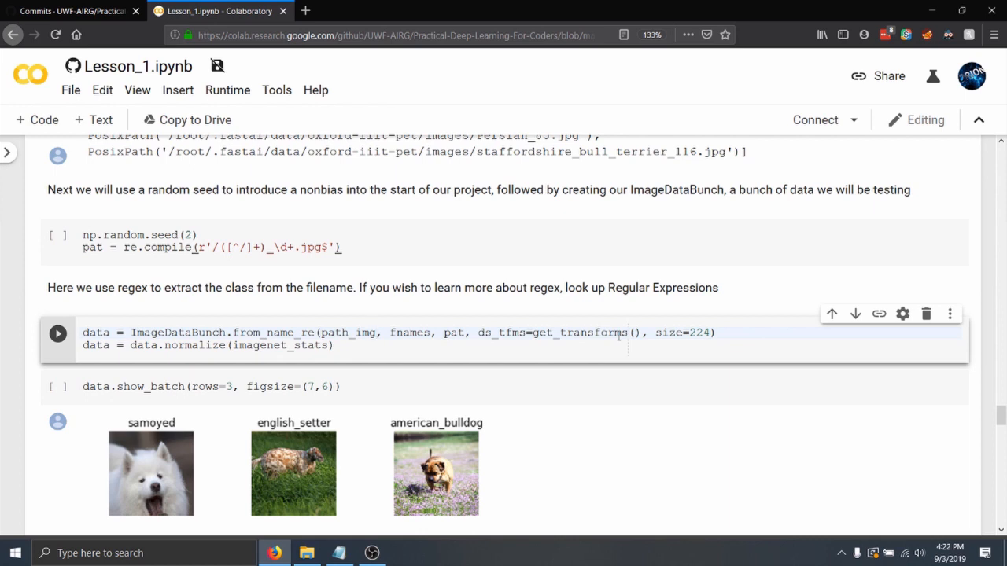
click(378, 332)
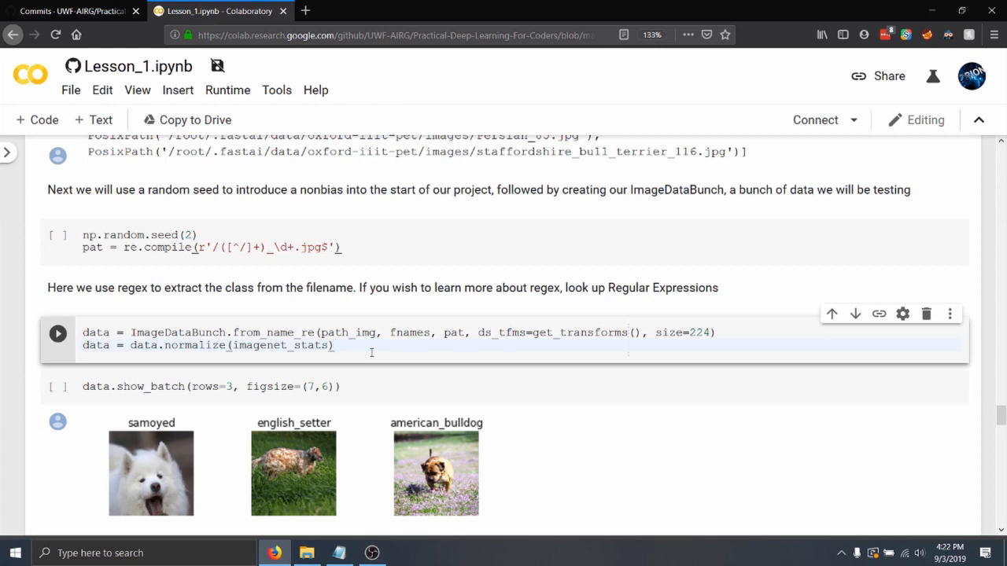
click(337, 347)
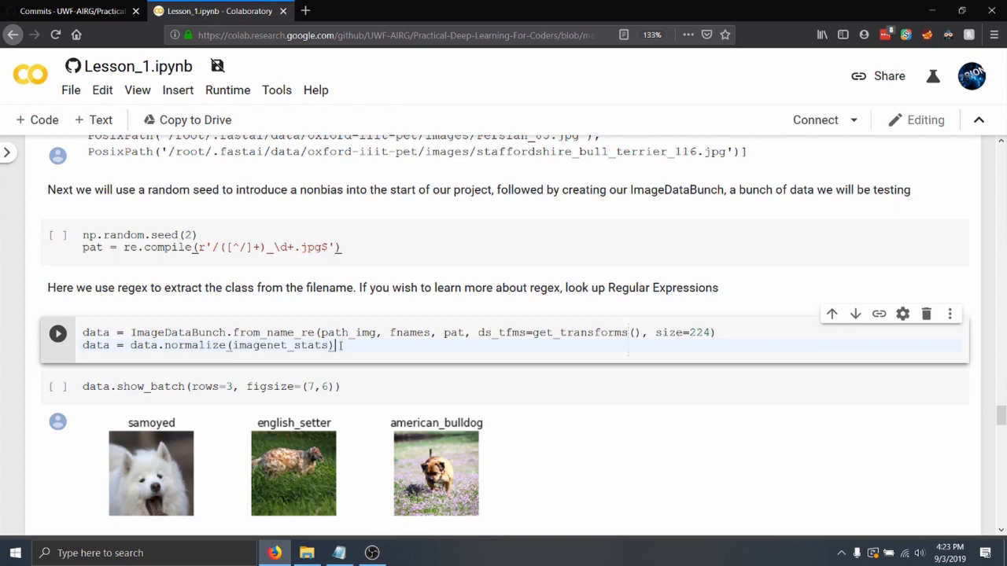
scroll(down, 3)
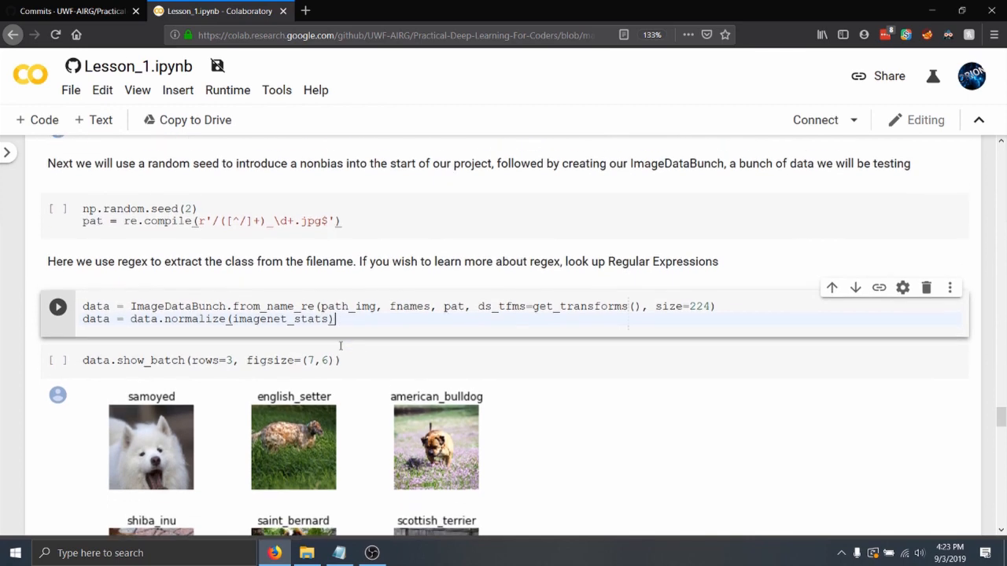
scroll(down, 3)
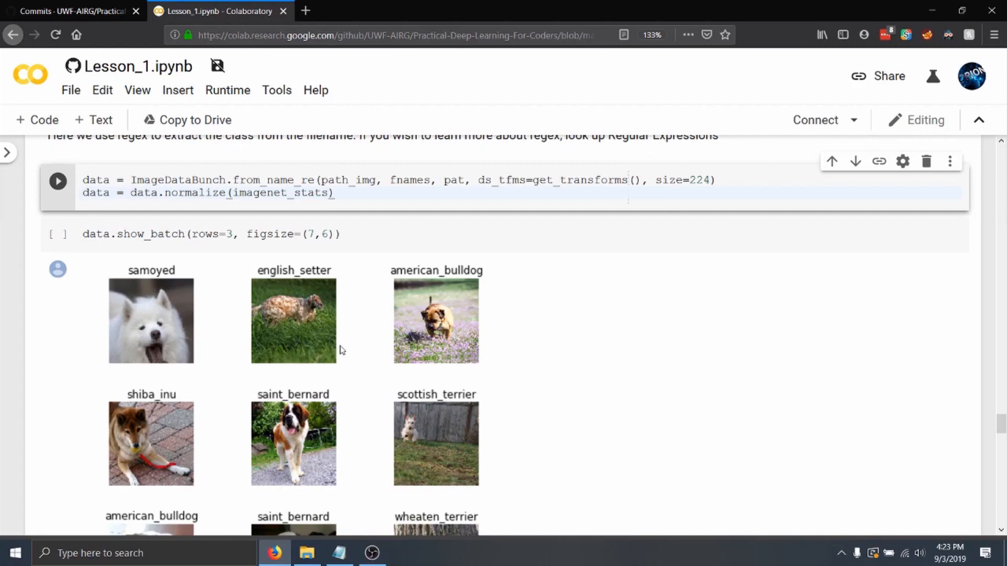
Scroll past the show_batch image grid to the print(data.classes) output listing 37 pet breeds
scroll(up, 3)
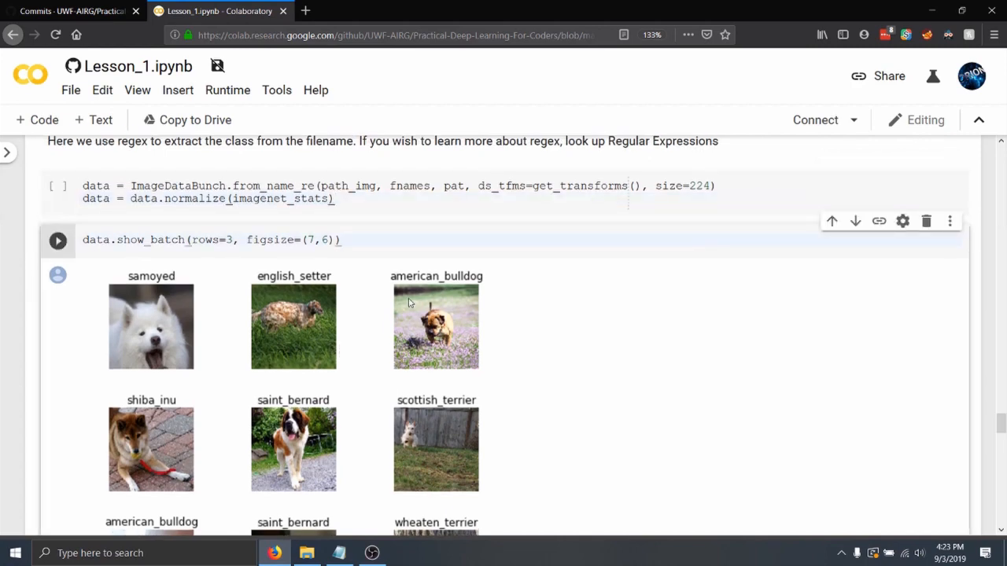
scroll(down, 3)
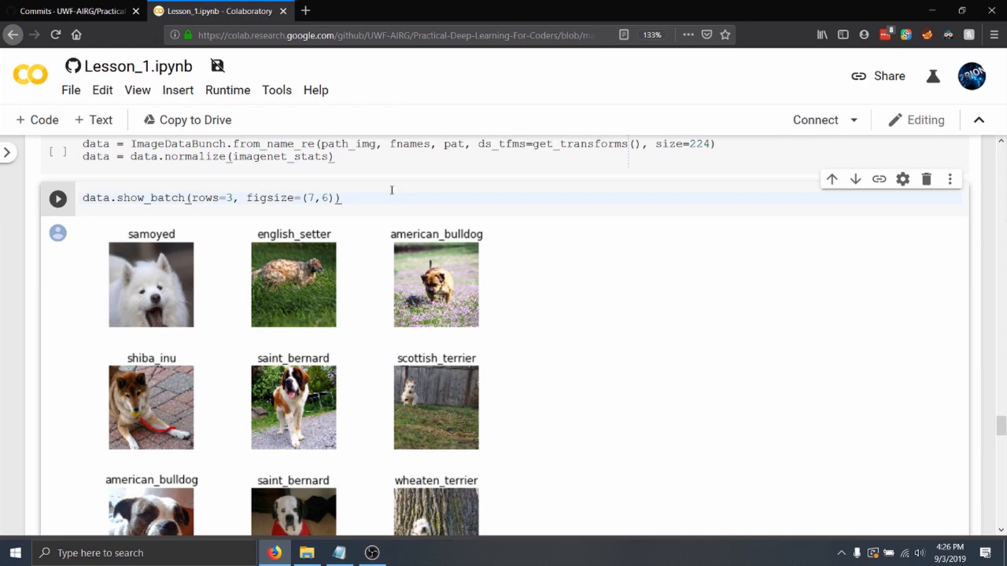
scroll(down, 3)
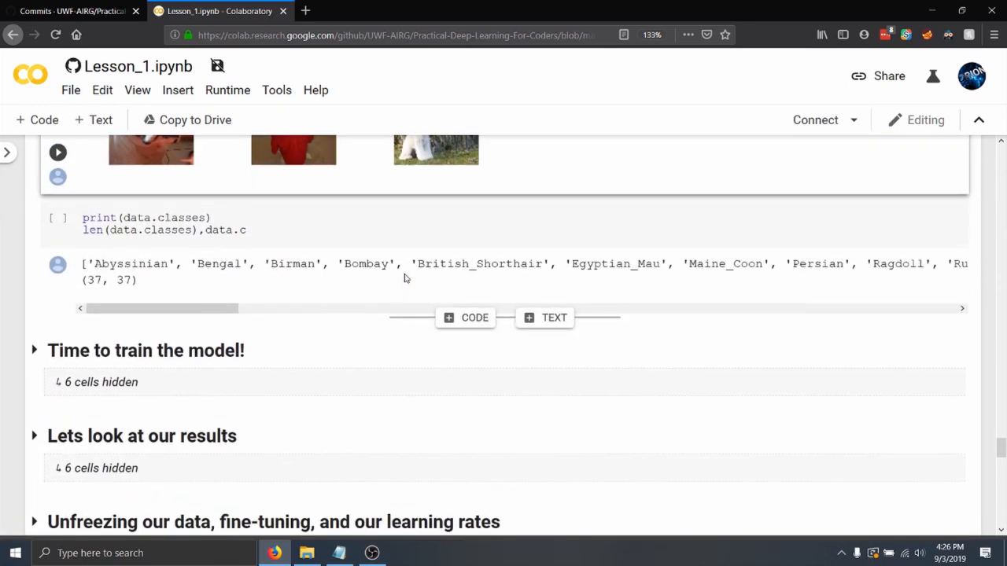
Drag the output scrollbar across the class names and expand the Time to train the model! section
scroll(down, 3)
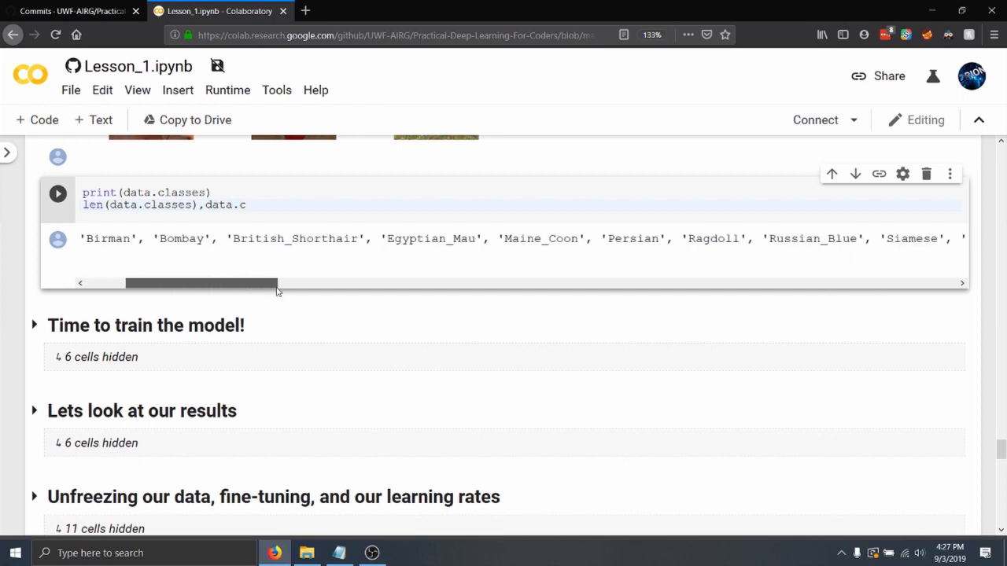
drag(202, 283, 460, 284)
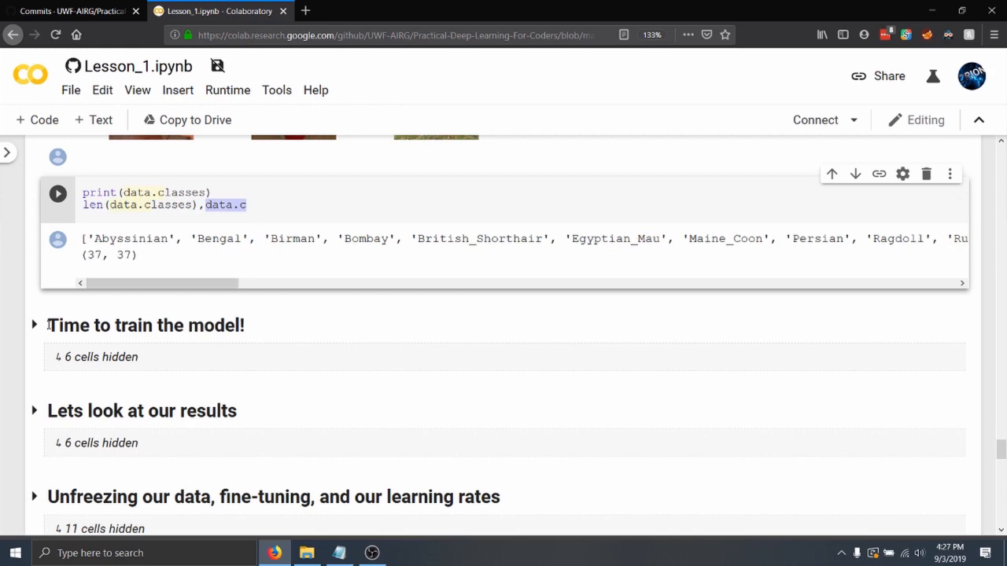
click(33, 324)
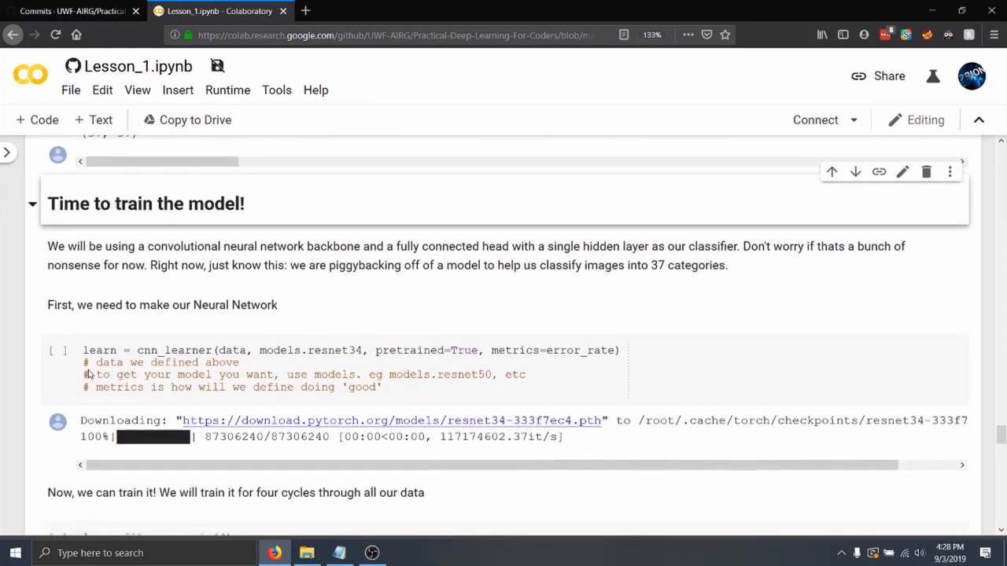
Select the cnn_learner resnet34 cell and reach the fit_one_cycle(4) results down to 0.0589 error rate
scroll(down, 3)
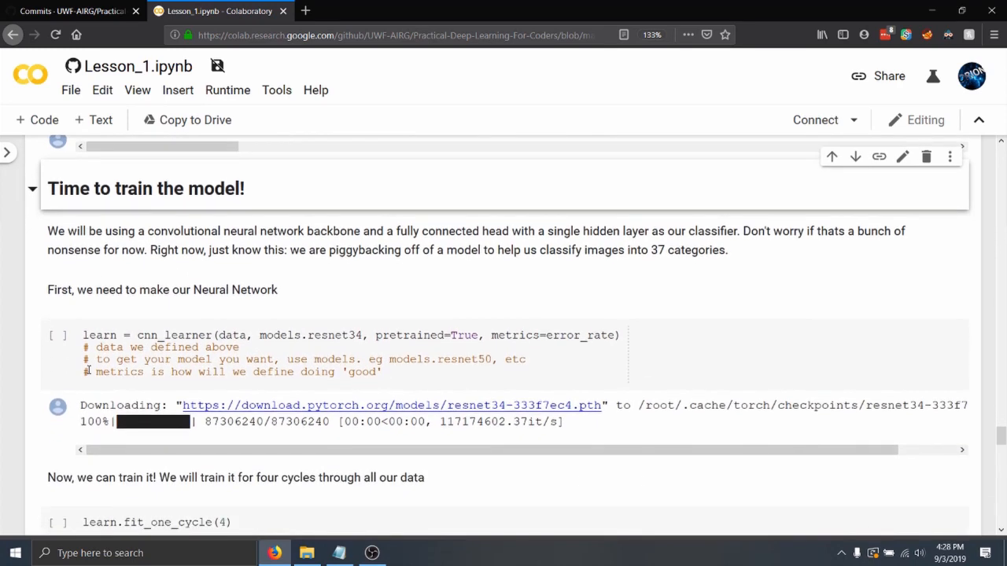
scroll(down, 3)
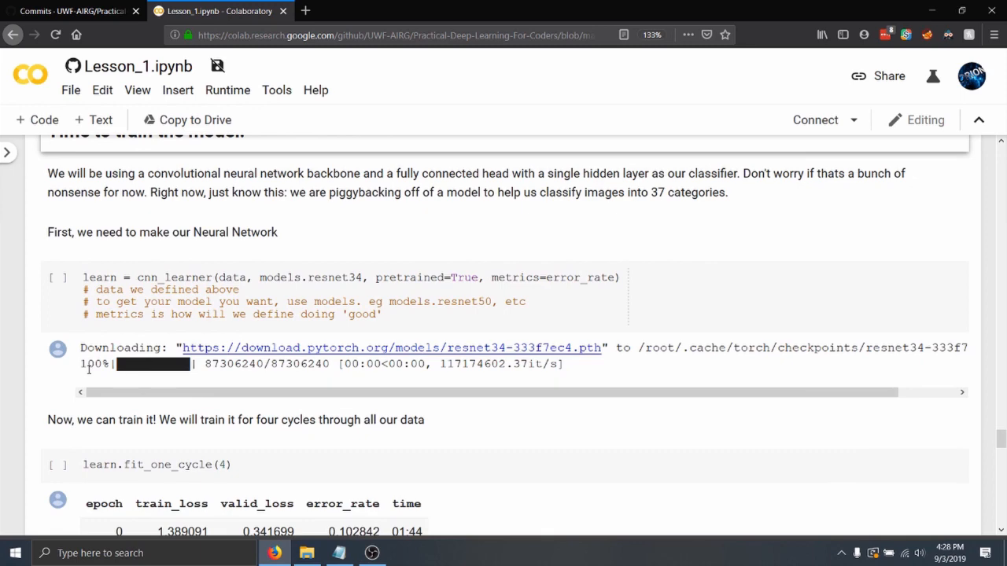
mouse_move(116, 297)
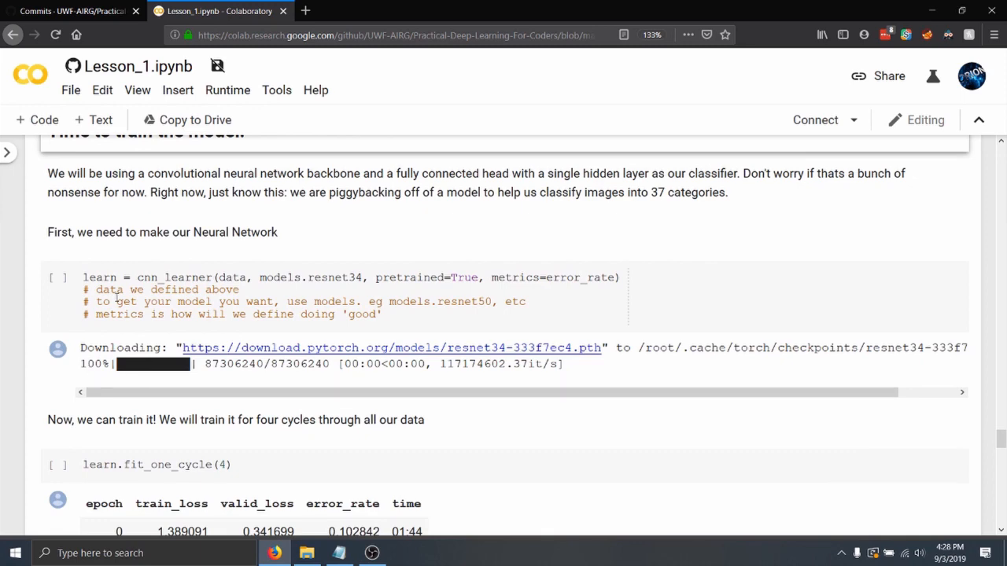
scroll(down, 3)
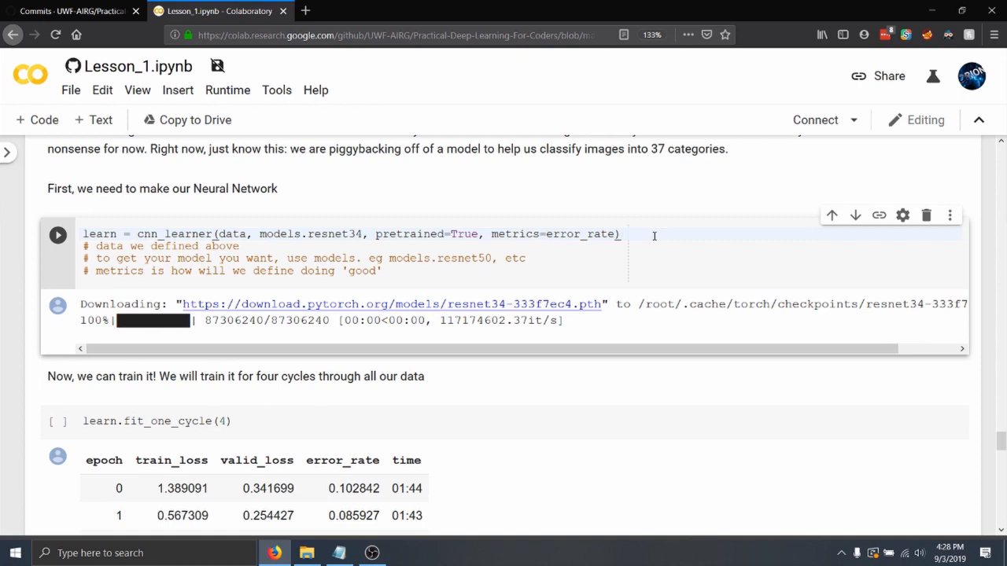
click(620, 233)
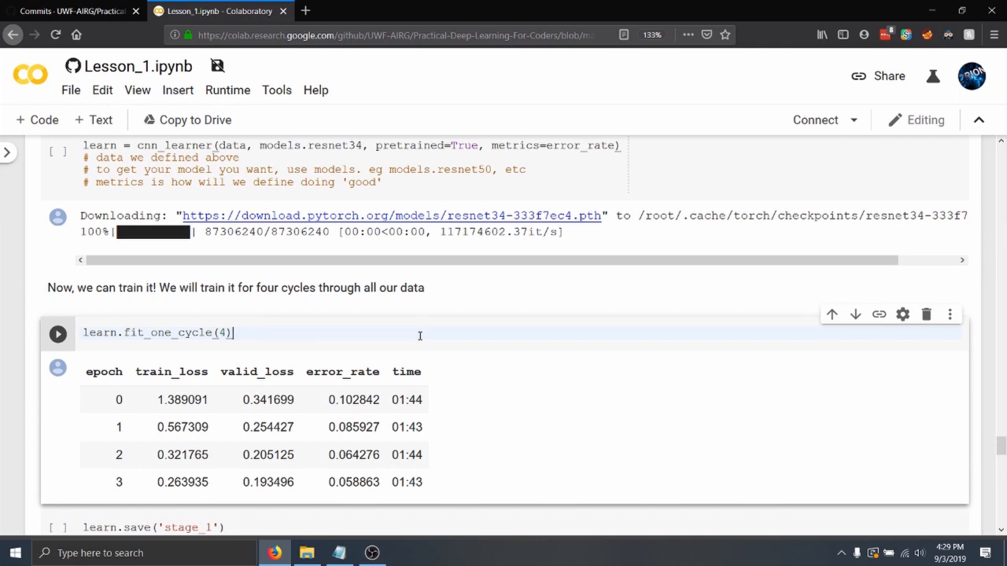
scroll(down, 3)
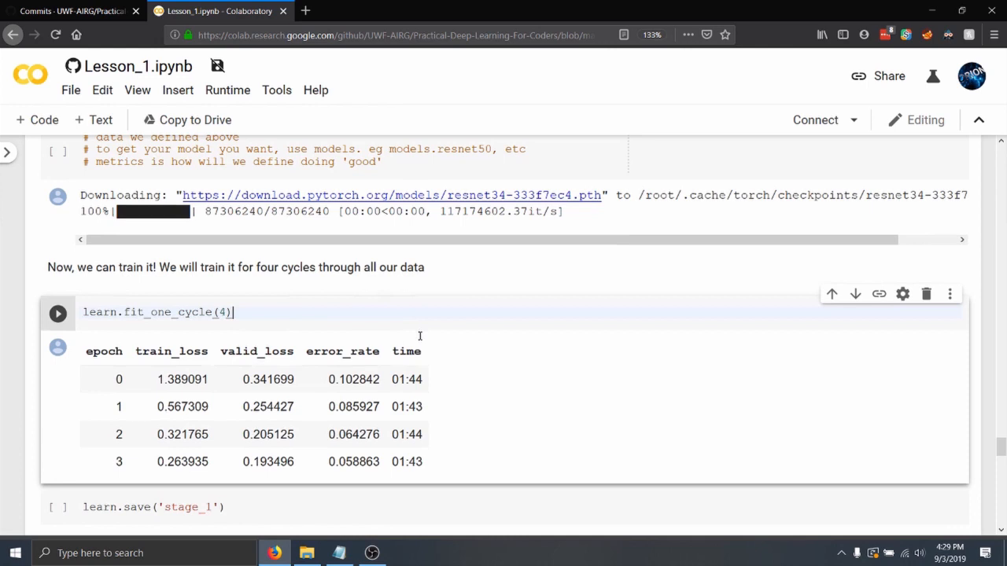
scroll(down, 3)
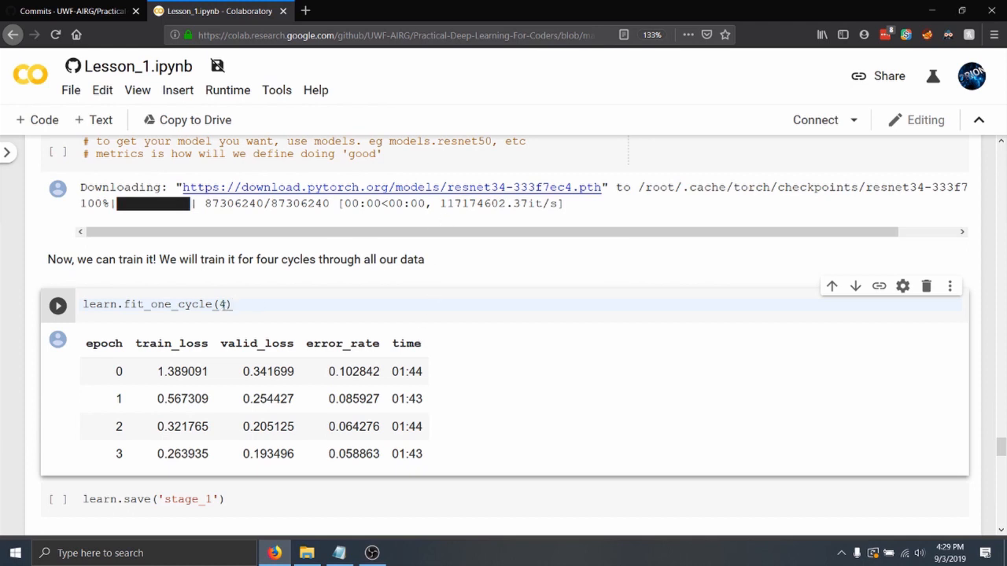
click(232, 306)
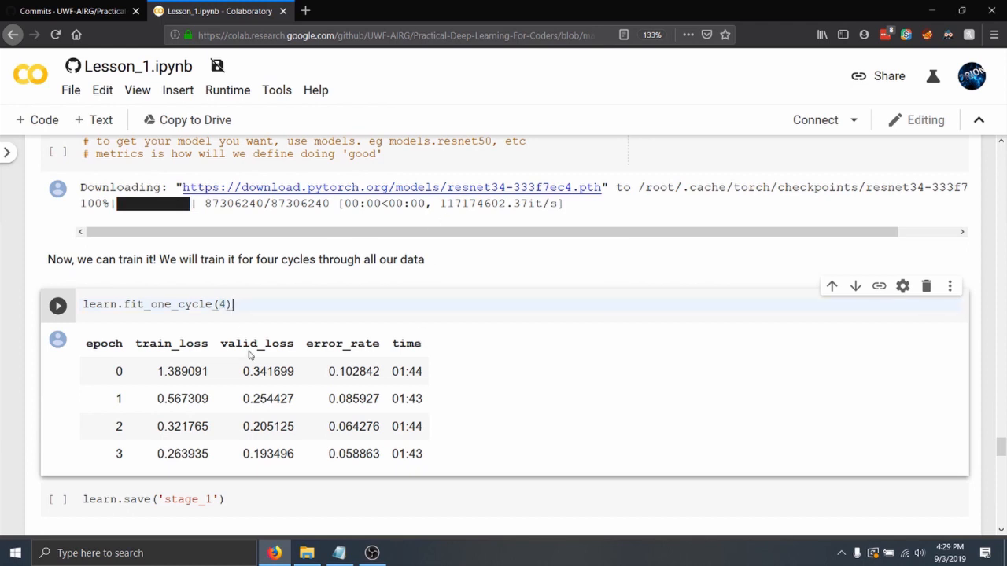
scroll(down, 3)
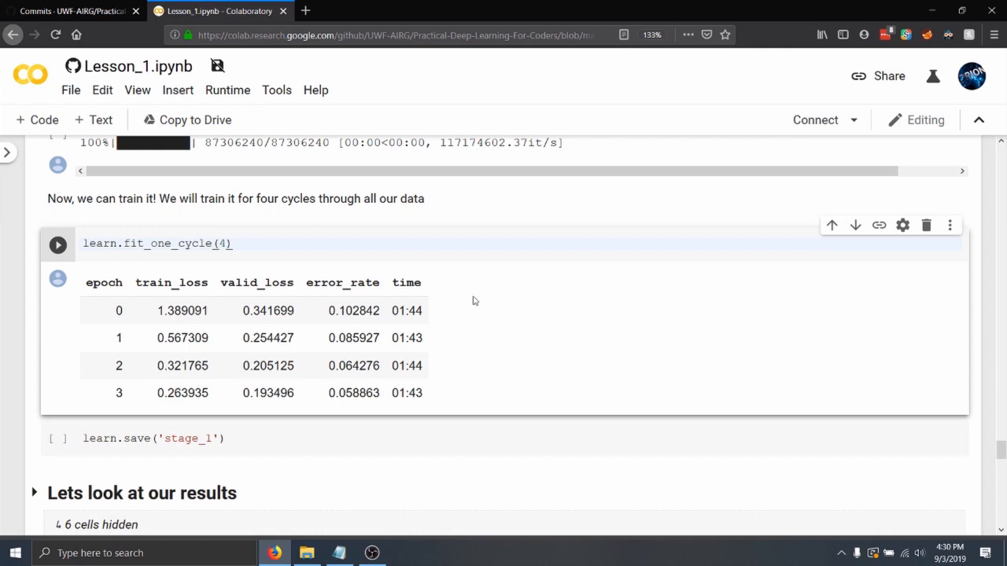
click(233, 242)
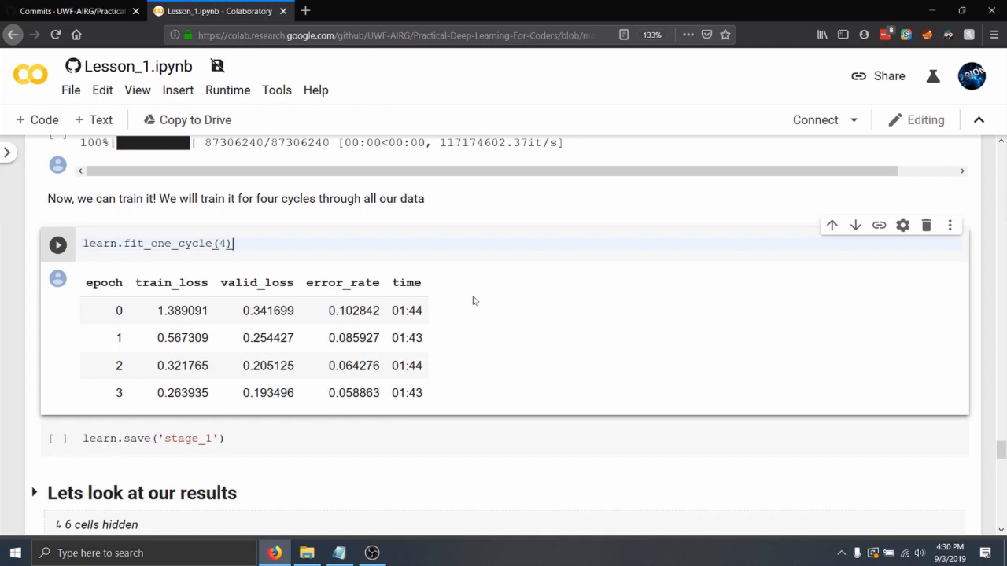
scroll(down, 3)
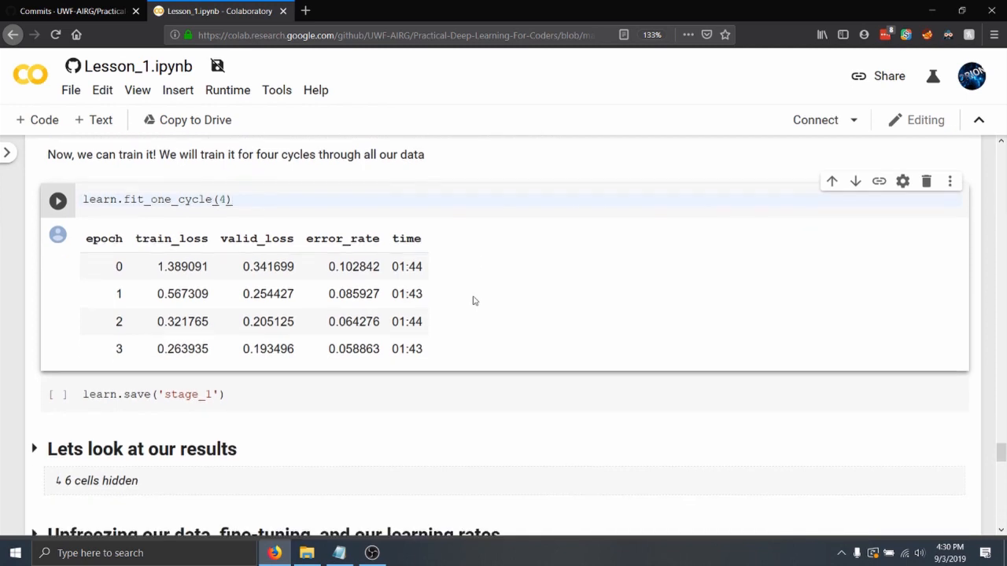
Scroll into the ClassificationInterpretation top_losses cell and its plot_top_losses output
scroll(down, 3)
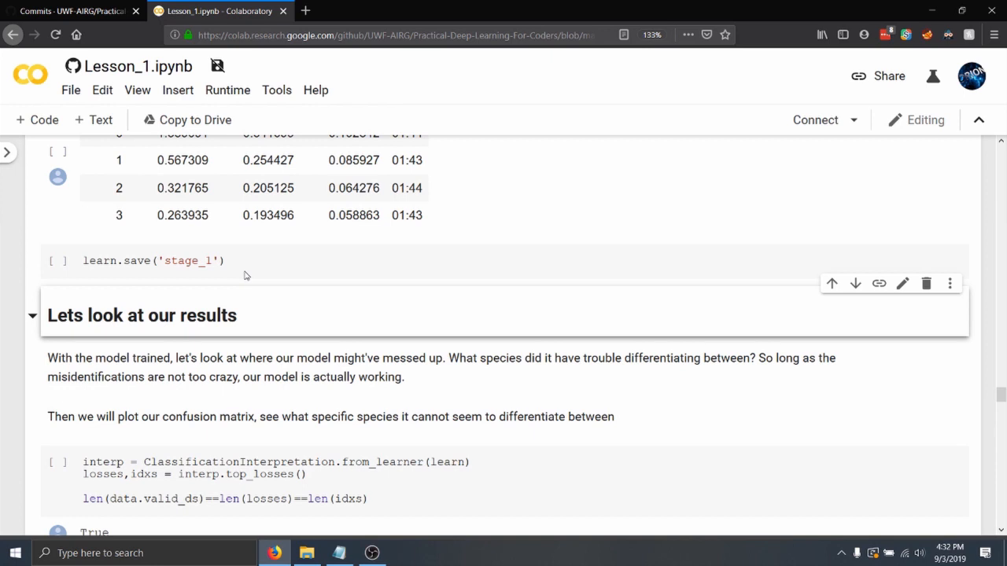
scroll(down, 3)
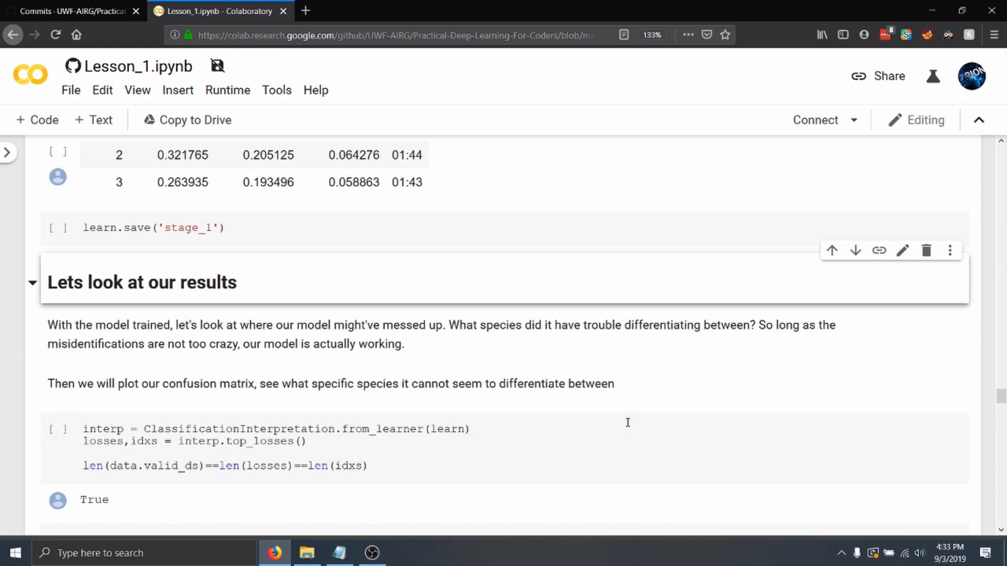
mouse_move(582, 438)
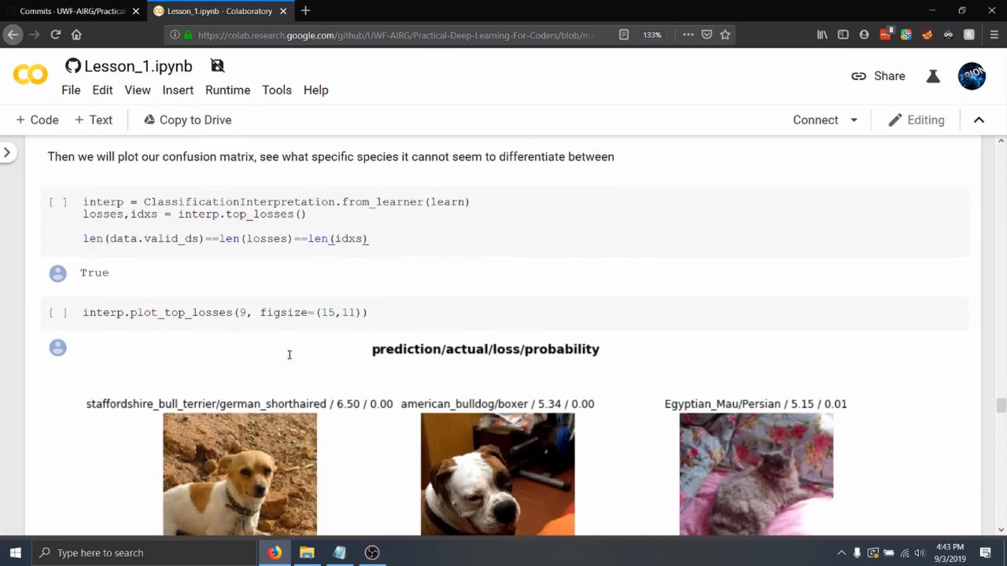
Select the plot_top_losses cell and scroll past its images to the plot_confusion_matrix output
scroll(down, 3)
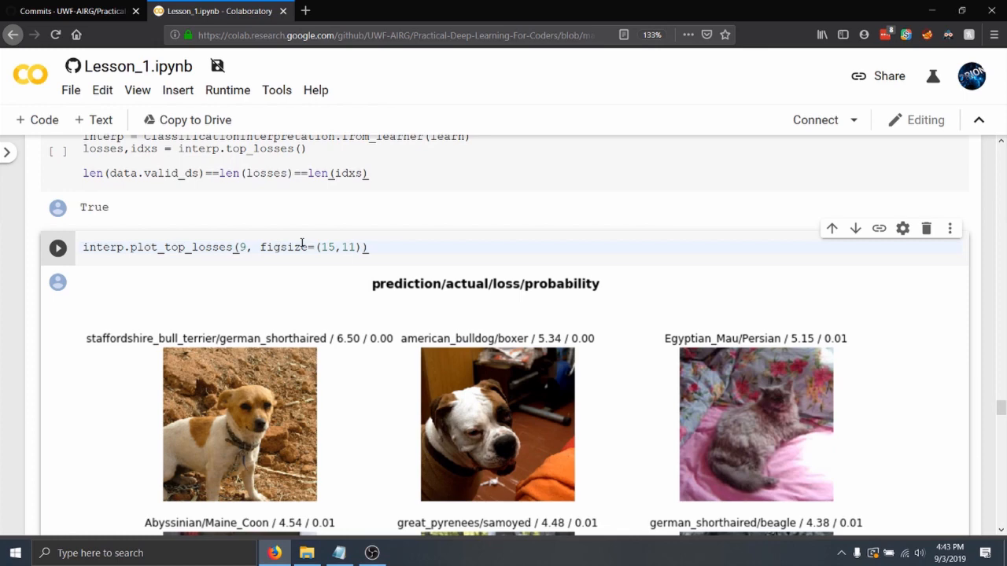
click(369, 248)
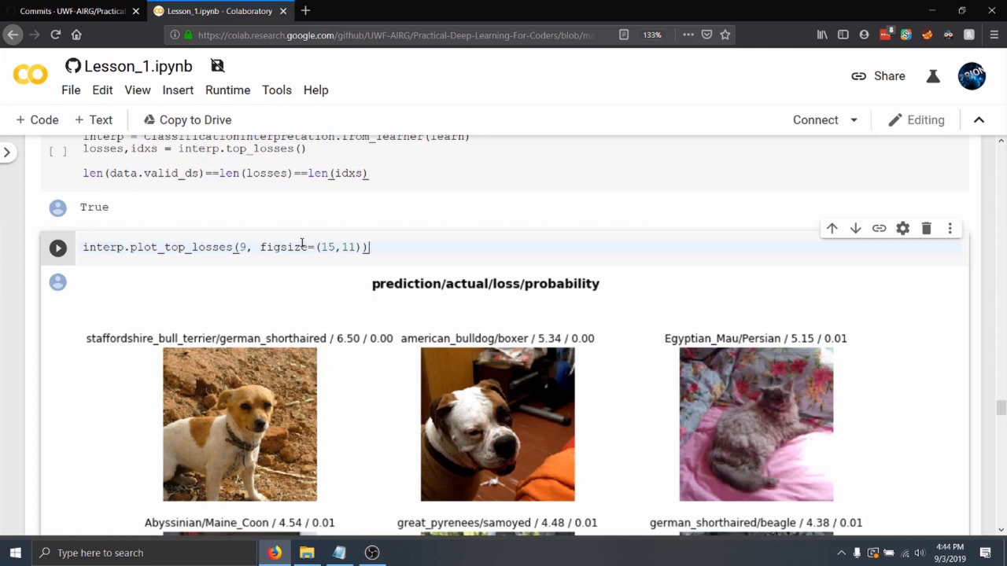
scroll(down, 3)
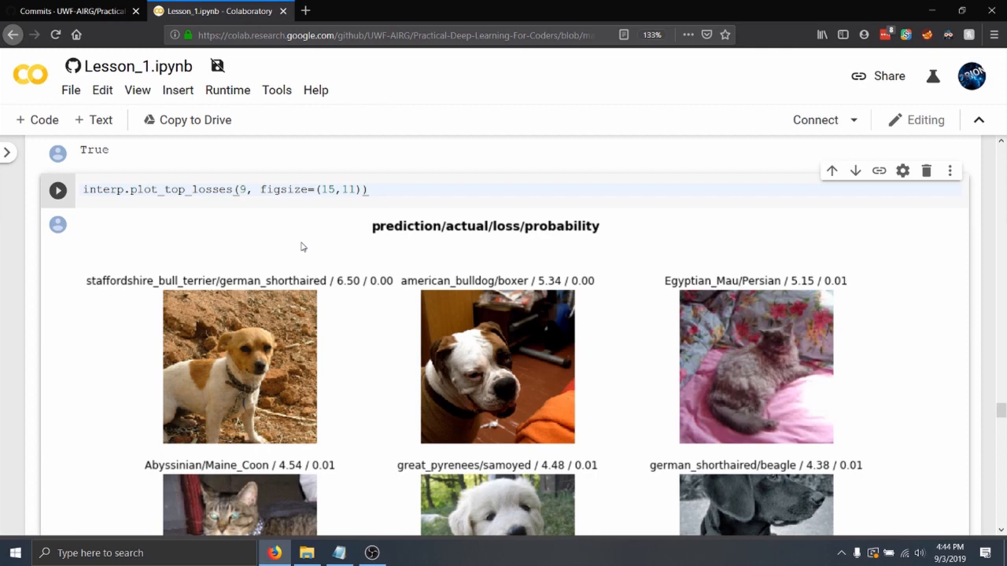
click(367, 189)
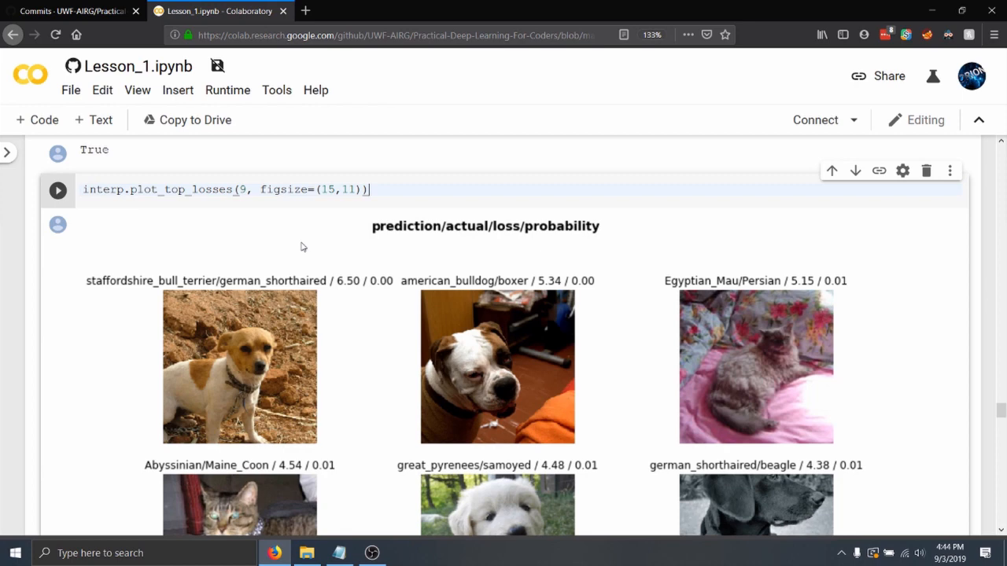
scroll(down, 3)
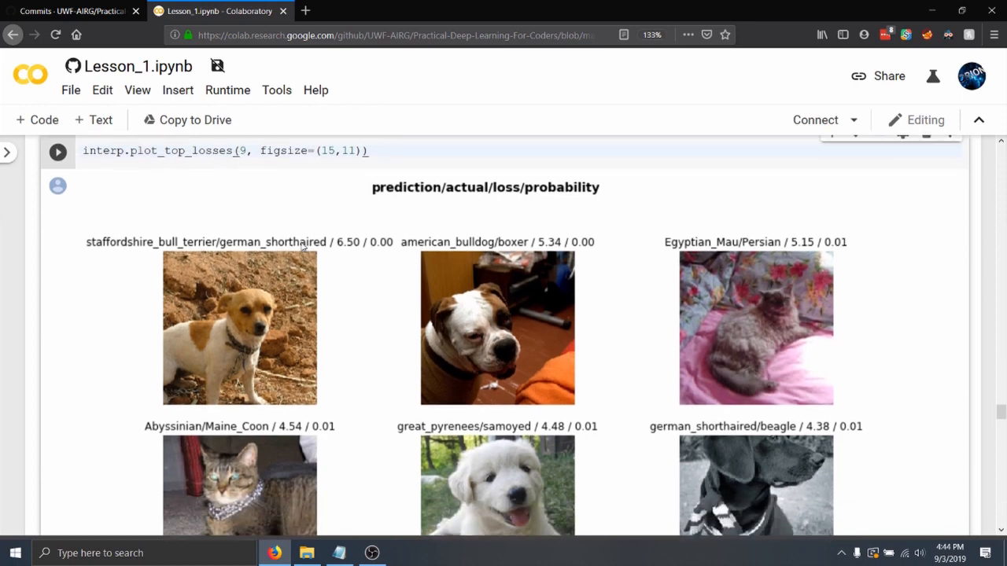
scroll(down, 3)
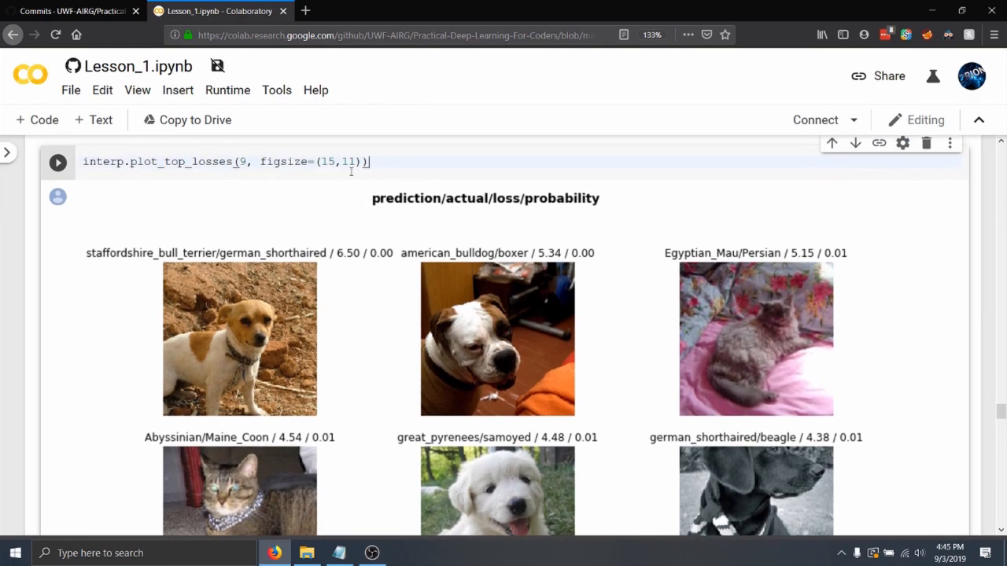
scroll(down, 3)
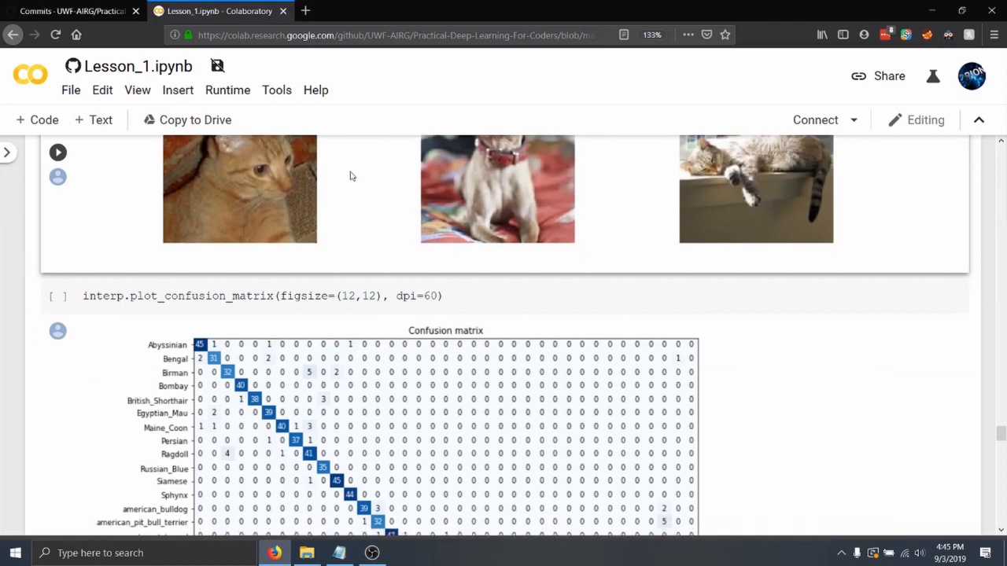
Bring the interp.most_confused(min_val=2) output into focus to read pairs like Birman and Ragdoll
scroll(down, 3)
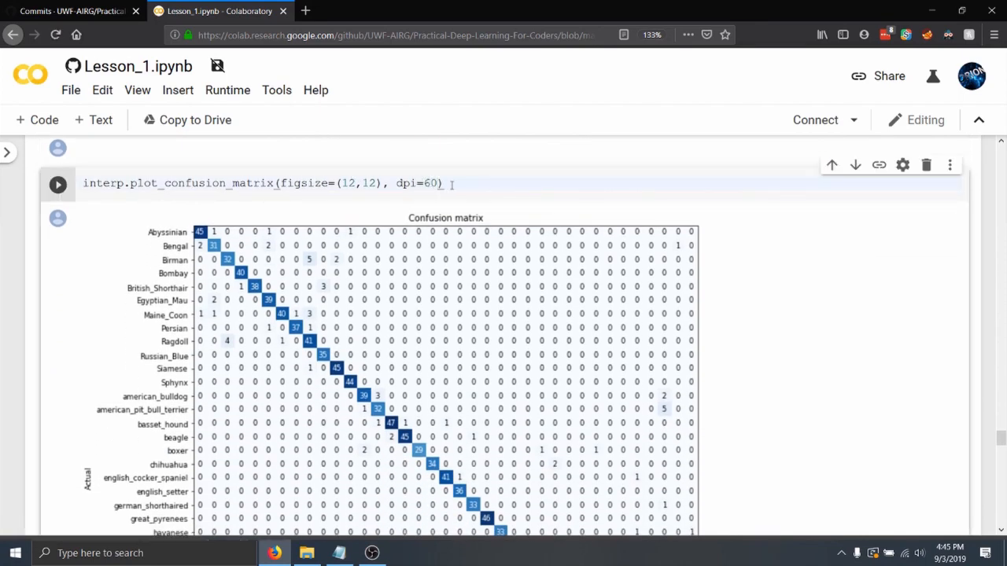
scroll(down, 3)
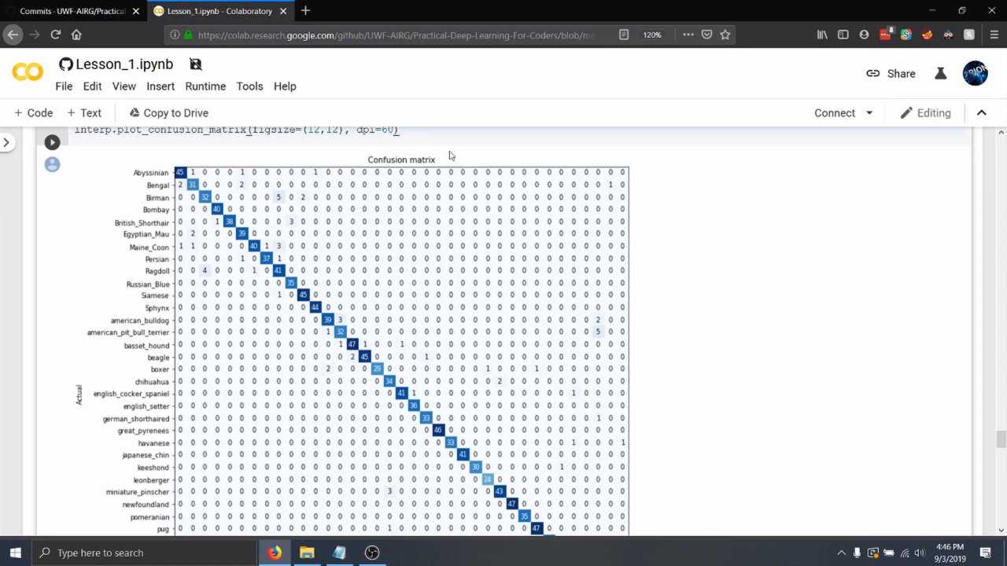
scroll(down, 3)
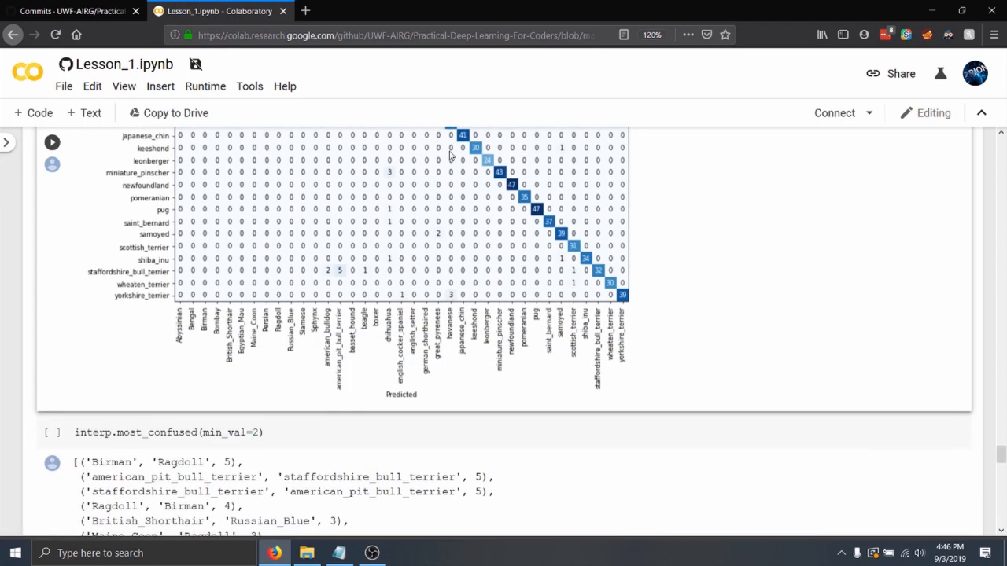
scroll(down, 3)
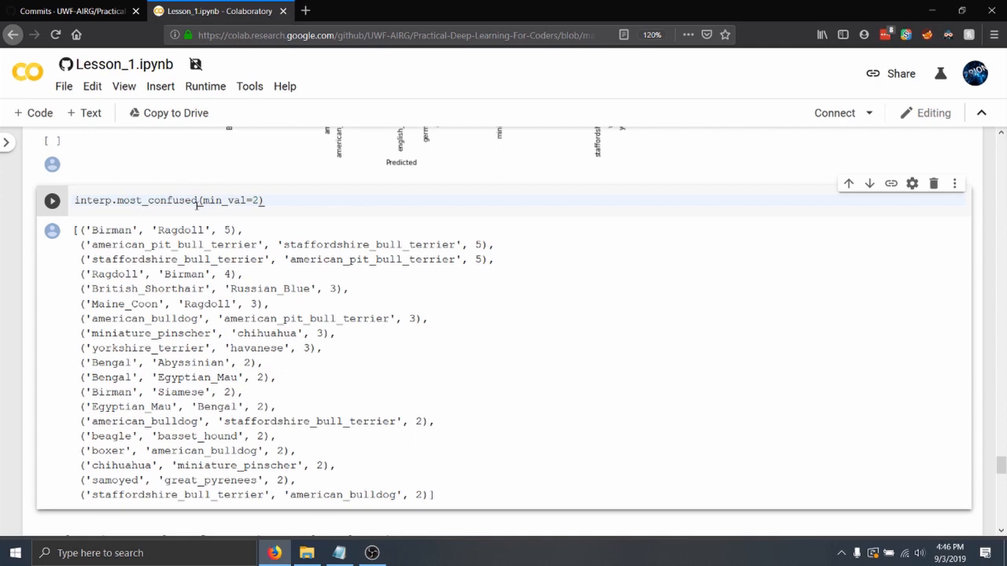
mouse_move(134, 242)
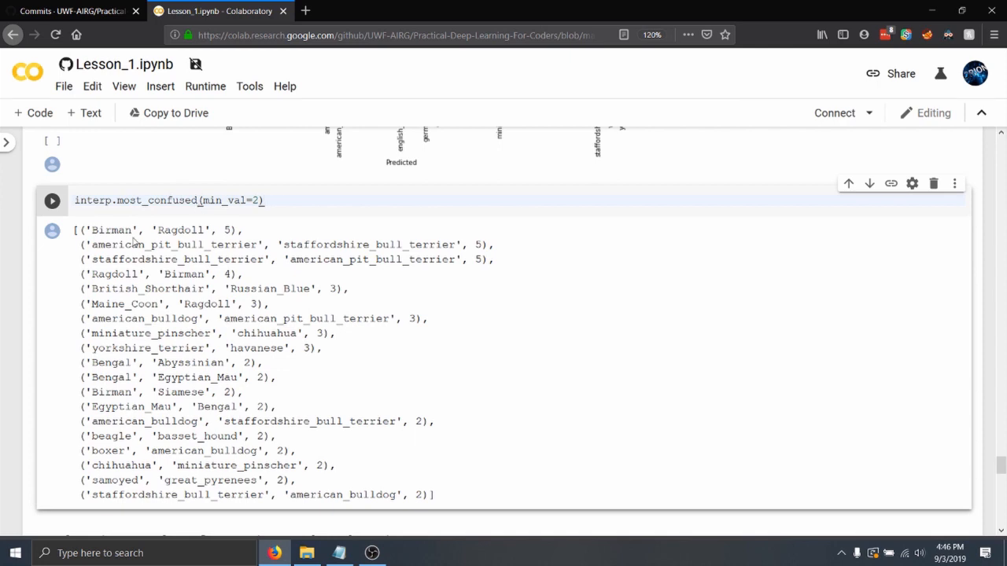
mouse_move(147, 239)
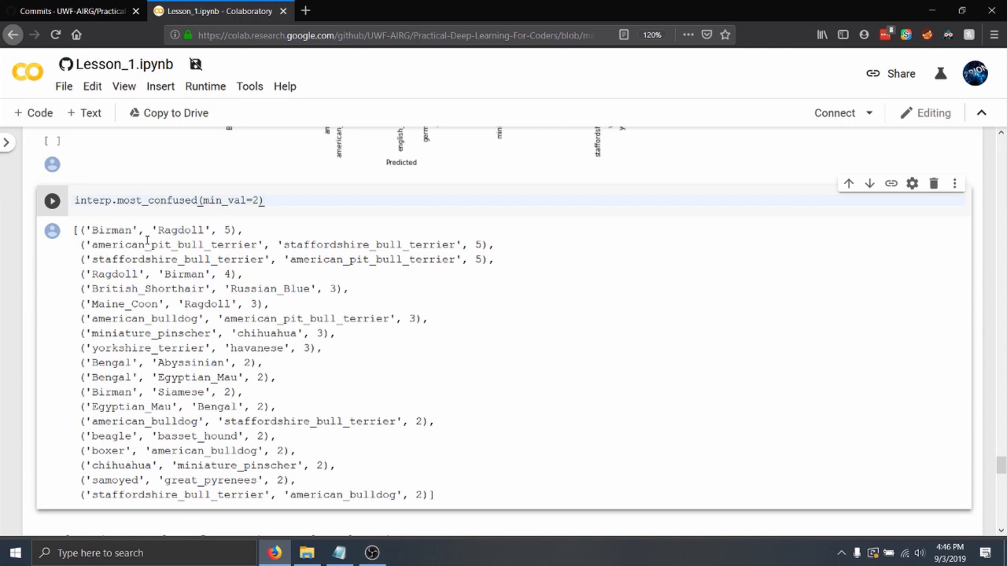
click(265, 200)
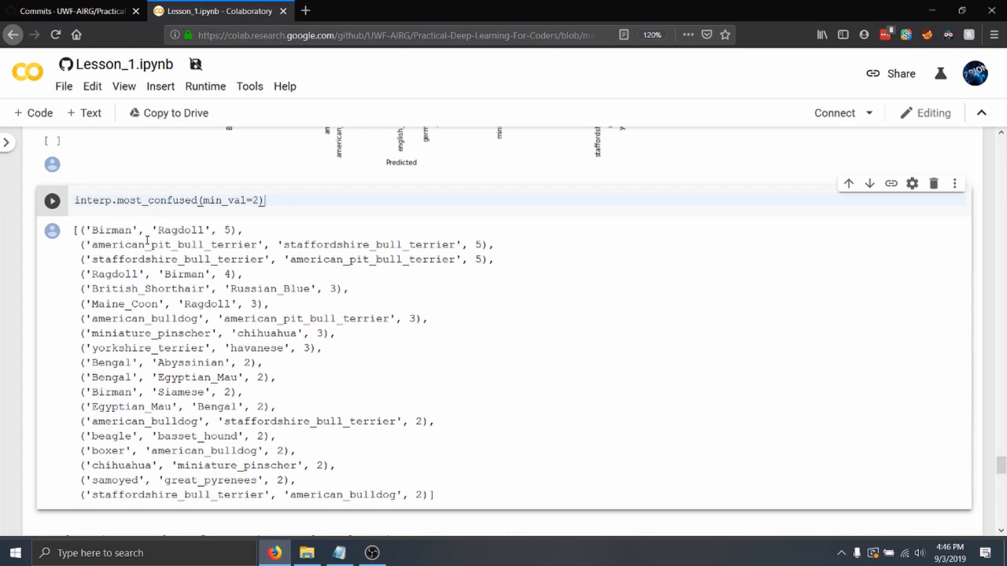
Reach the unfreezing and fine-tuning section with the fit_one_cycle(4) results
scroll(down, 3)
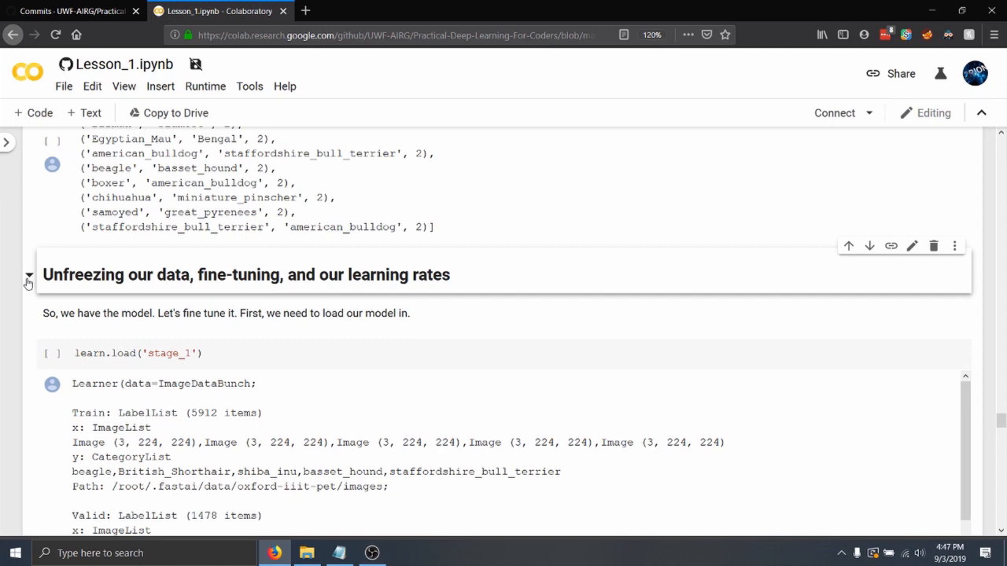
scroll(down, 3)
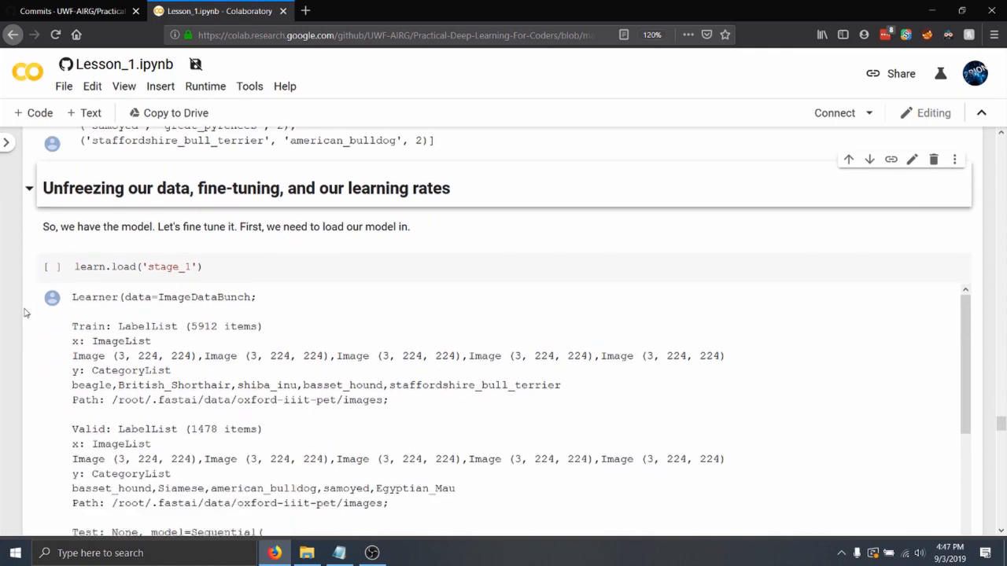
scroll(down, 3)
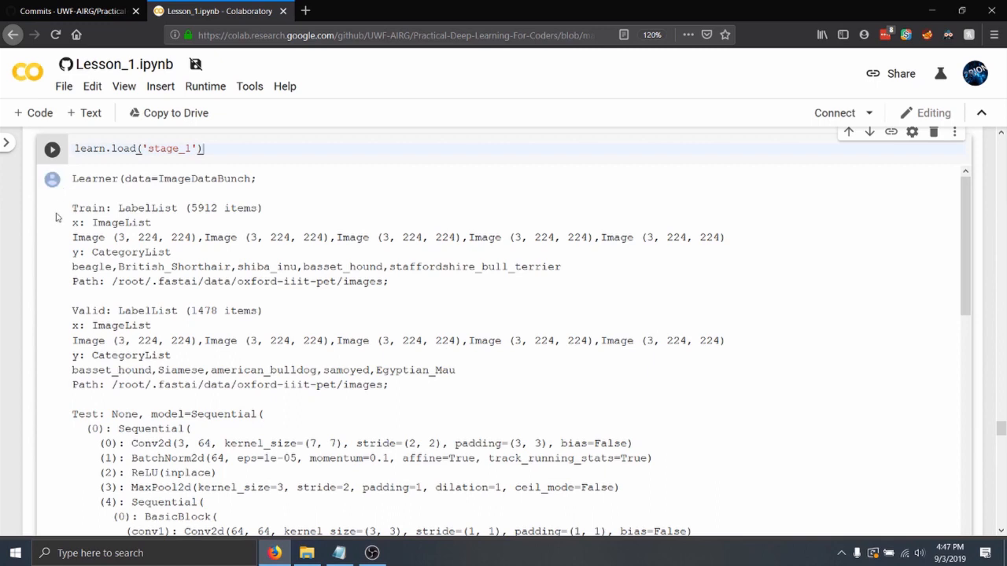
scroll(down, 3)
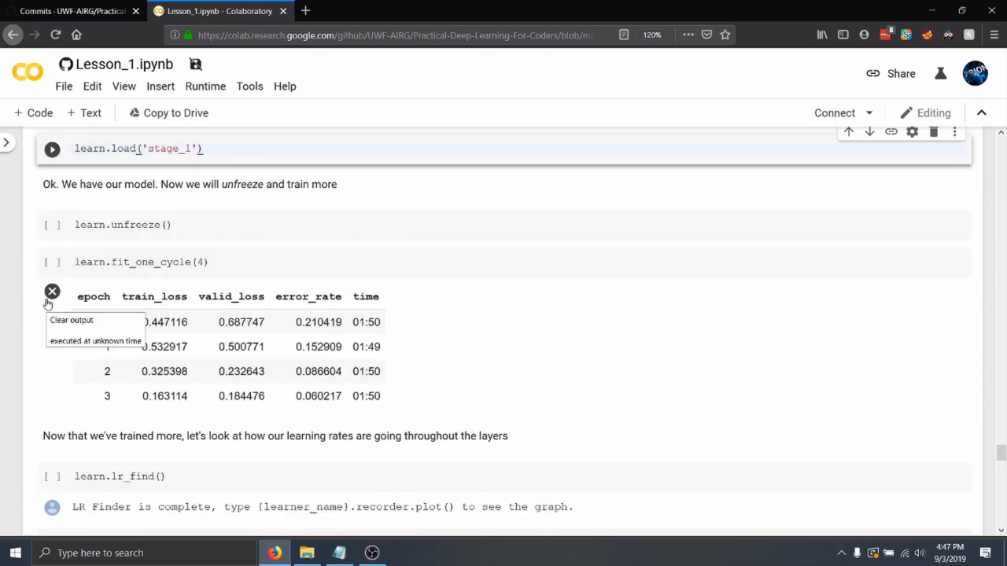
scroll(up, 3)
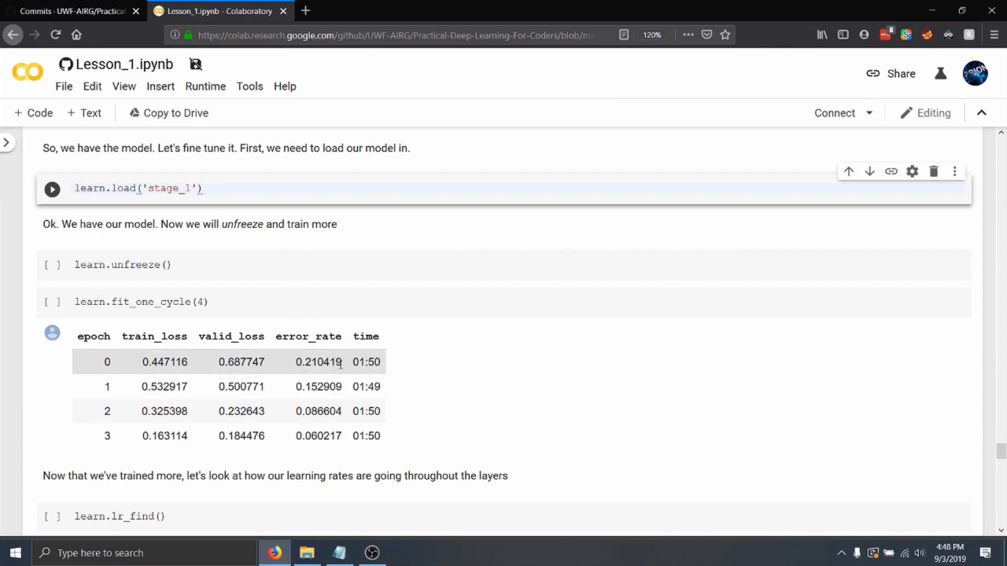
Highlight the epoch 0 error rate 0.210419 and continue to the learning-rate finder plot
double_click(318, 362)
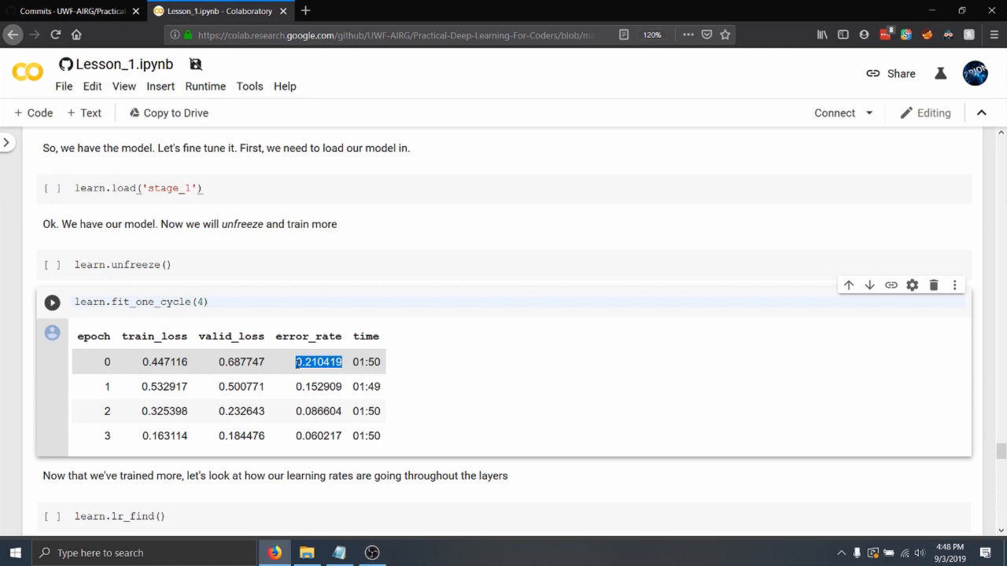
scroll(down, 3)
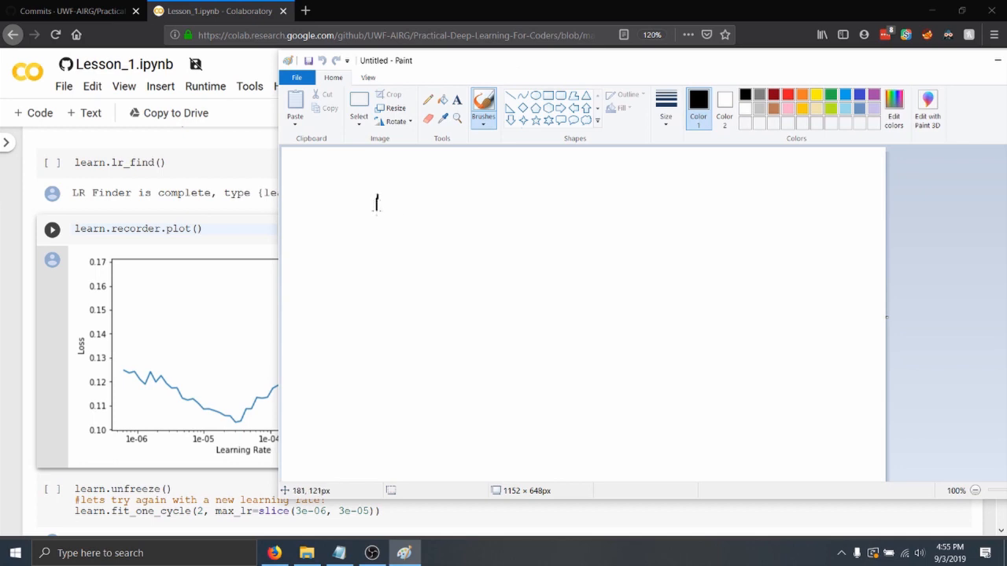
Sketch a U-shaped loss curve in Paint with a cross at its lowest point
drag(376, 197, 510, 349)
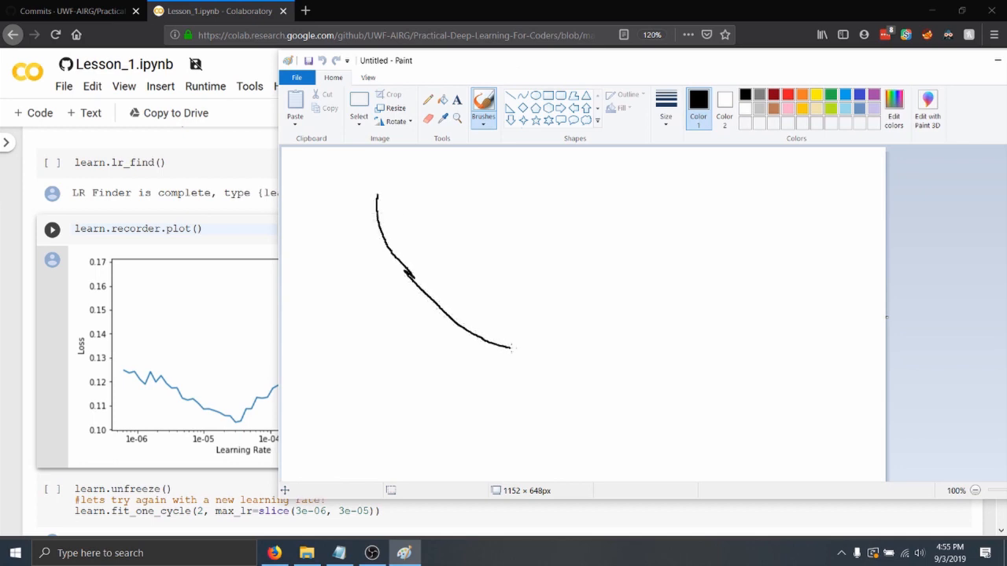
drag(506, 346, 714, 198)
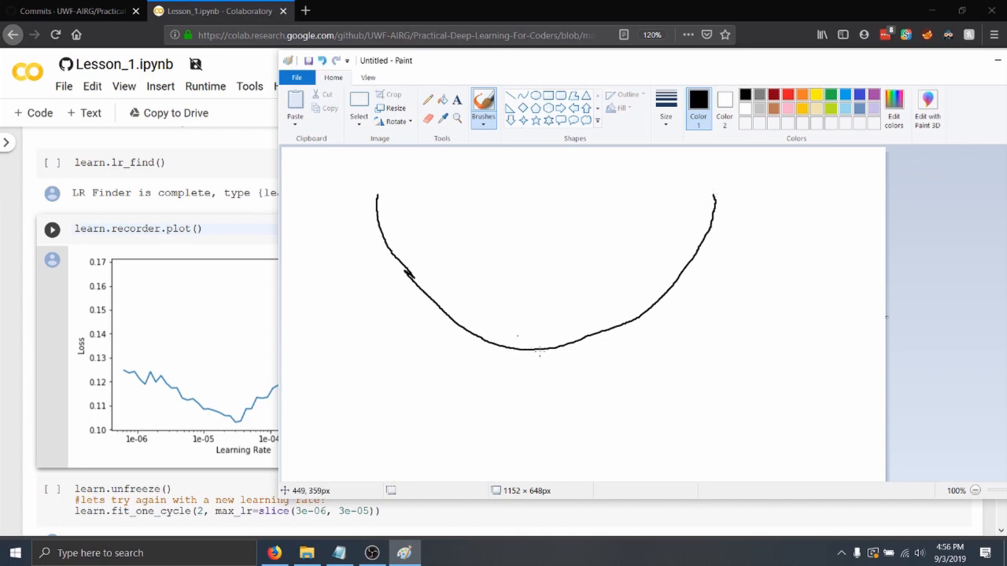
drag(543, 280, 554, 383)
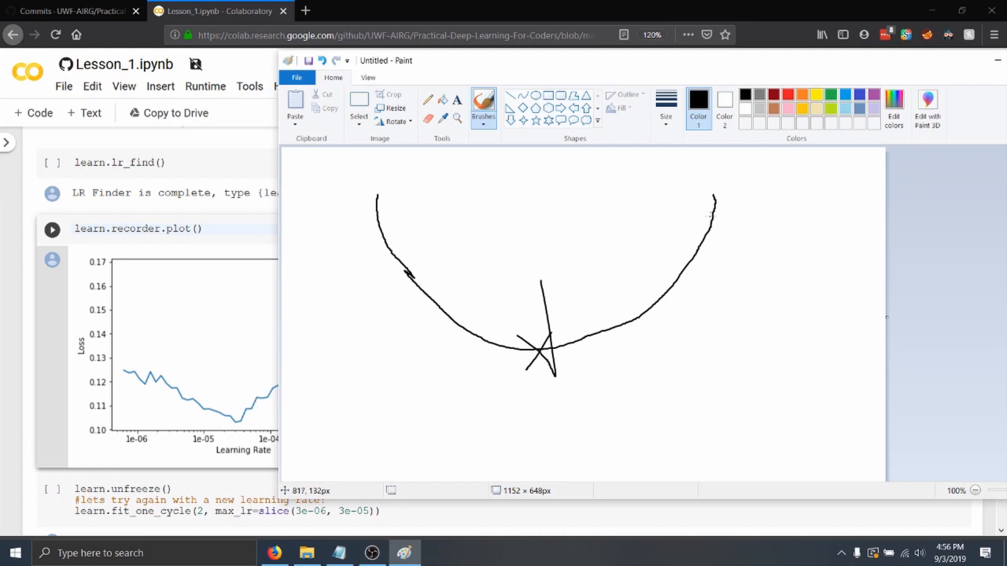
Add a step mark near the right end and lines across the top of the curve
drag(711, 207, 685, 259)
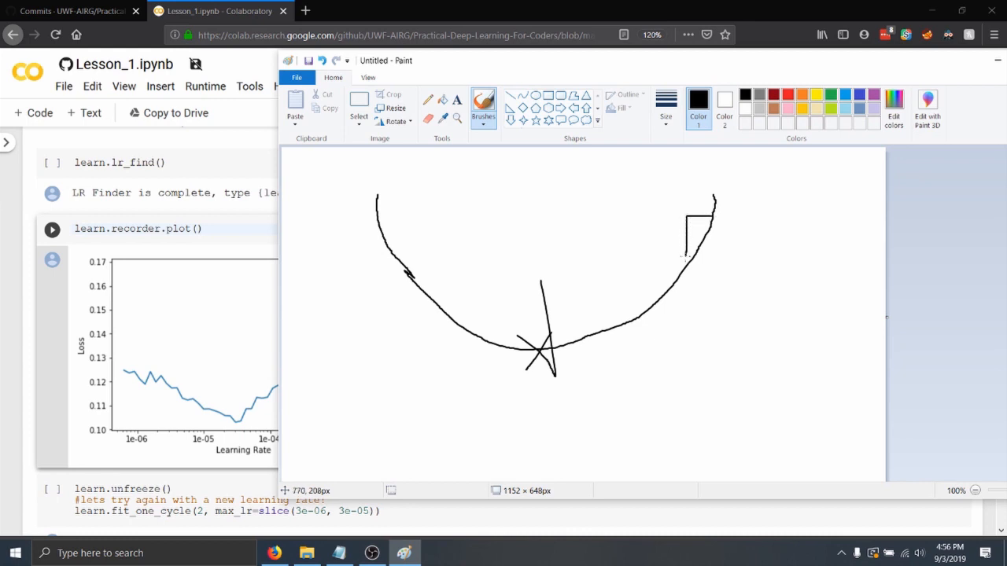
drag(444, 233, 689, 251)
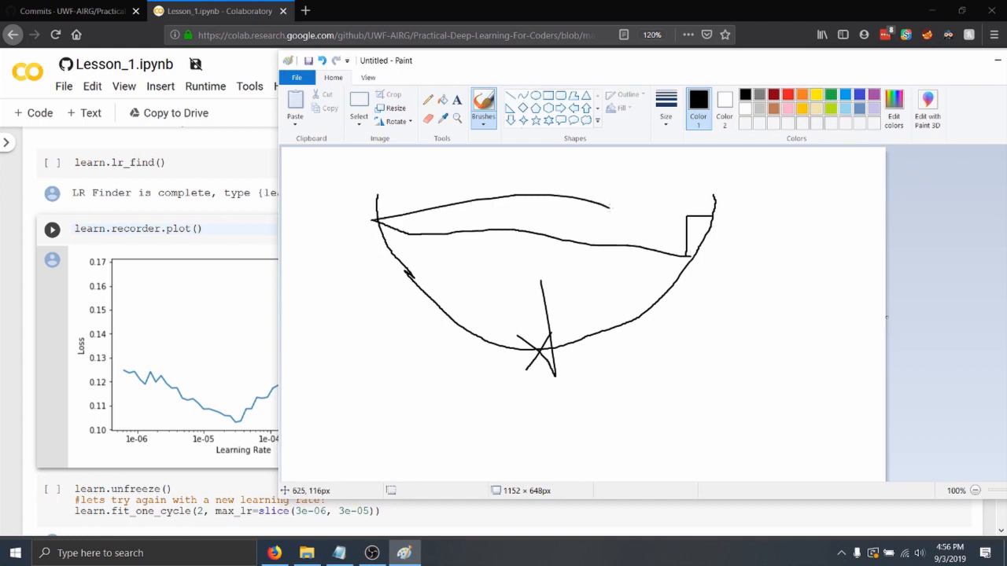
drag(605, 207, 755, 148)
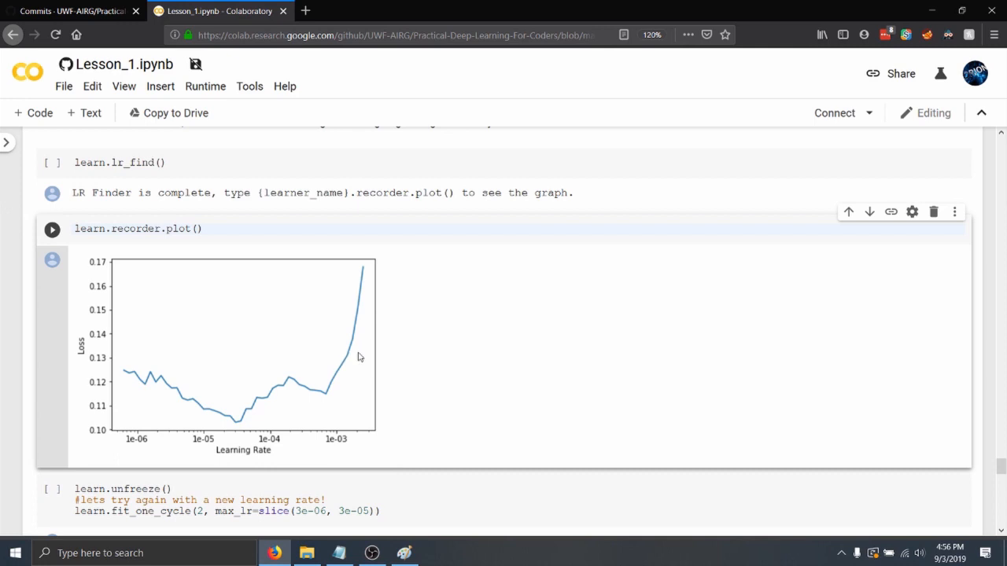
scroll(down, 3)
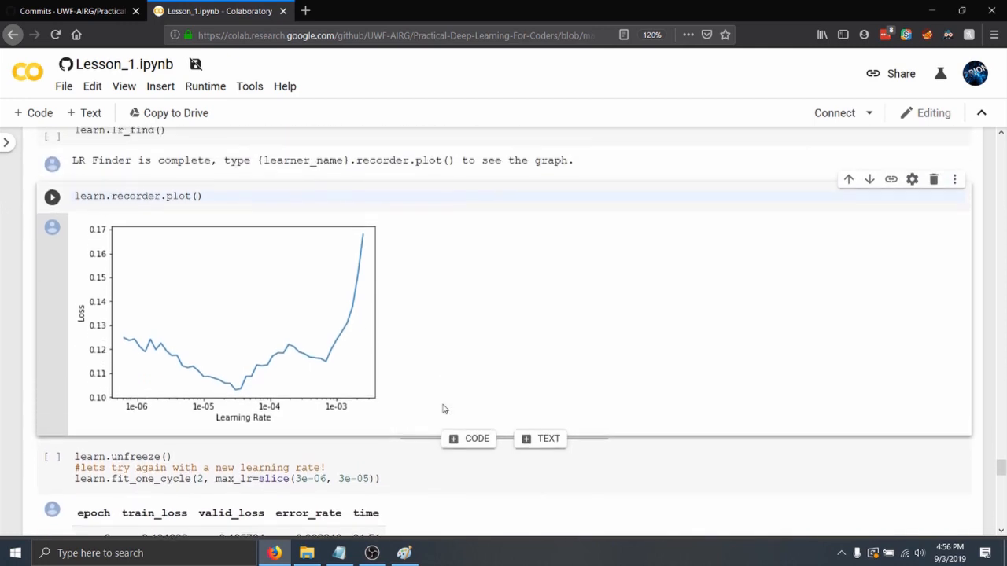
scroll(down, 3)
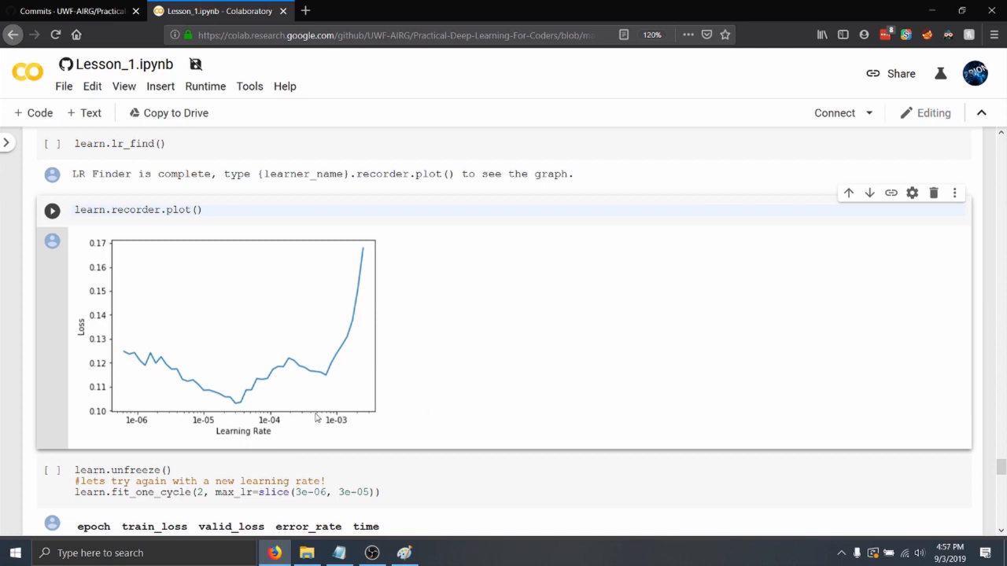
mouse_move(148, 362)
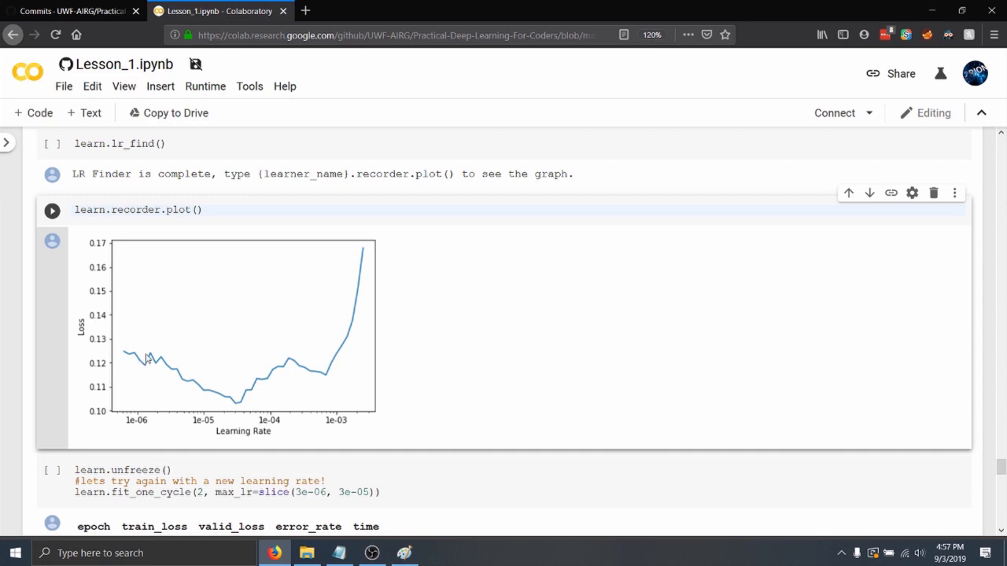
mouse_move(220, 401)
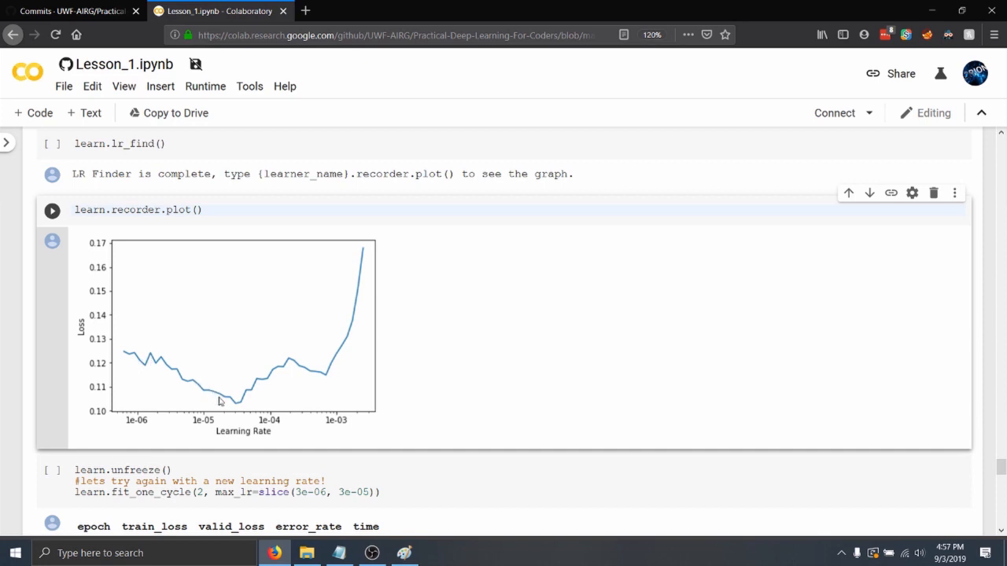
mouse_move(231, 402)
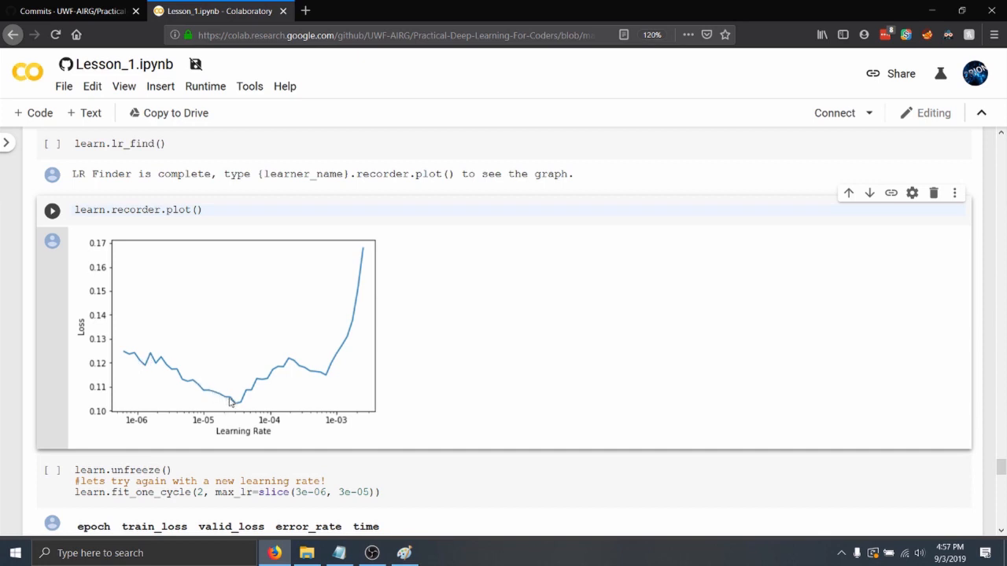
mouse_move(236, 396)
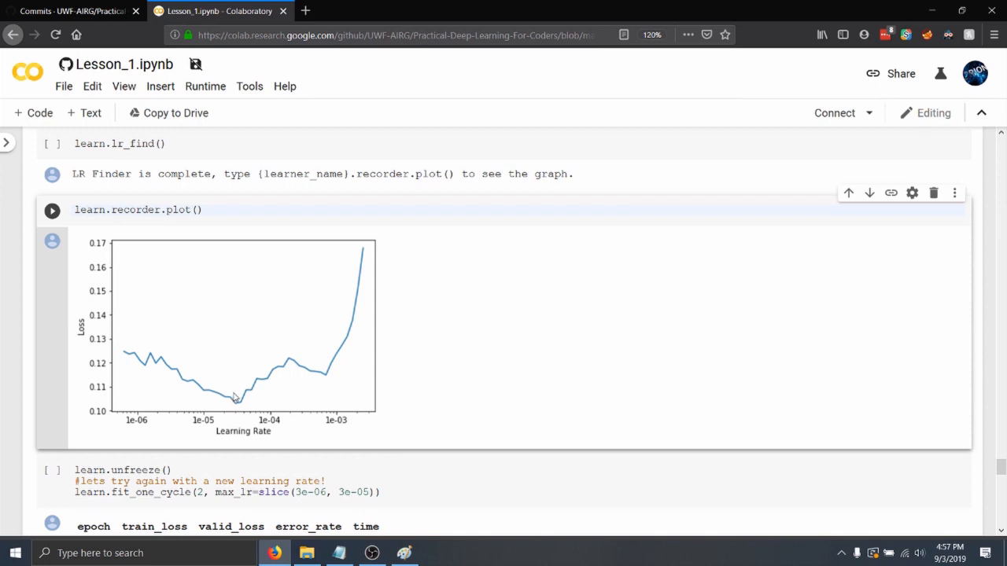
mouse_move(230, 418)
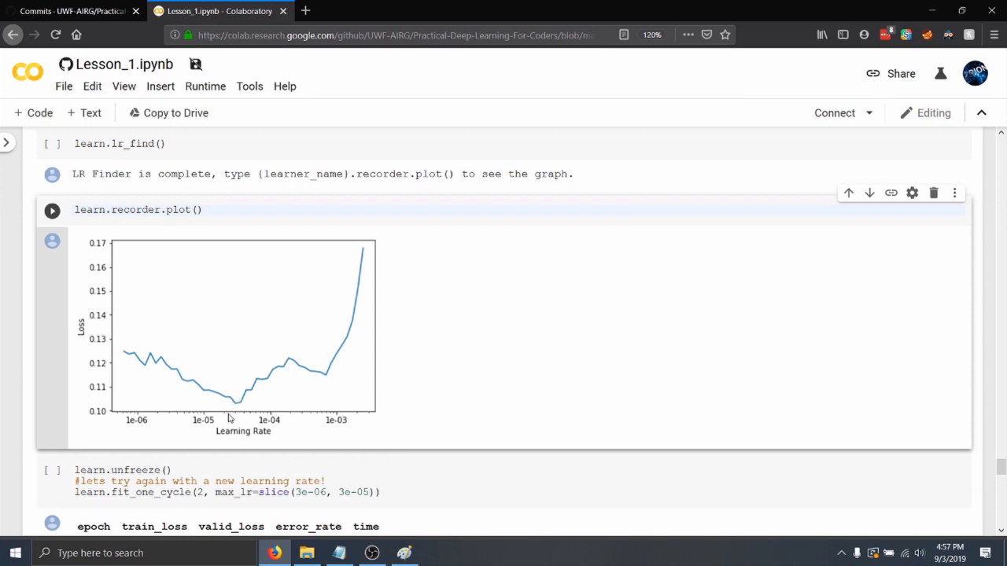
mouse_move(204, 428)
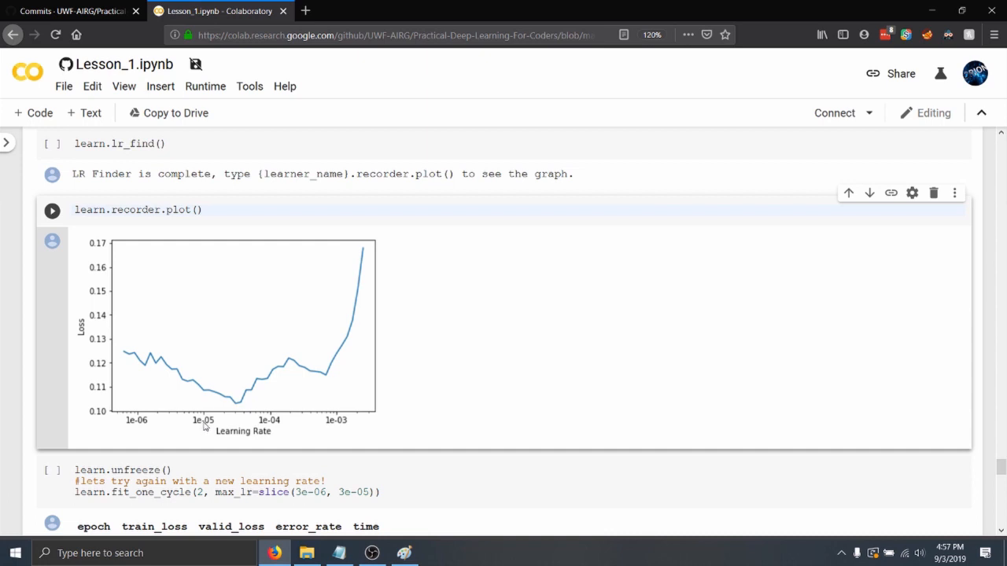
mouse_move(230, 419)
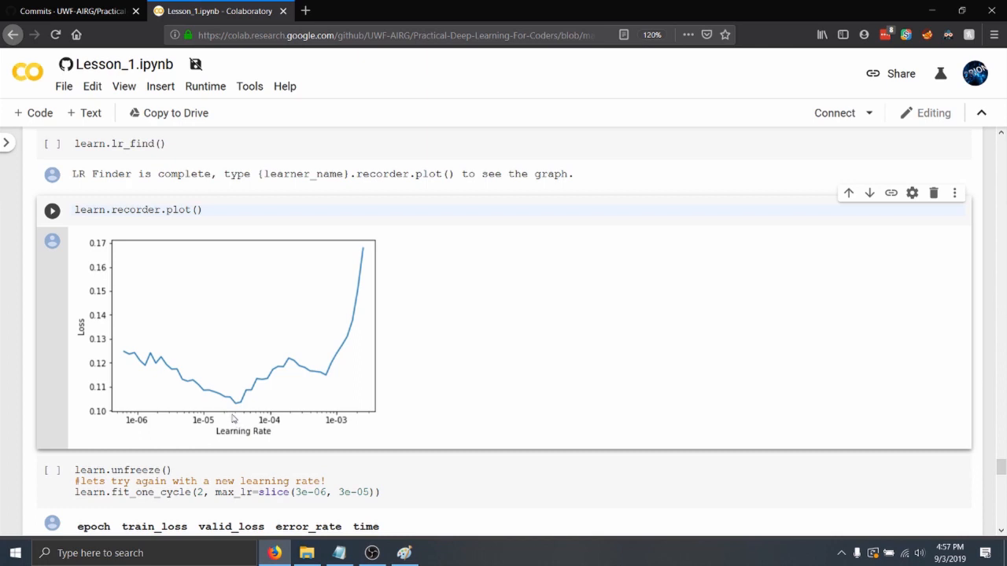
mouse_move(228, 417)
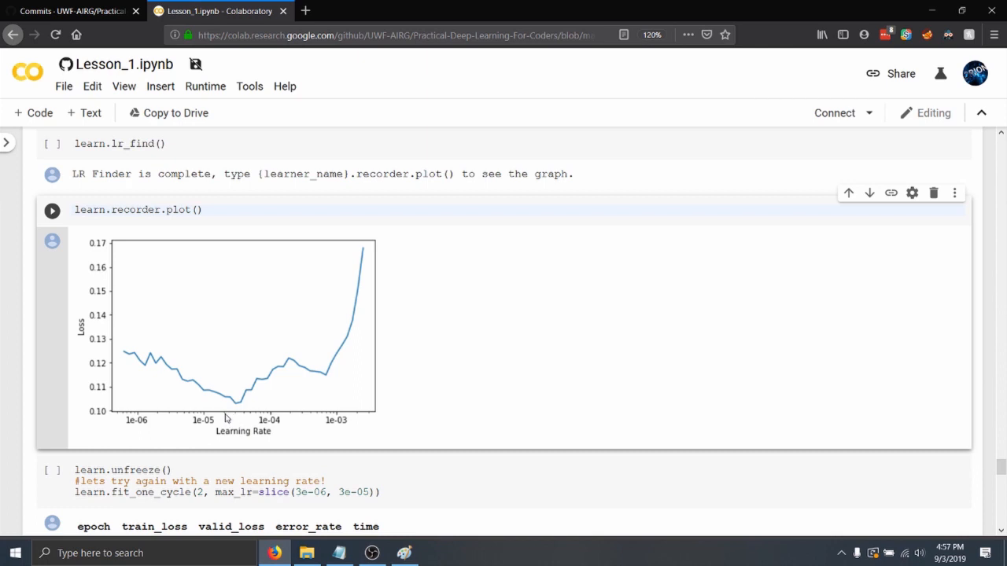
mouse_move(202, 413)
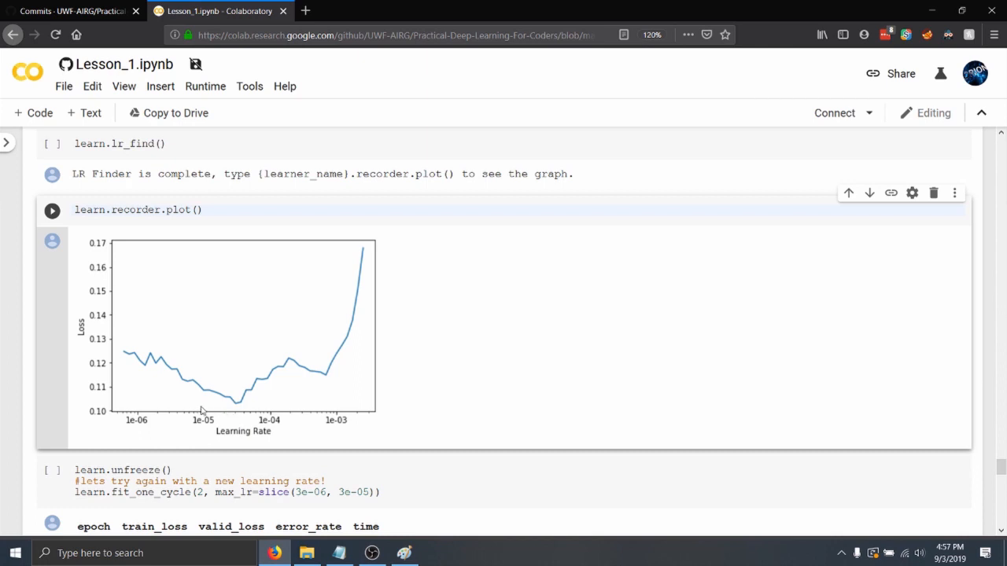
mouse_move(173, 396)
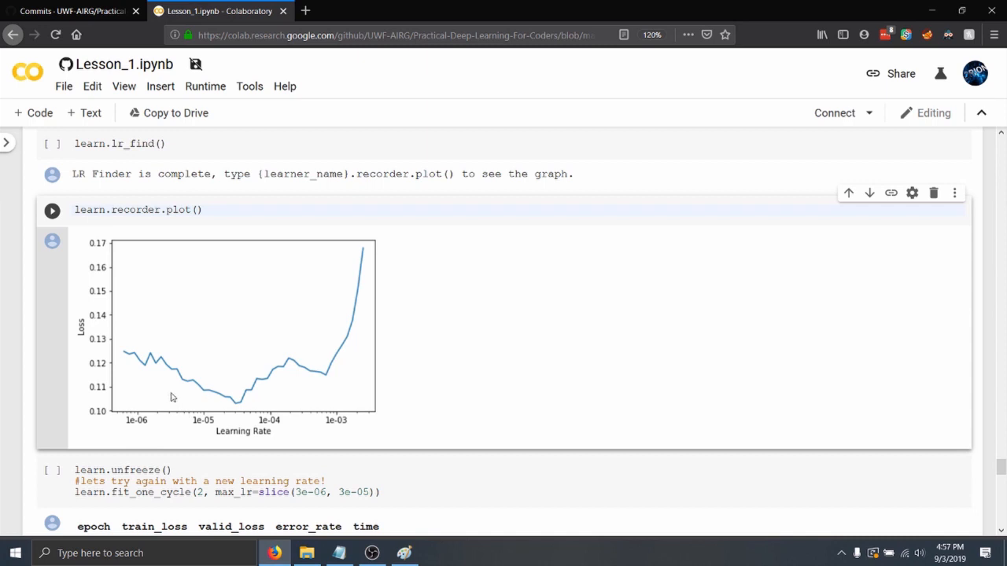
mouse_move(167, 377)
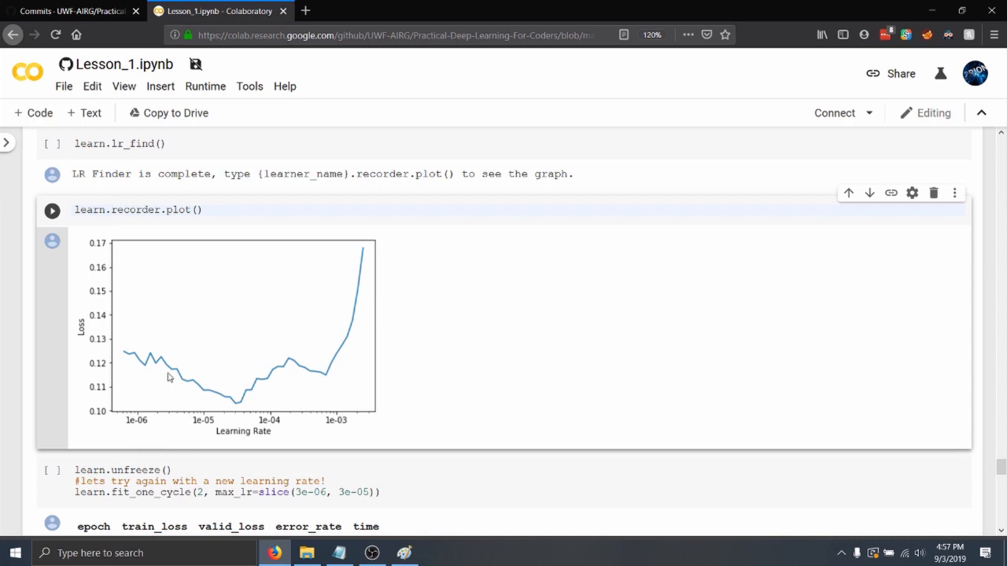
mouse_move(205, 385)
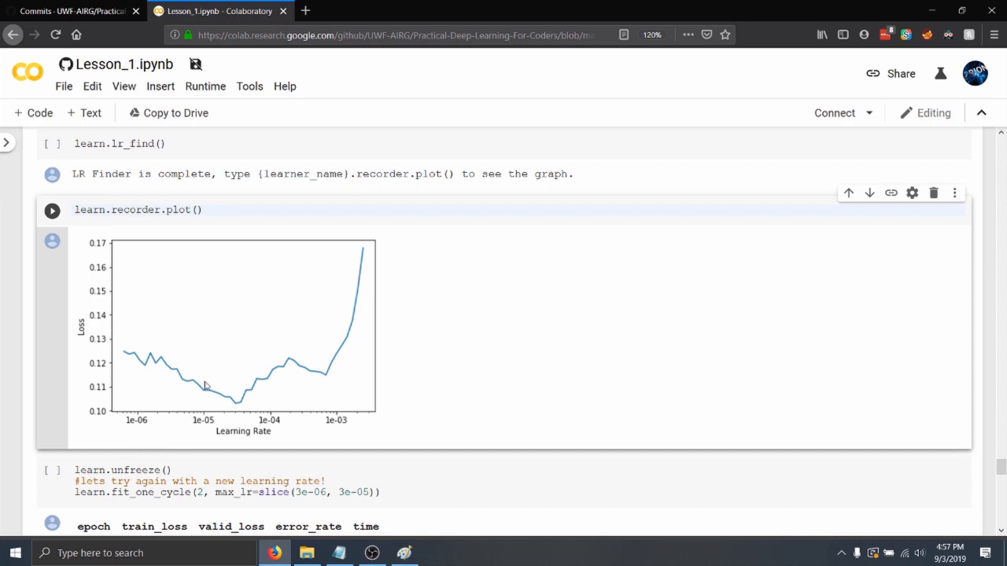
mouse_move(233, 402)
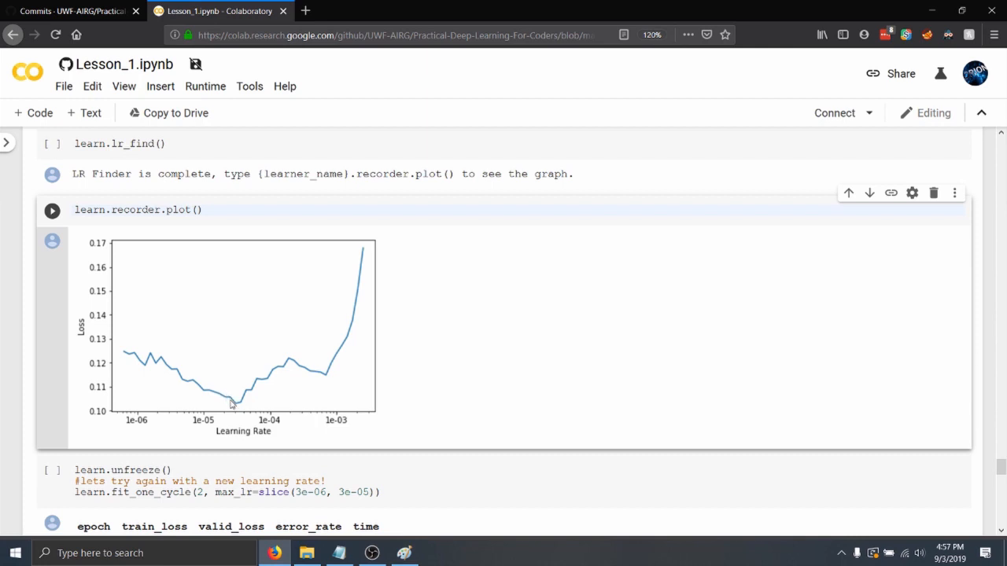
mouse_move(239, 409)
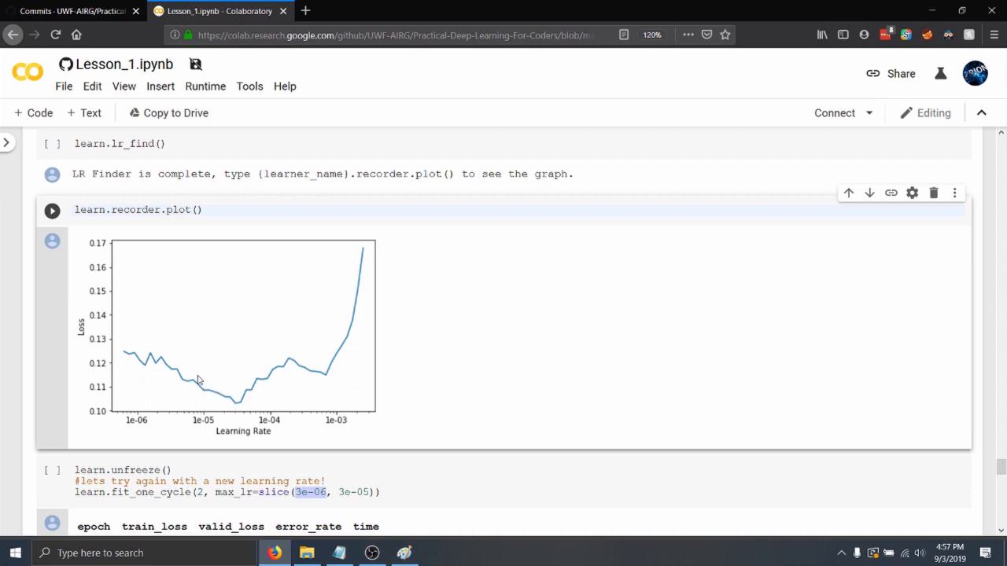
mouse_move(217, 403)
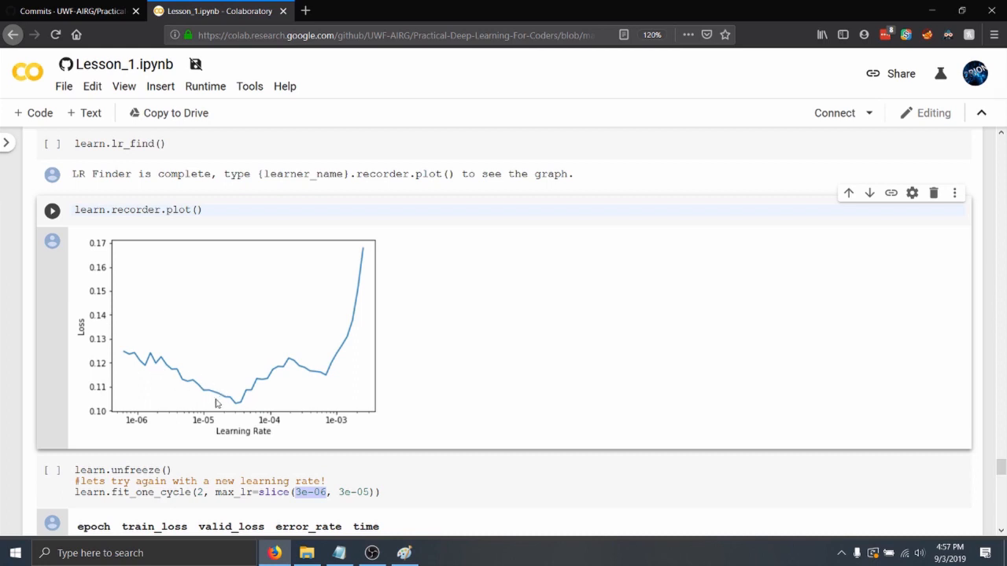
scroll(down, 3)
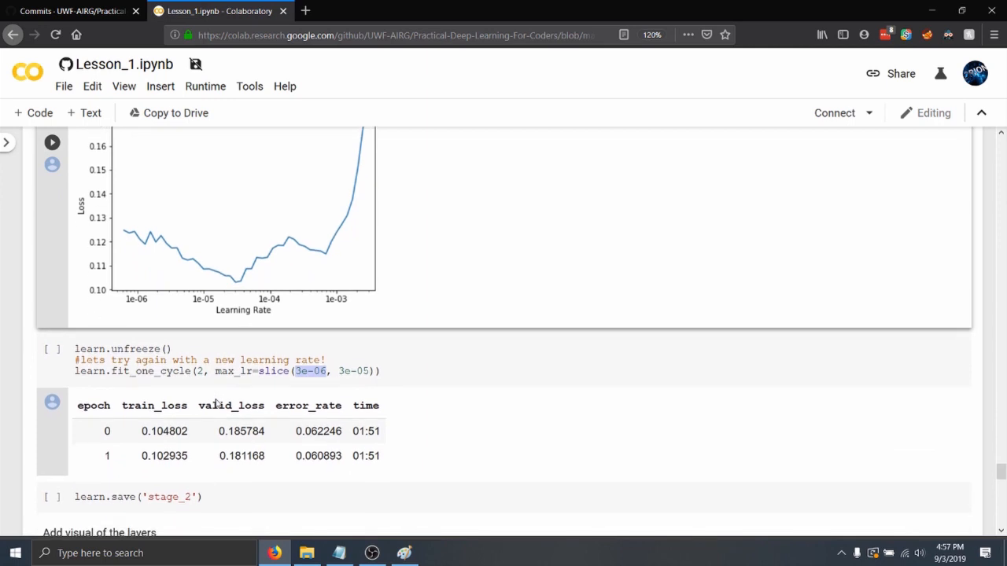
Move from the retraining cell past the stage_2 save to 'Now lets try with a resnet50!'
click(369, 372)
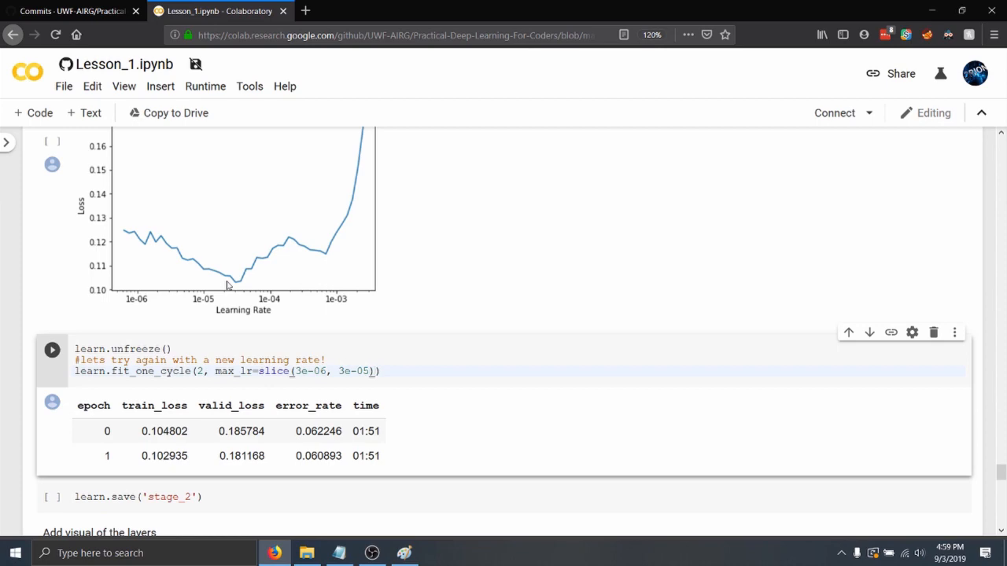
scroll(down, 3)
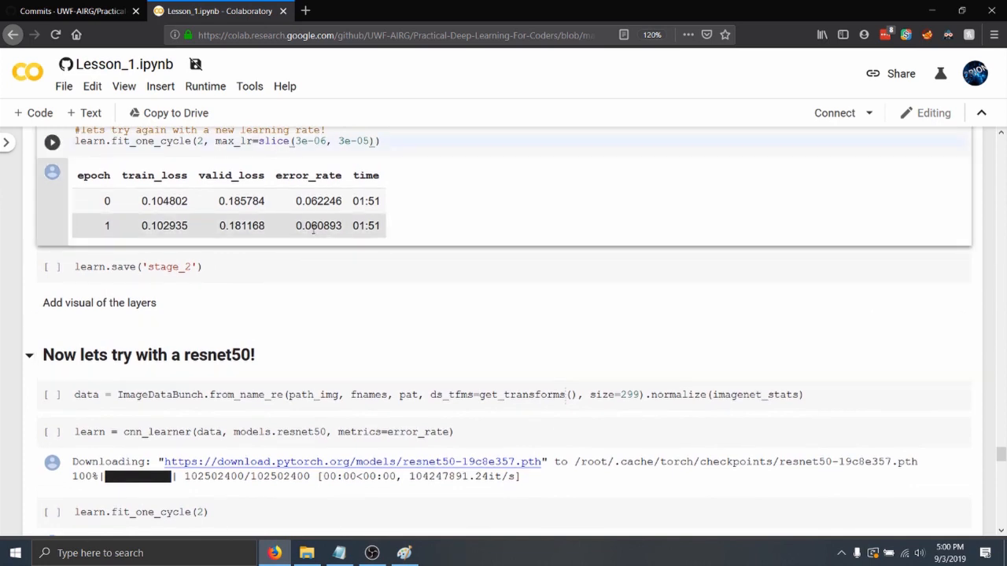
mouse_move(359, 230)
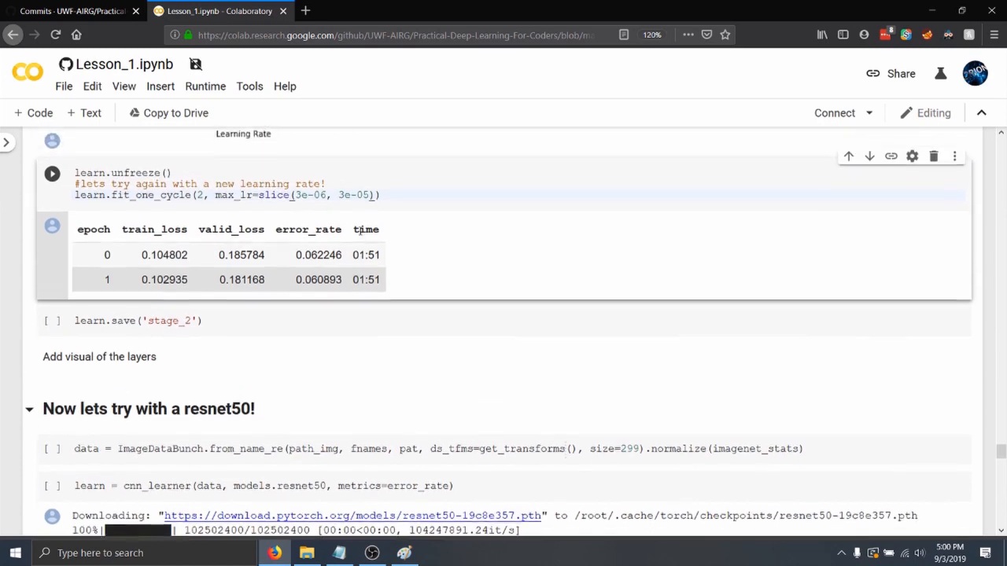
scroll(down, 3)
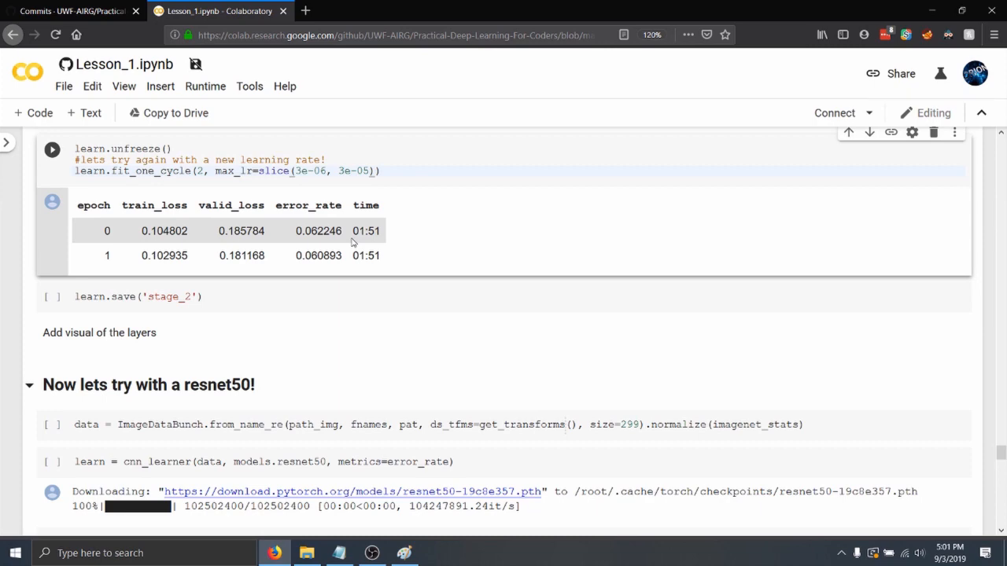
scroll(down, 3)
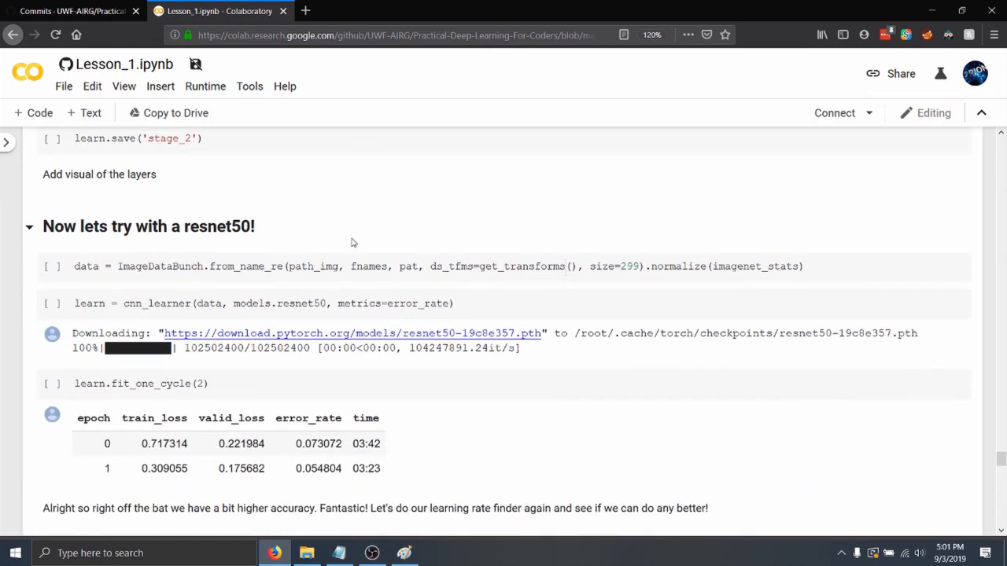
scroll(down, 3)
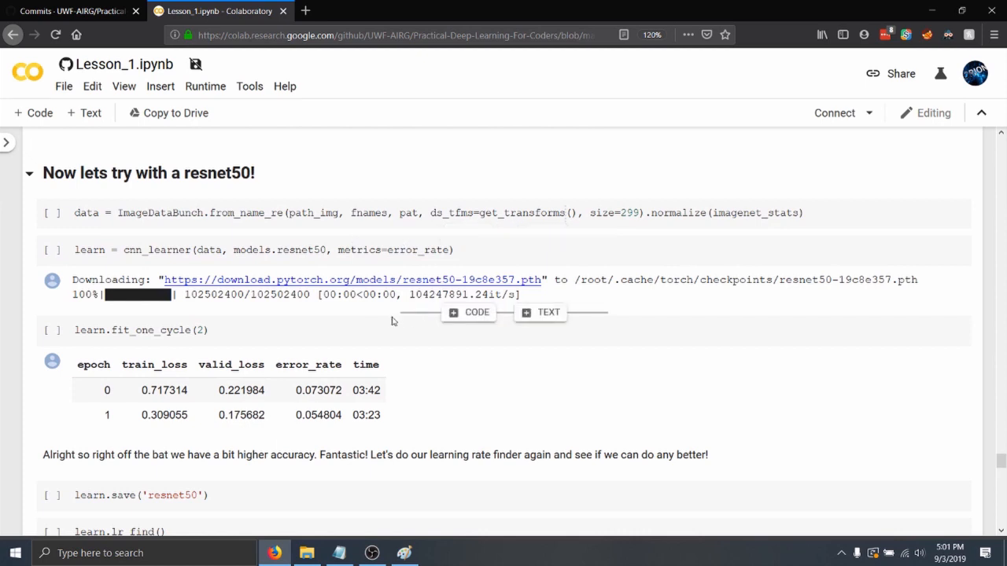
mouse_move(321, 275)
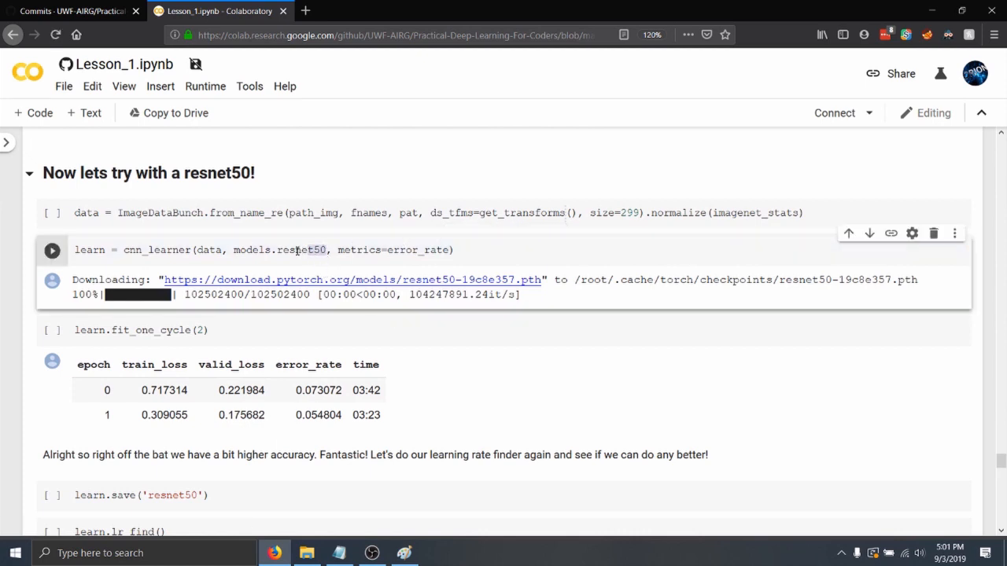
Highlight resnet50 in cnn_learner and continue past the two-epoch 0.054804 results to its lr_find plot
double_click(299, 249)
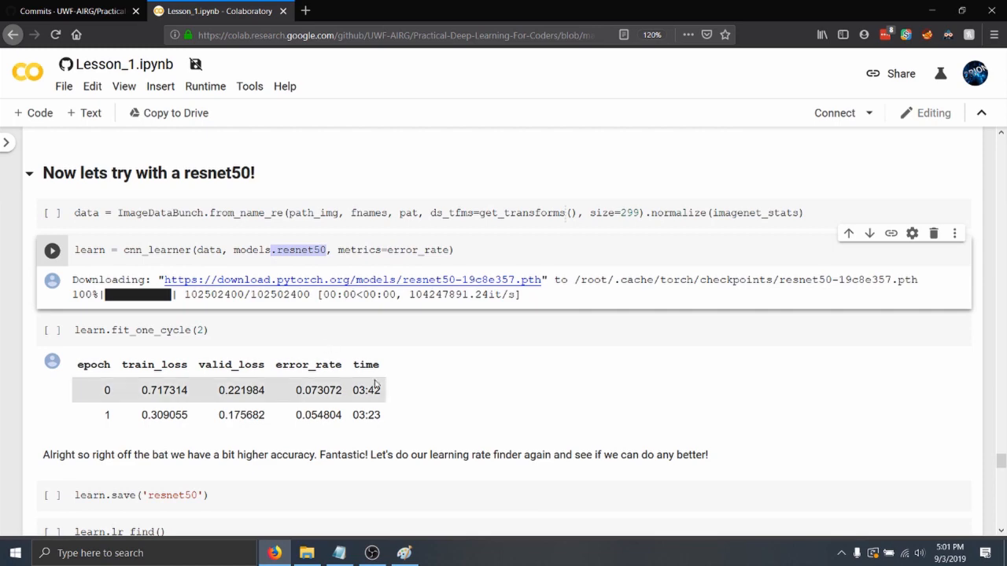
scroll(down, 3)
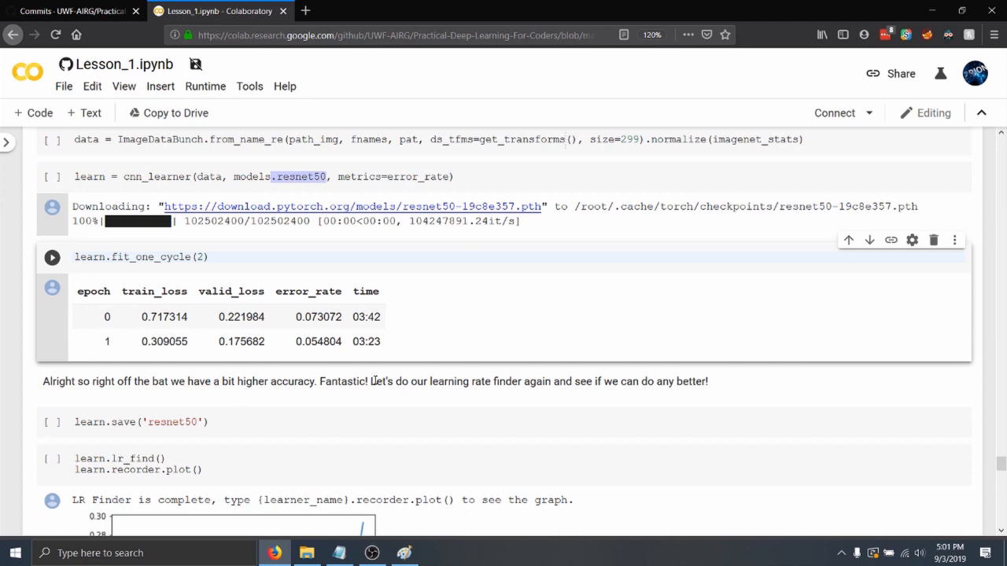
scroll(down, 3)
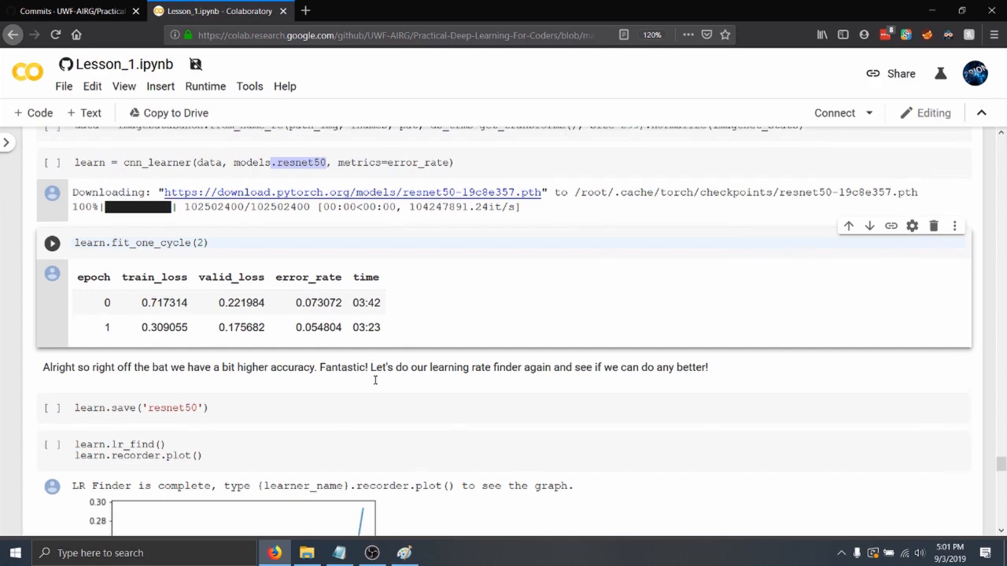
scroll(down, 3)
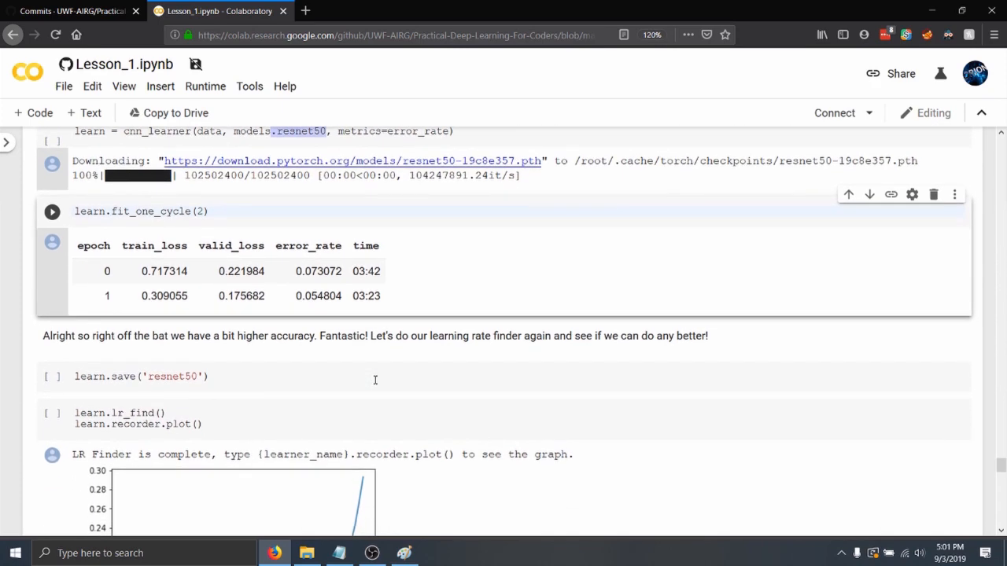
scroll(down, 3)
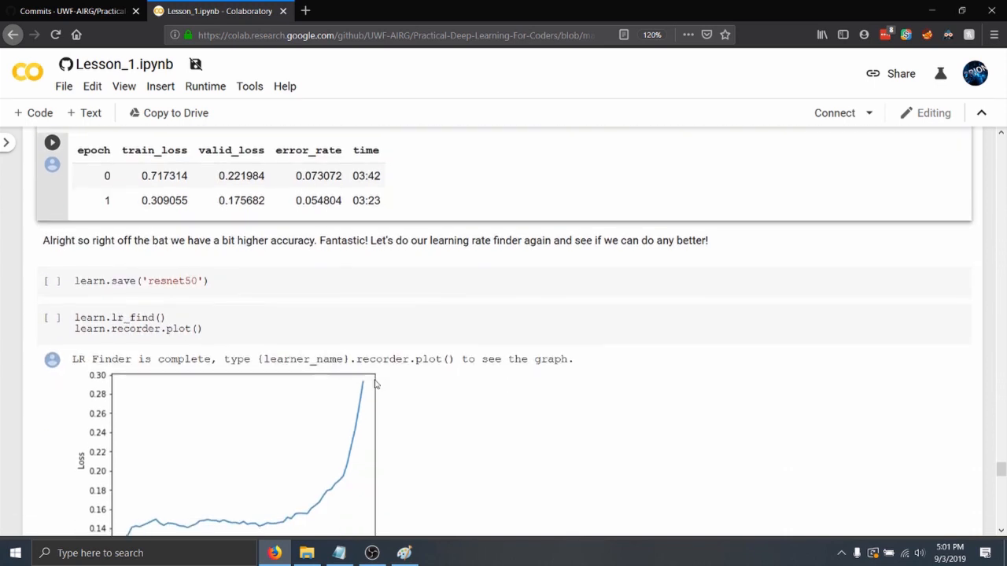
scroll(down, 3)
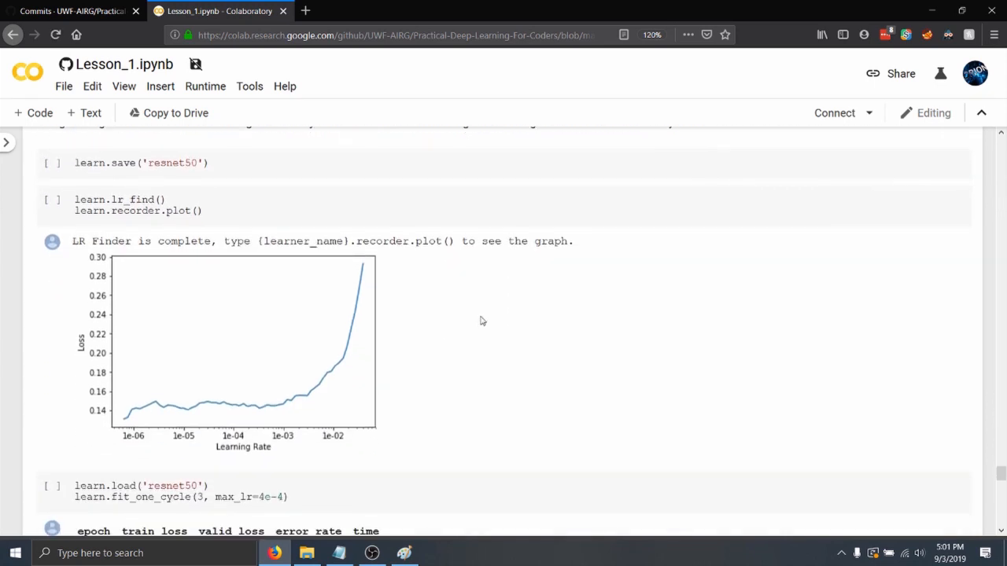
scroll(down, 3)
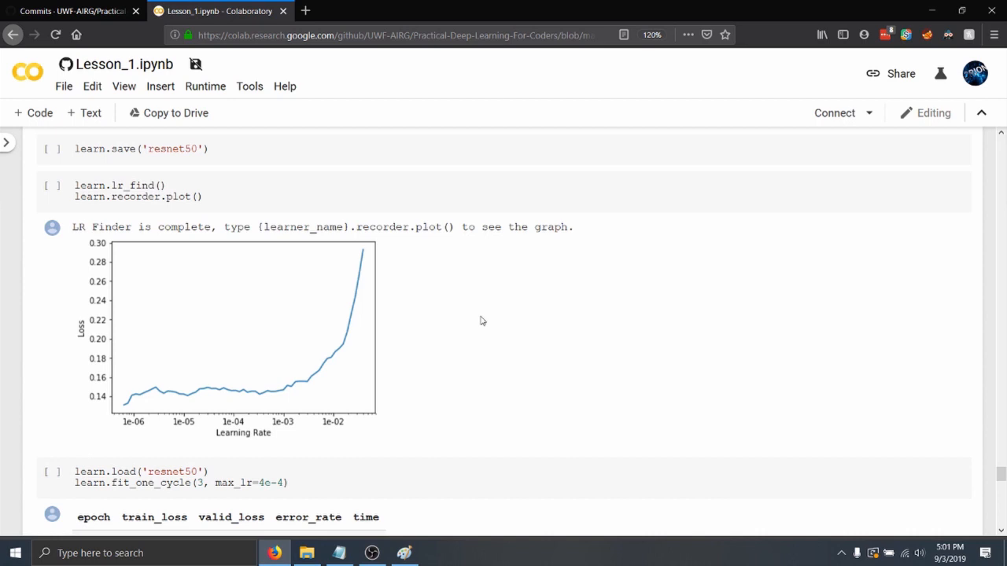
scroll(down, 3)
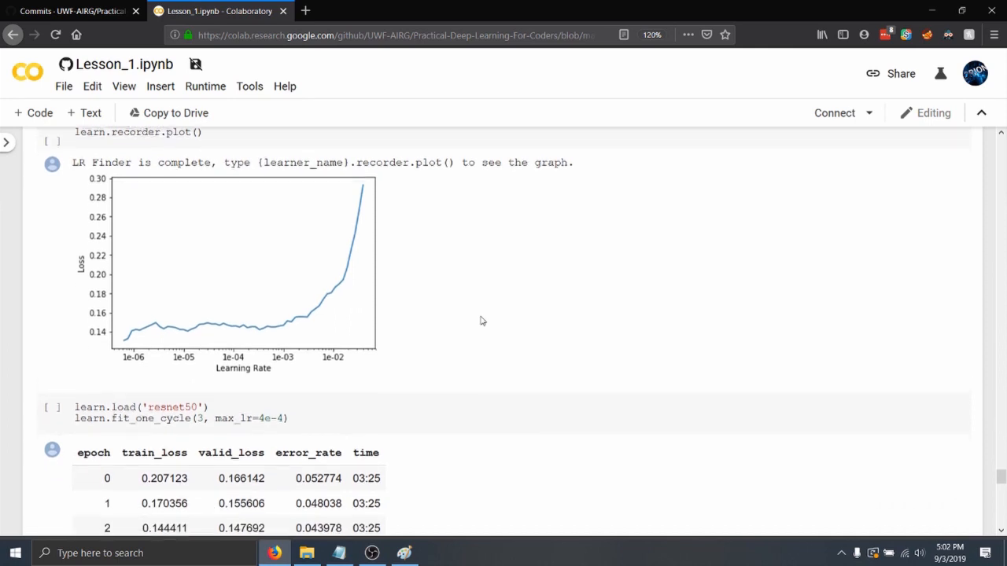
scroll(down, 3)
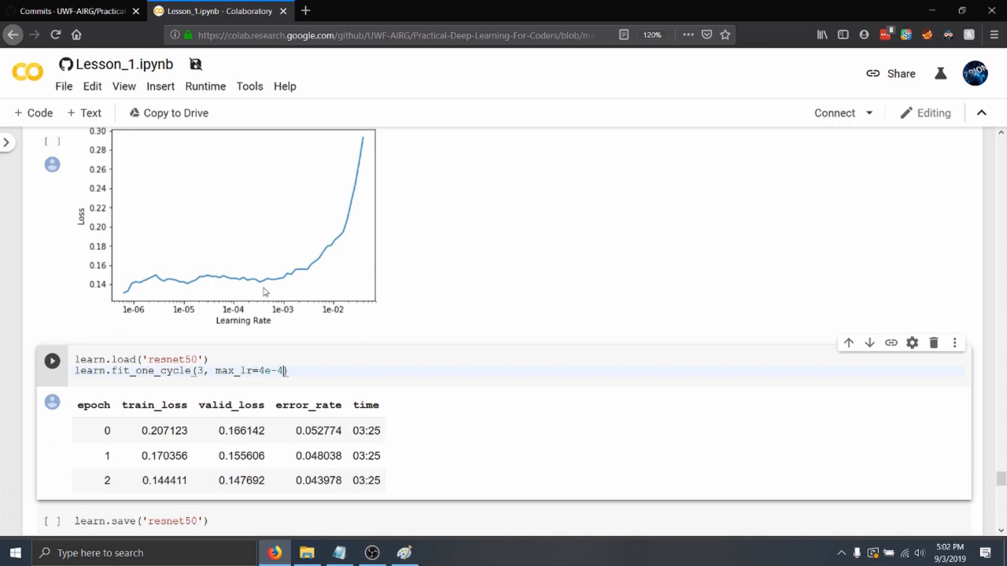
mouse_move(266, 285)
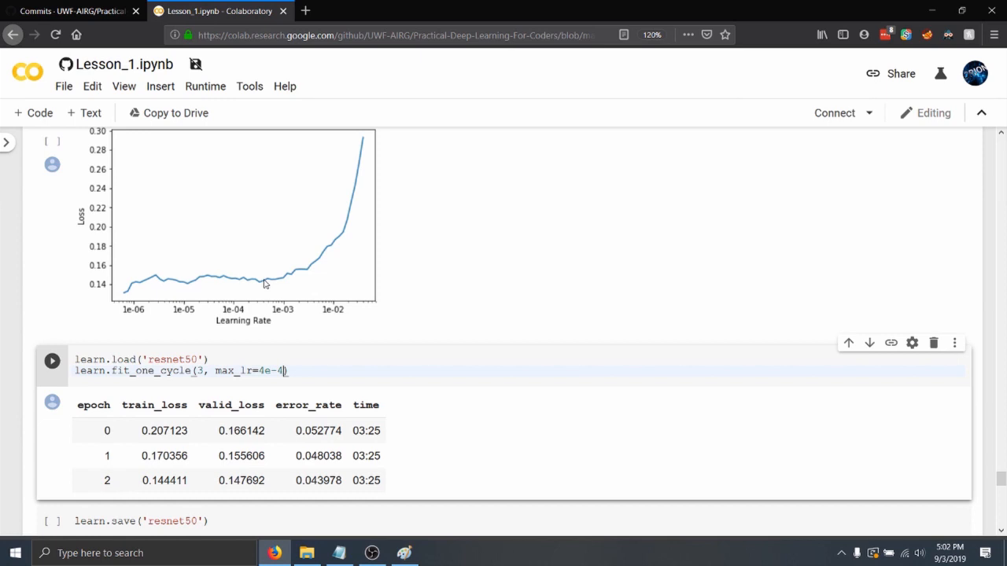
mouse_move(241, 280)
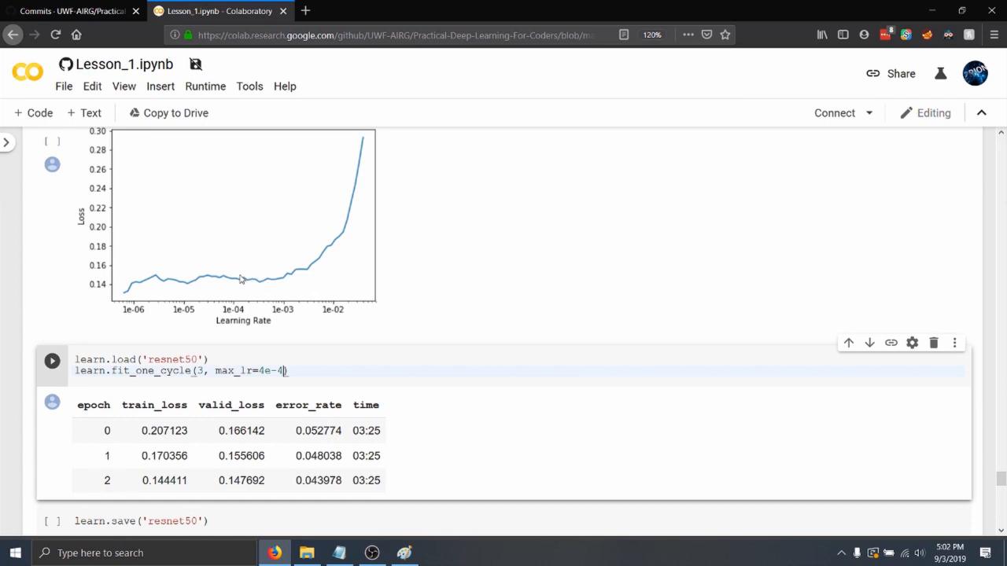
mouse_move(343, 230)
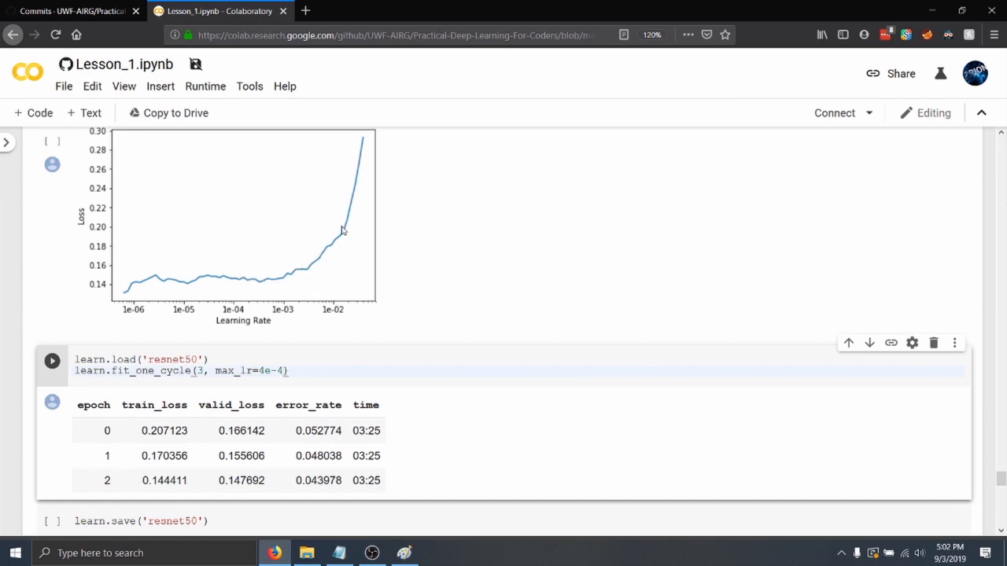
mouse_move(242, 287)
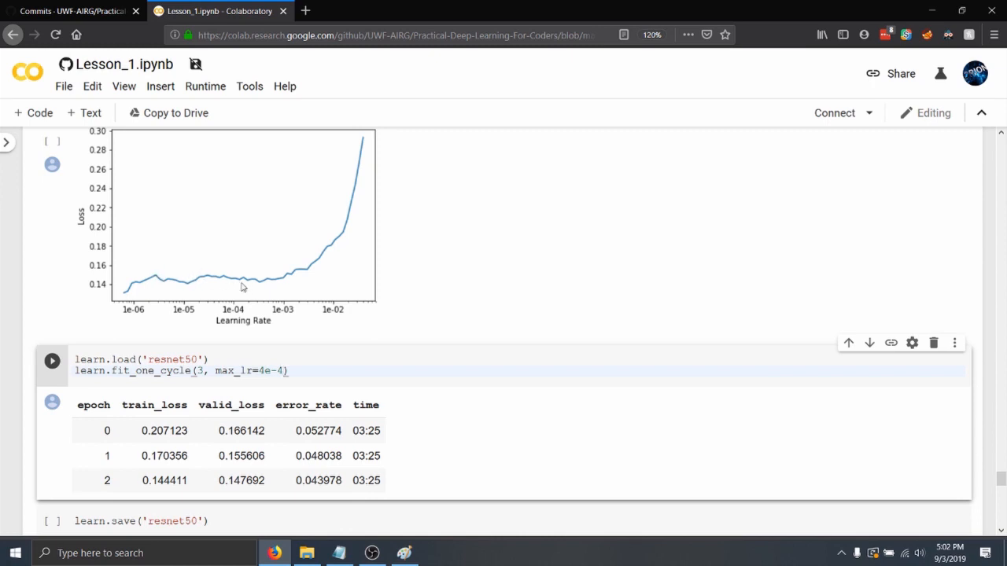
mouse_move(234, 285)
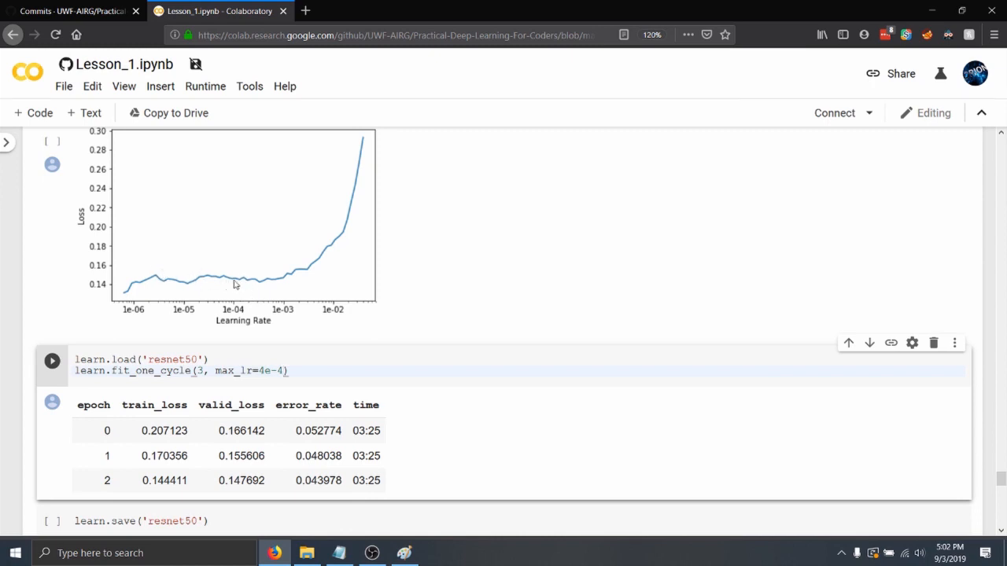
mouse_move(242, 277)
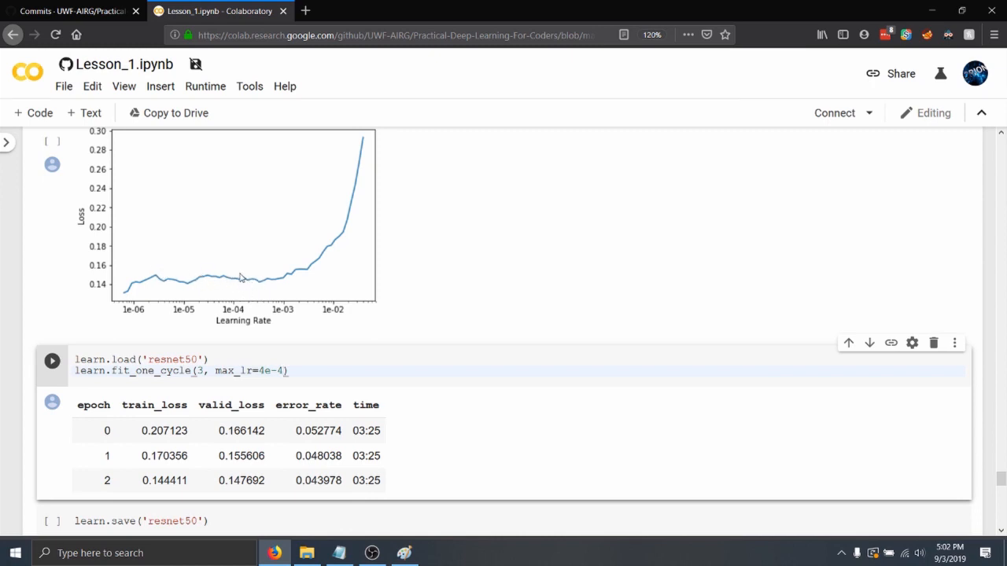
mouse_move(245, 277)
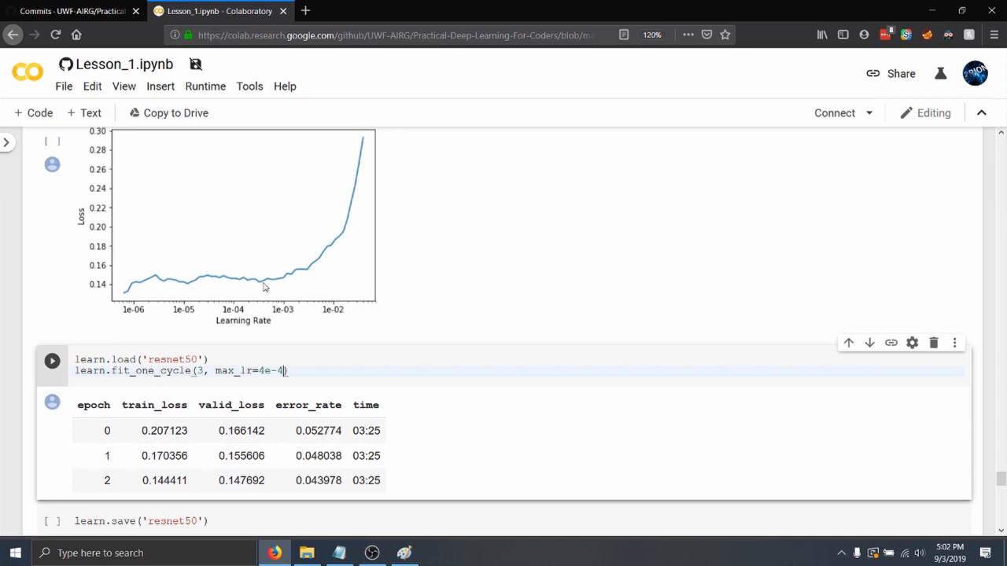
mouse_move(262, 286)
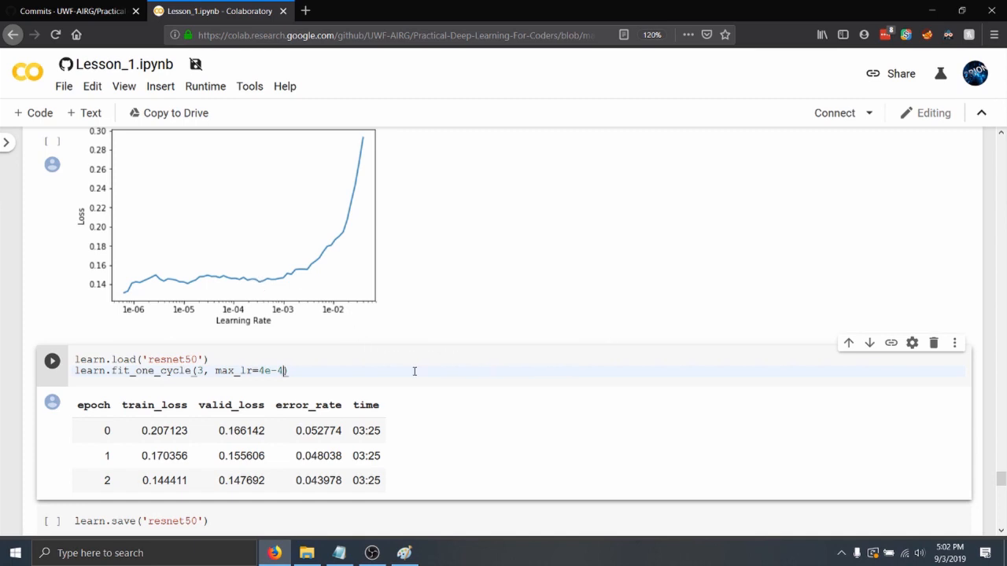
Scroll past the learn.save cell to The fastai forums and Now YOU try headings
scroll(down, 3)
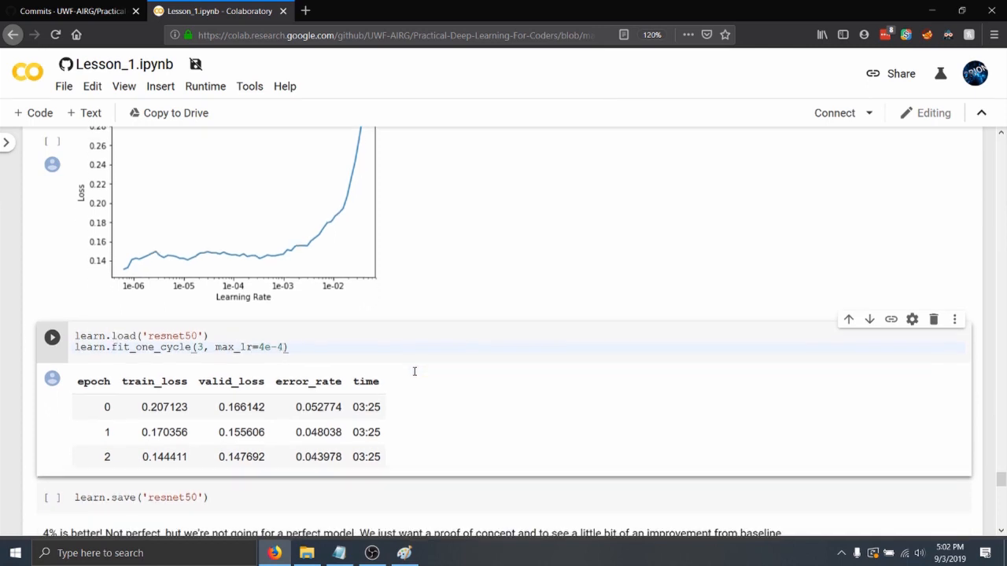
scroll(down, 3)
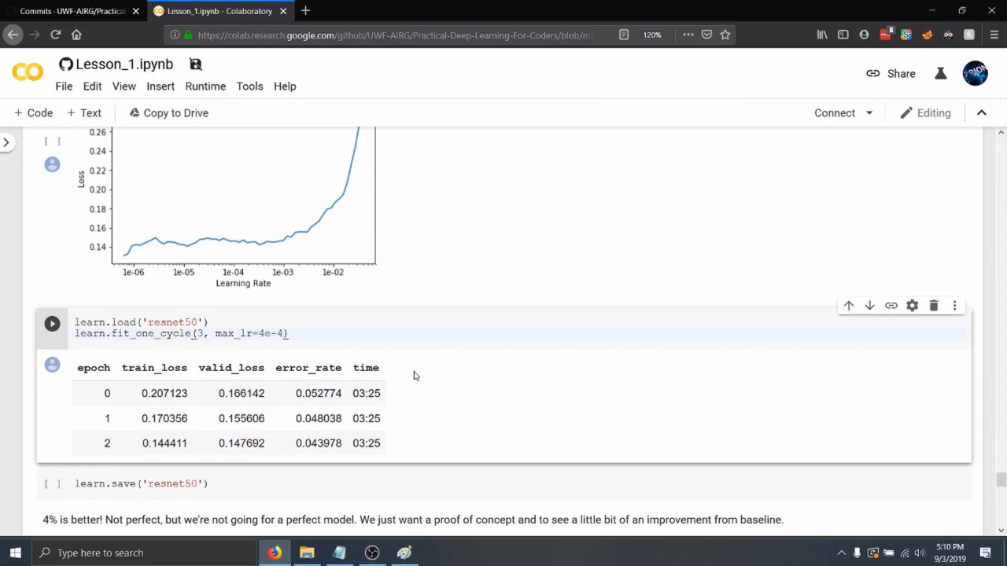
scroll(down, 3)
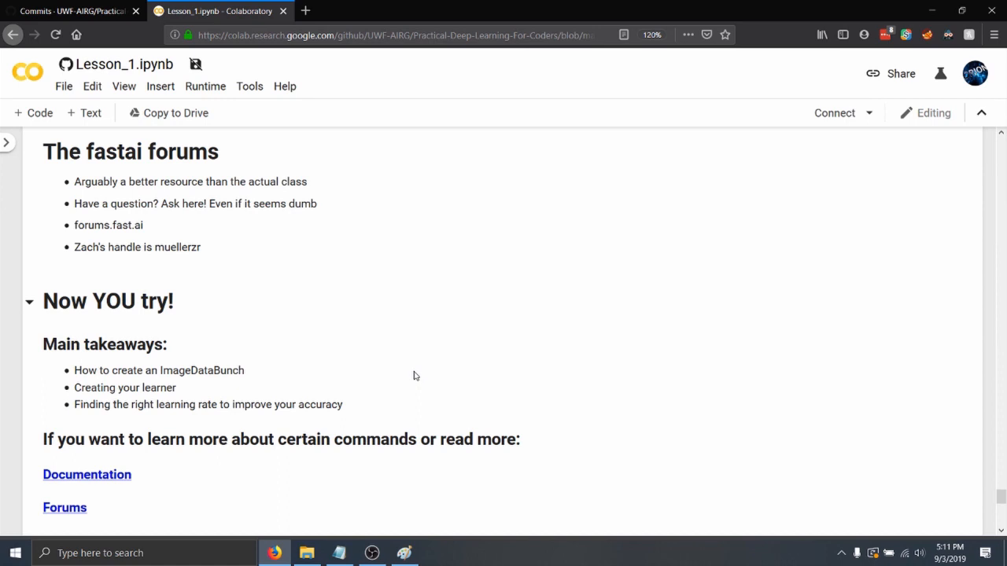
mouse_move(189, 225)
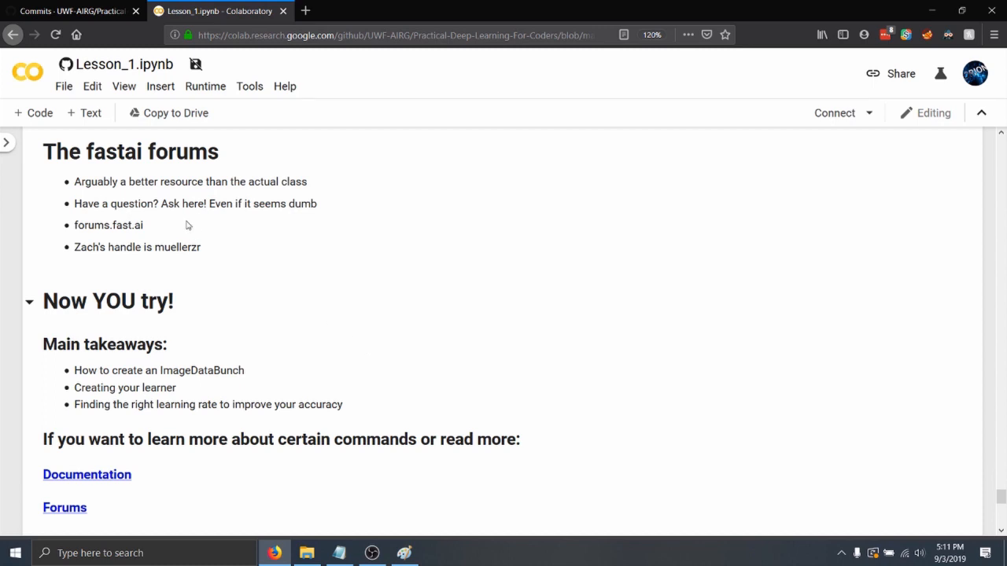
double_click(176, 247)
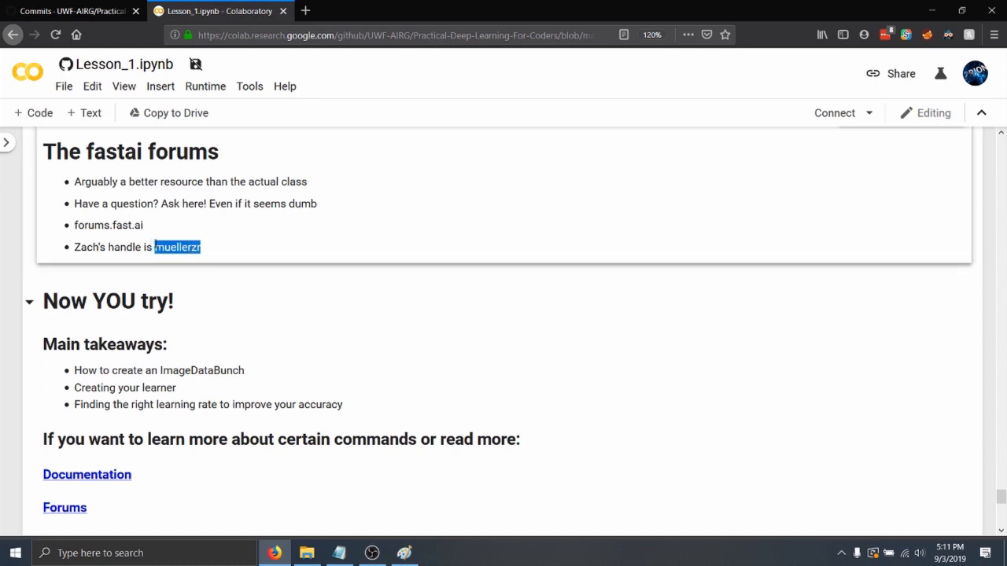
mouse_move(213, 252)
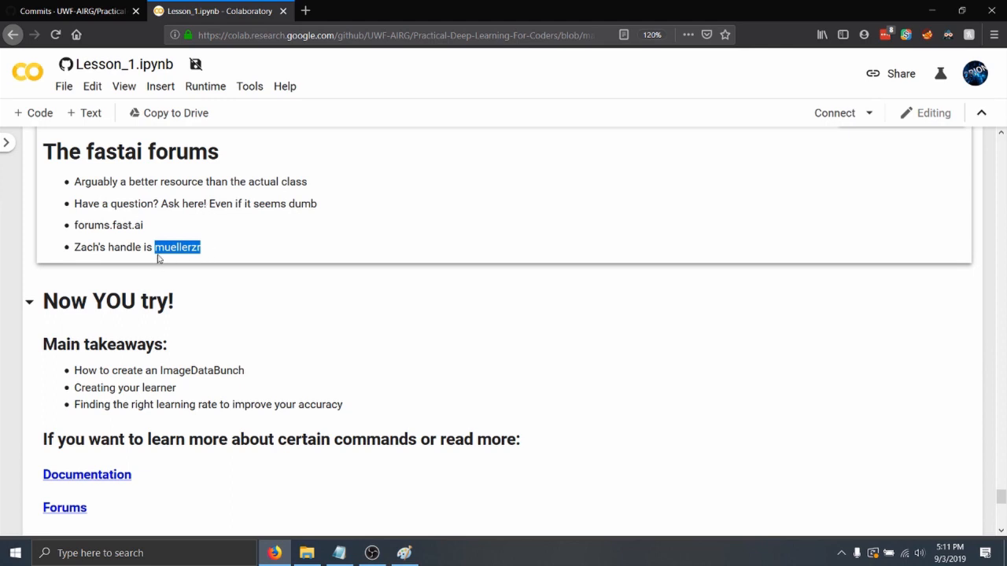
click(212, 250)
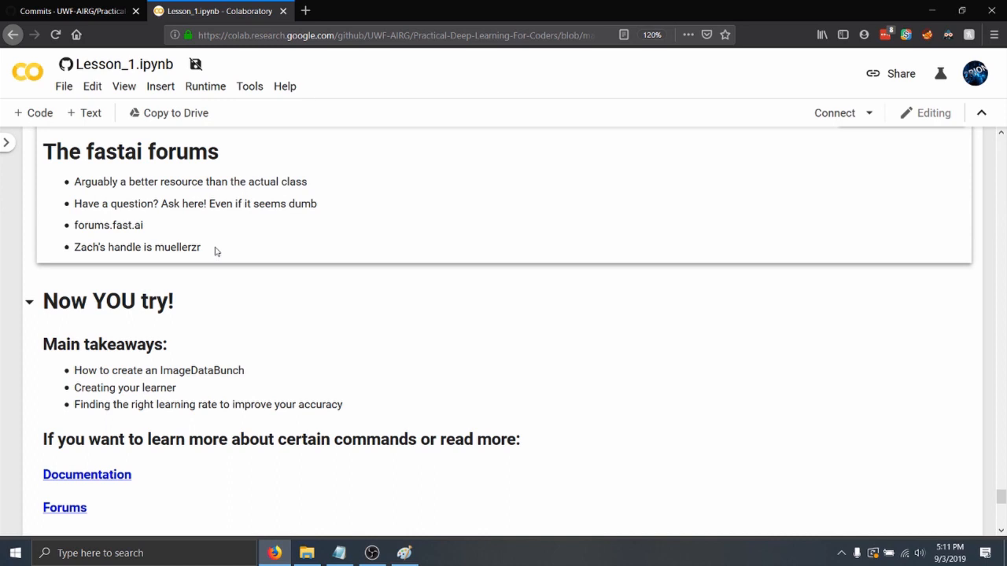
mouse_move(235, 249)
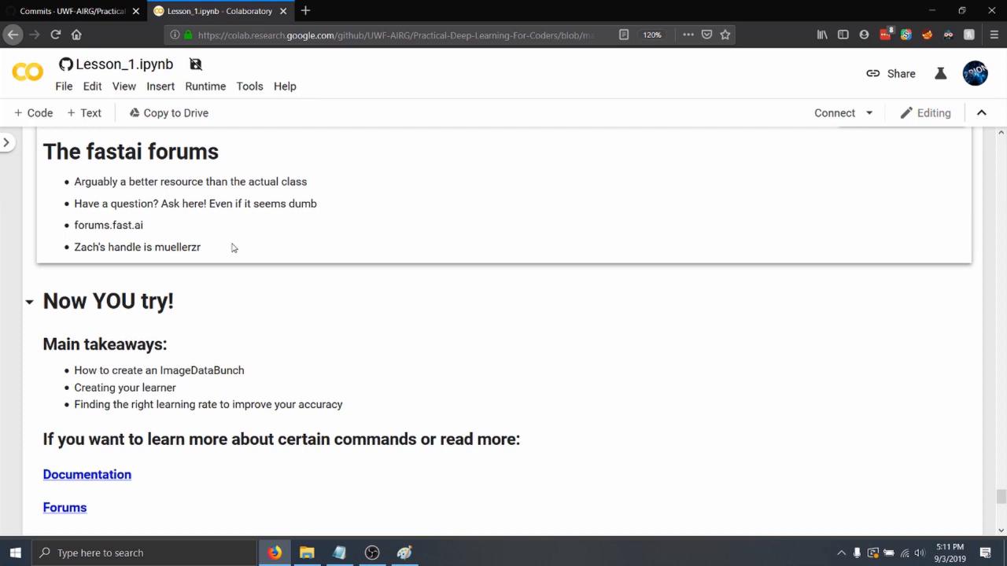
scroll(down, 3)
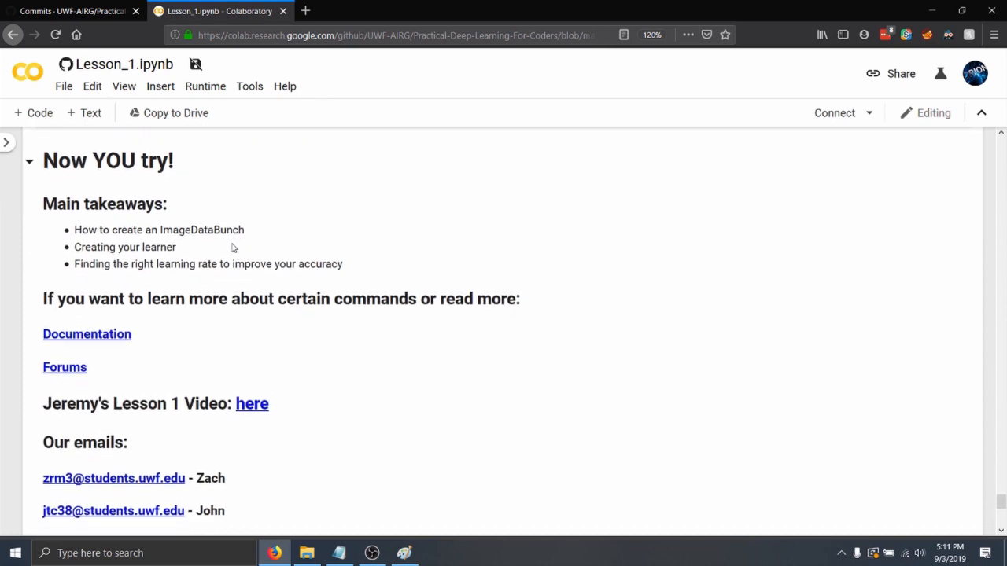
scroll(down, 3)
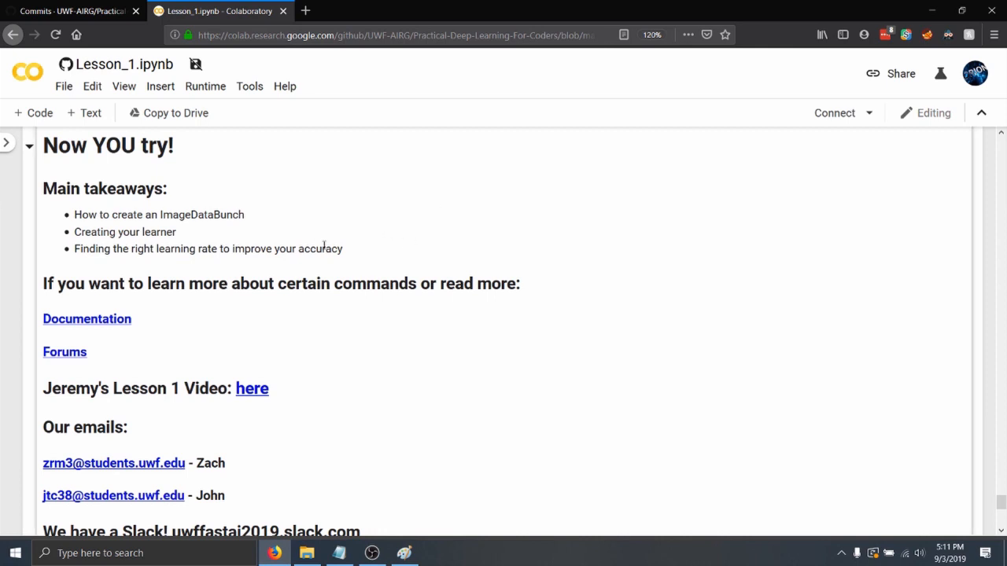
drag(74, 214, 343, 249)
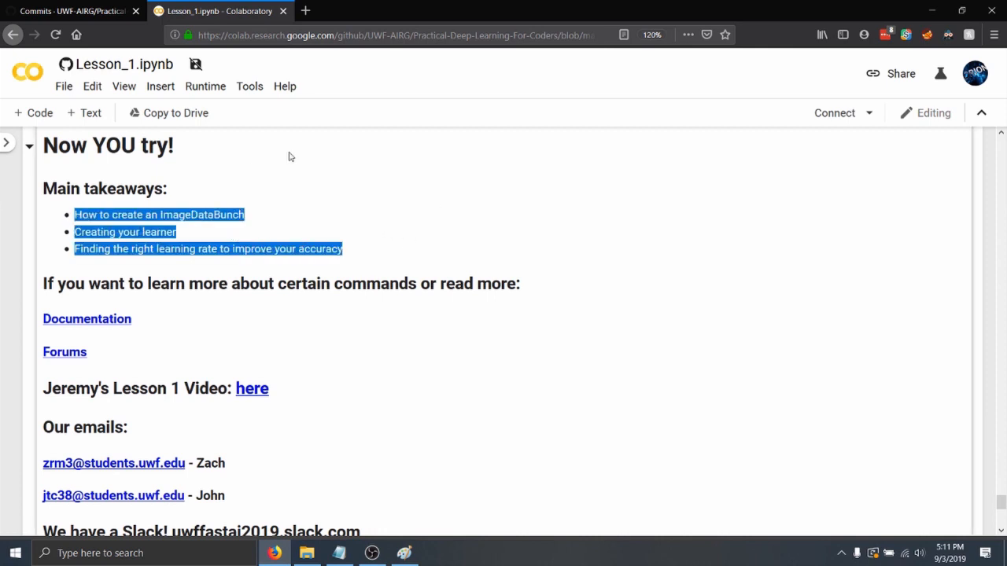
mouse_move(318, 173)
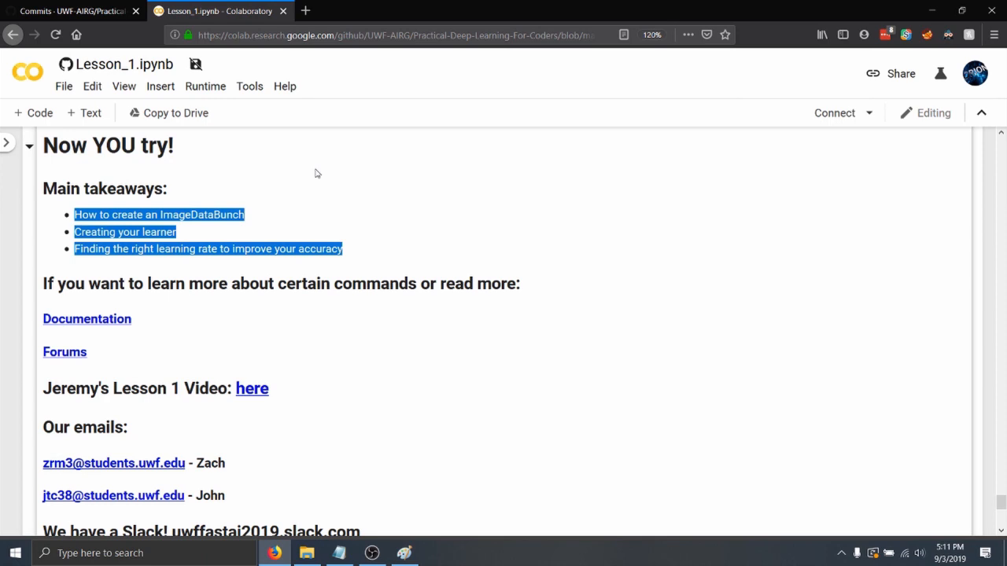
click(314, 173)
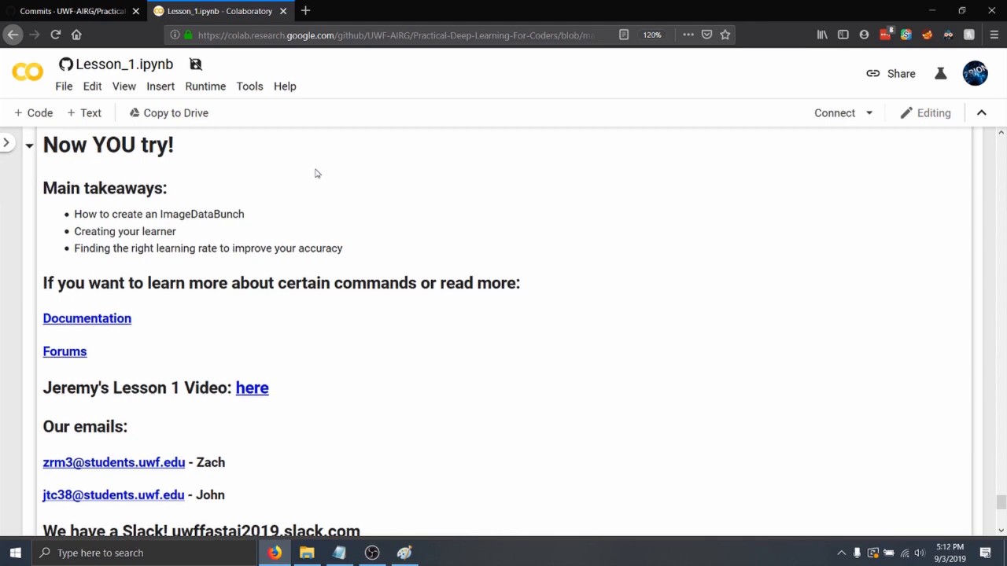
Scroll to the notebook's bottom with Documentation, Forums, emails and Slack links
scroll(down, 3)
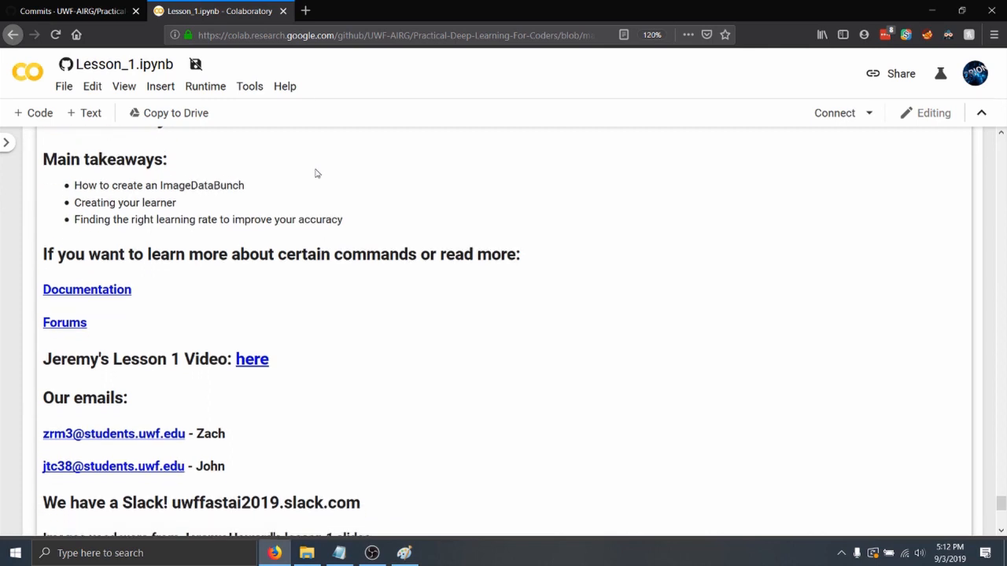
scroll(down, 3)
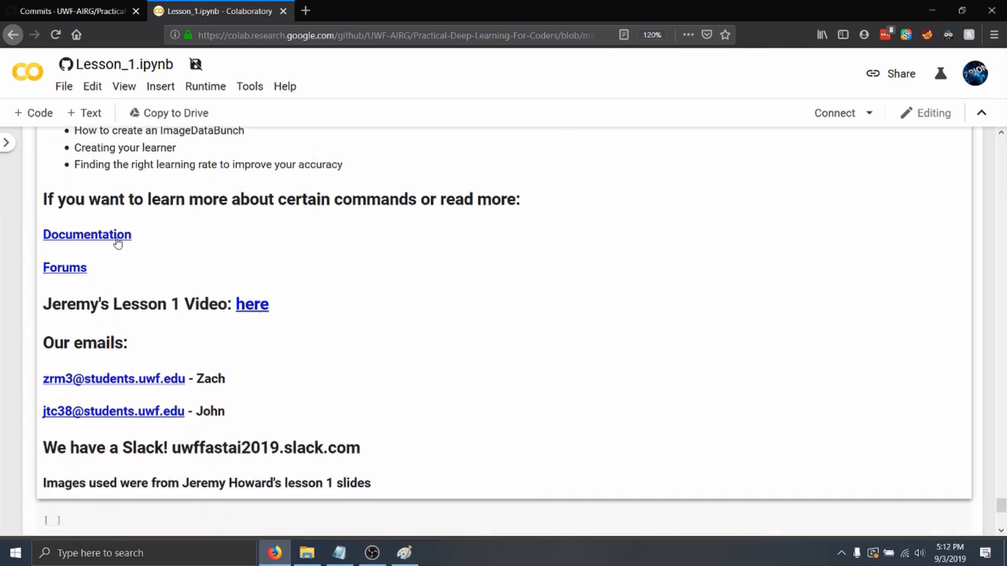
mouse_move(155, 242)
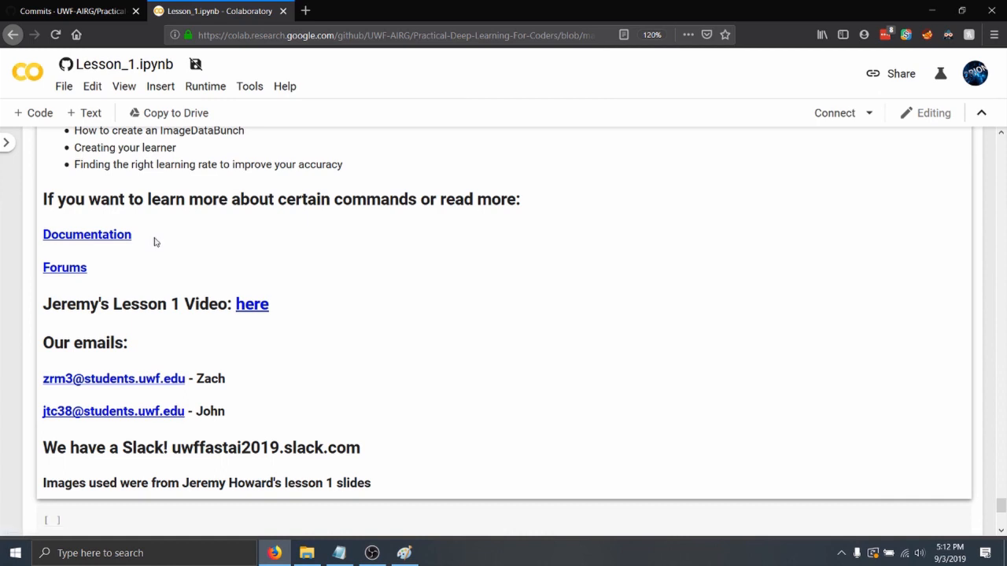
mouse_move(299, 280)
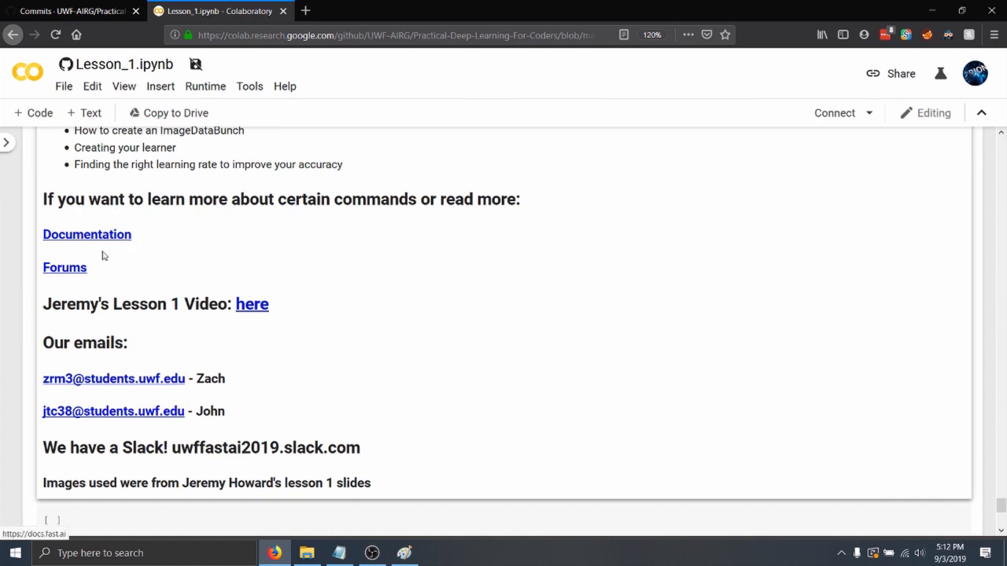
mouse_move(134, 299)
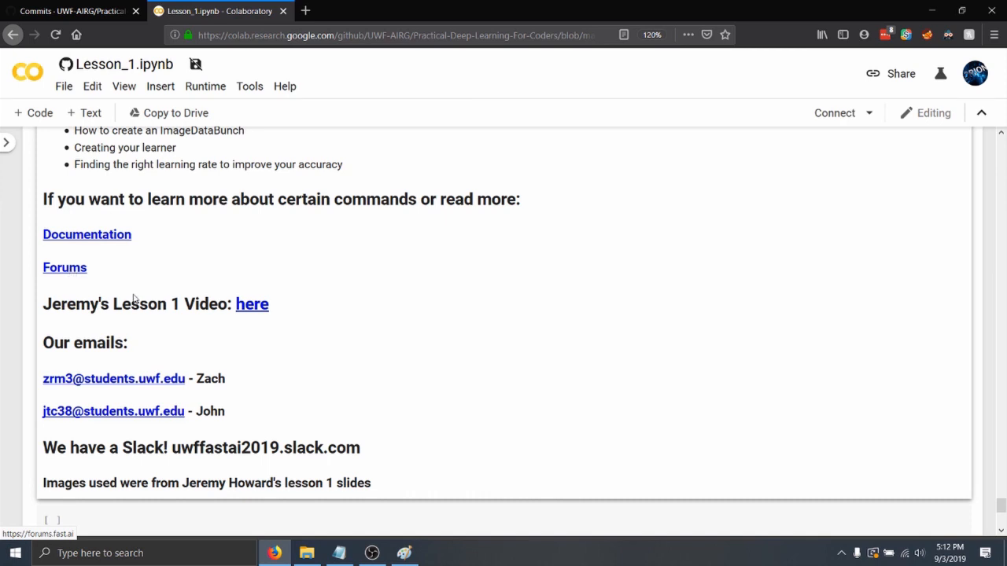
mouse_move(255, 406)
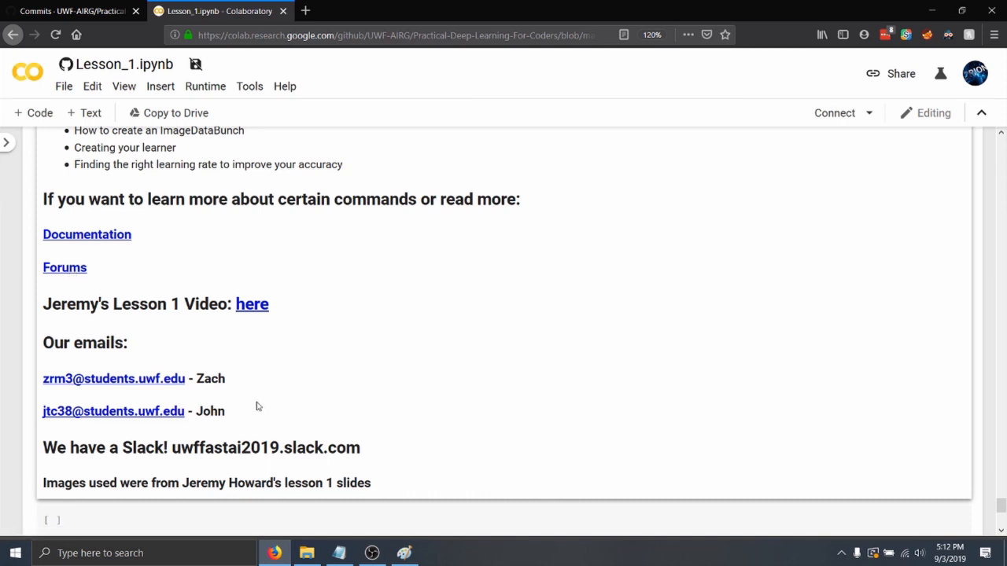
mouse_move(290, 400)
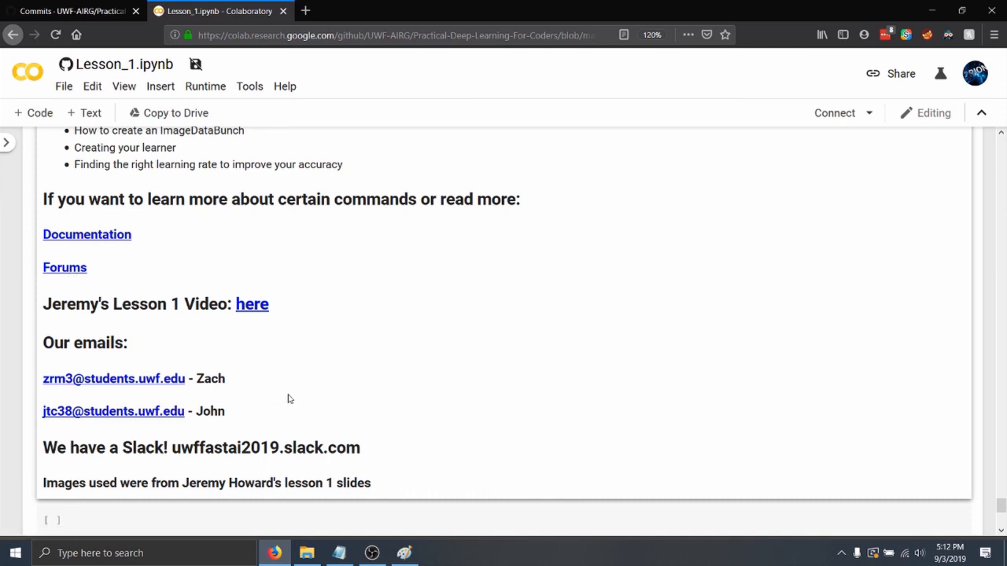